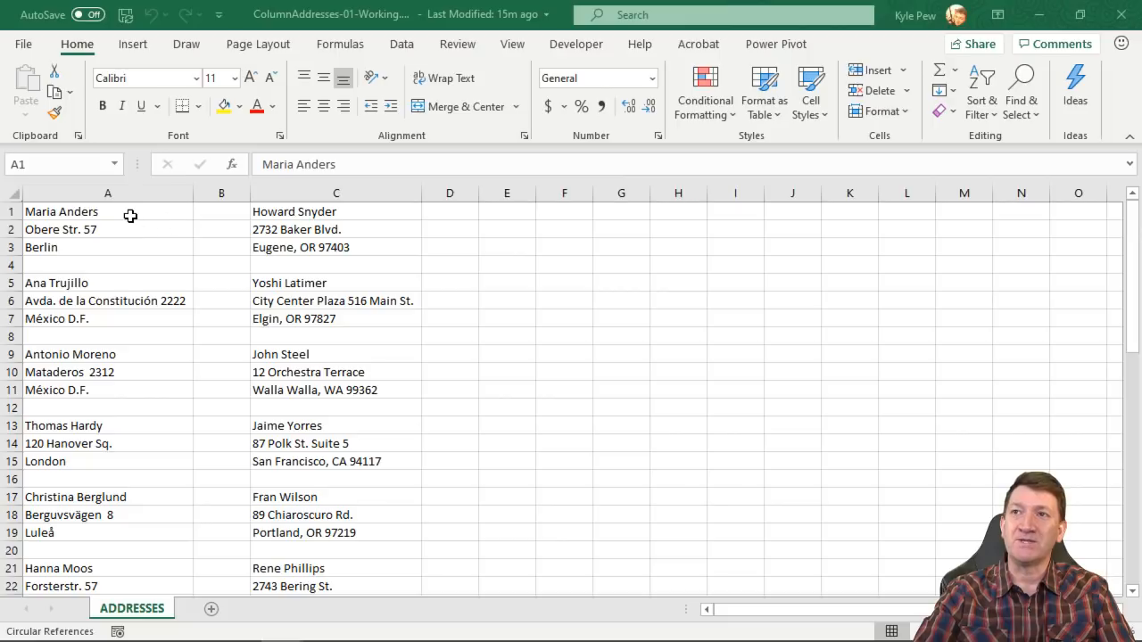
Step: Review the layout of the first address block and the blank separator row below it
click(107, 228)
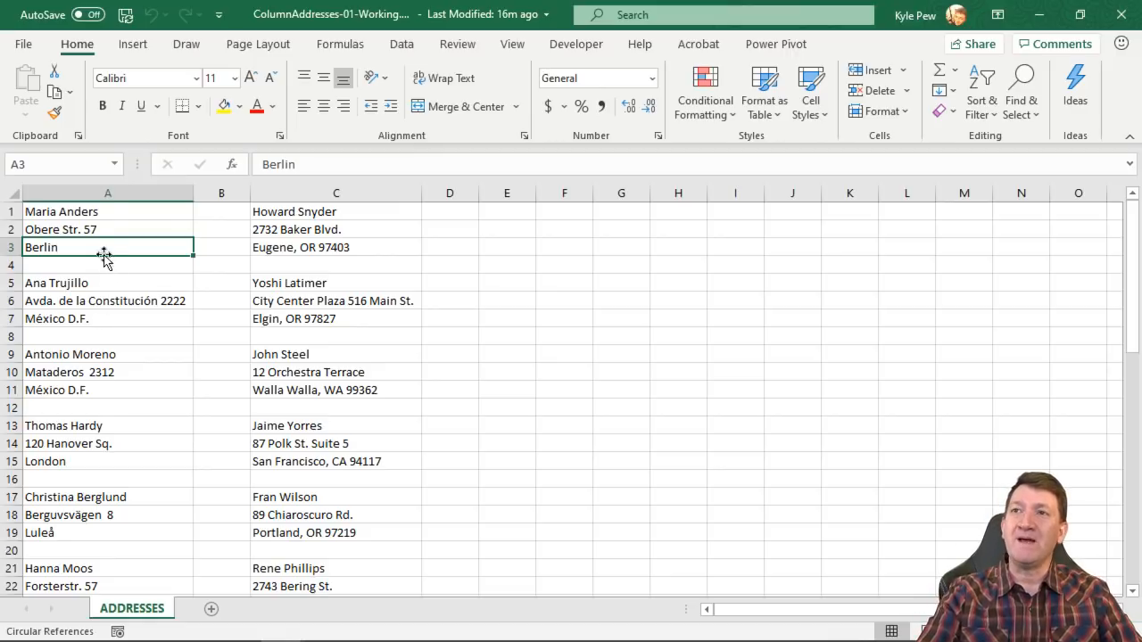
drag(107, 246, 107, 210)
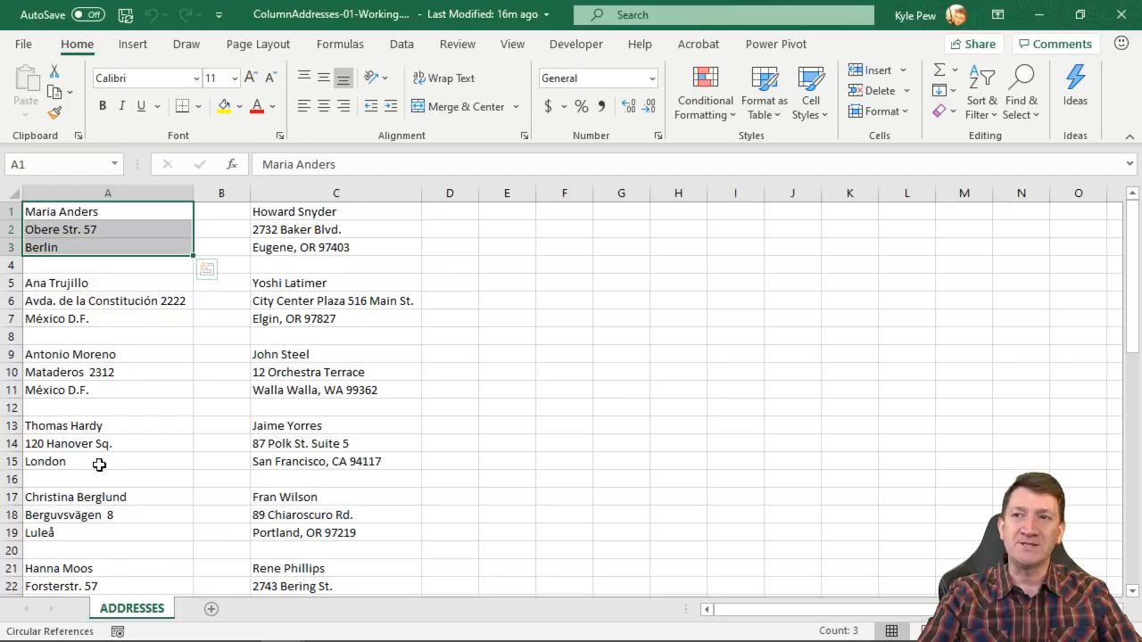
click(107, 264)
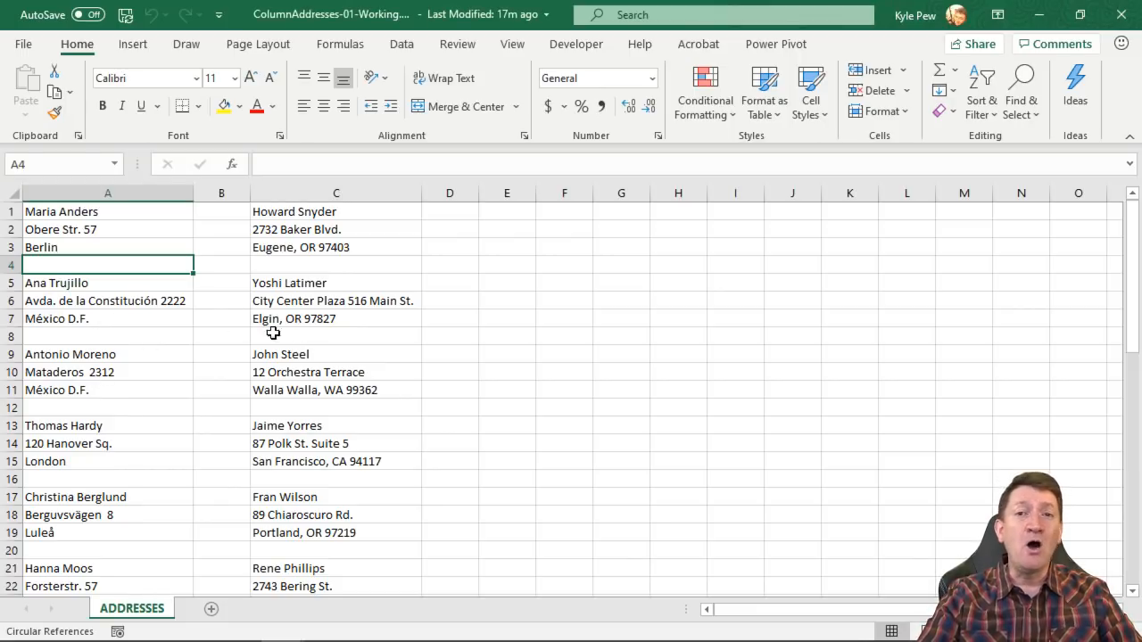
mouse_move(382, 388)
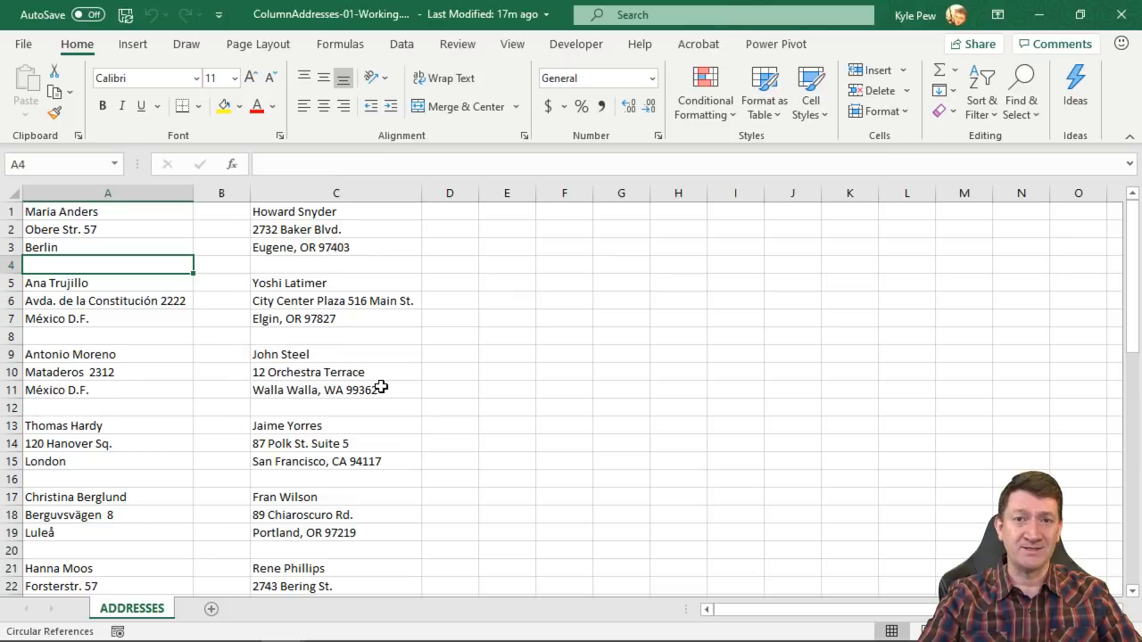
mouse_move(292, 211)
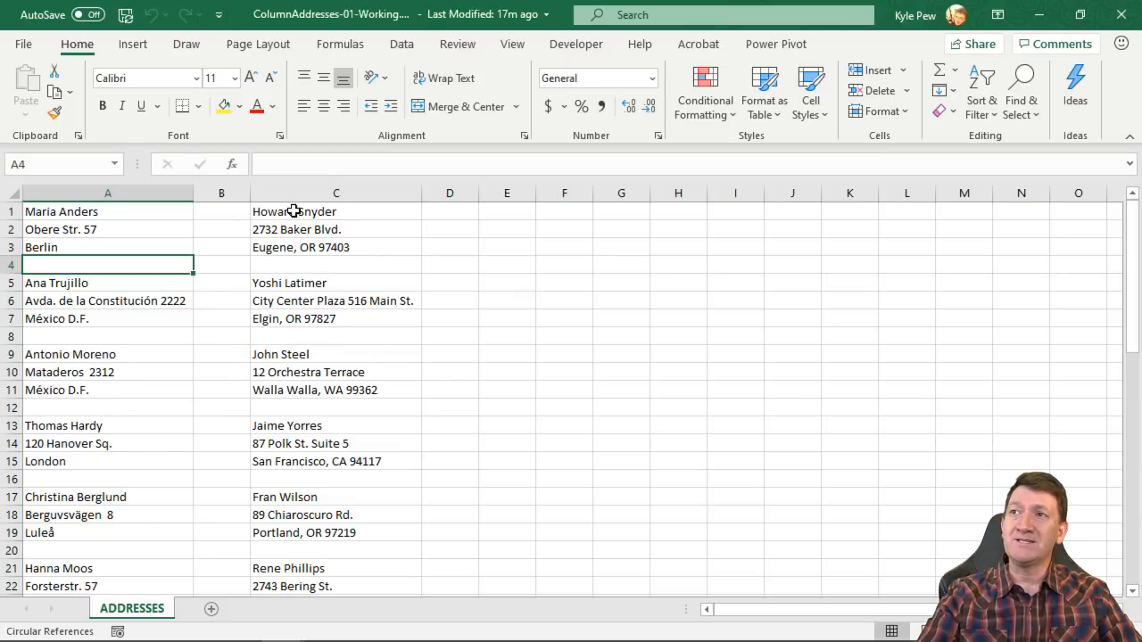
Step: Cut the second column of addresses C1:C51 and stack it below the first list in column A
click(335, 210)
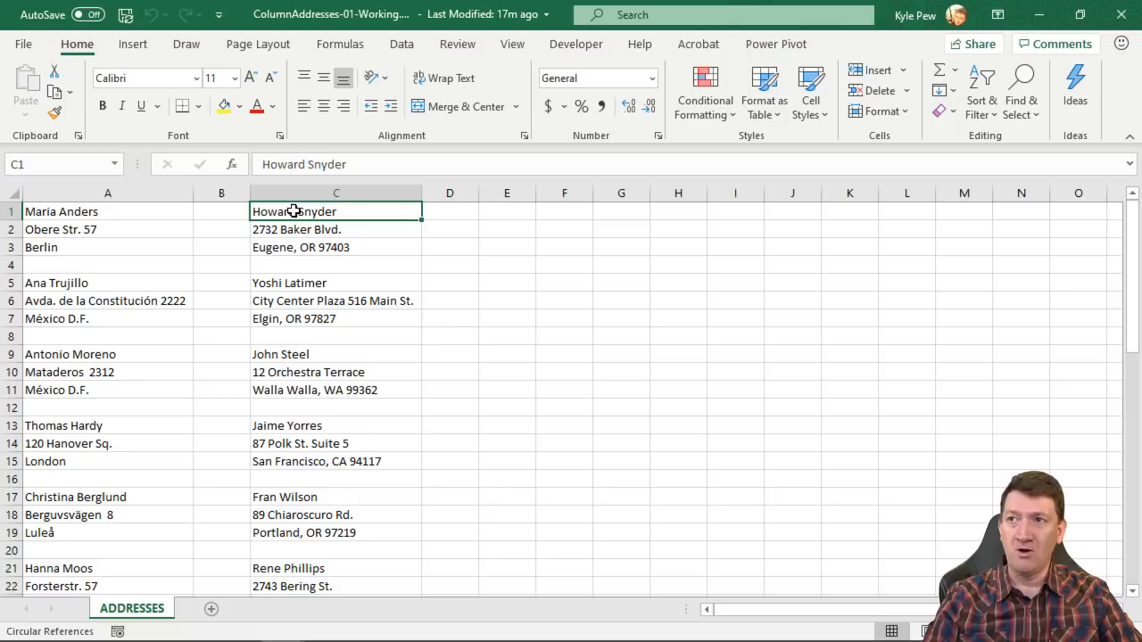
drag(335, 211, 335, 585)
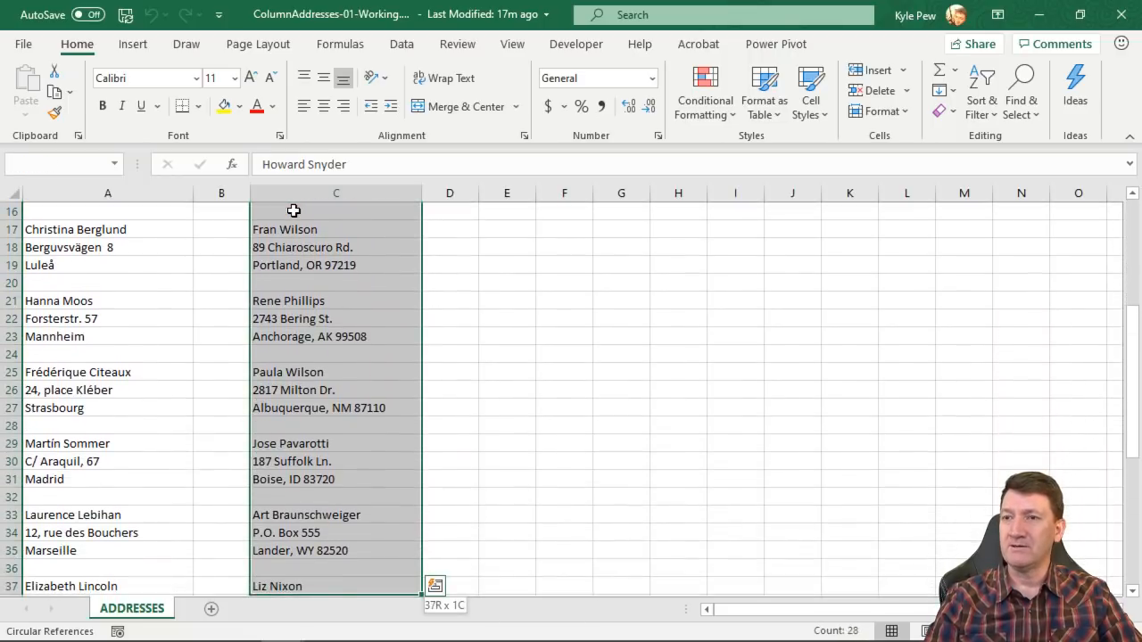
scroll(down, 3)
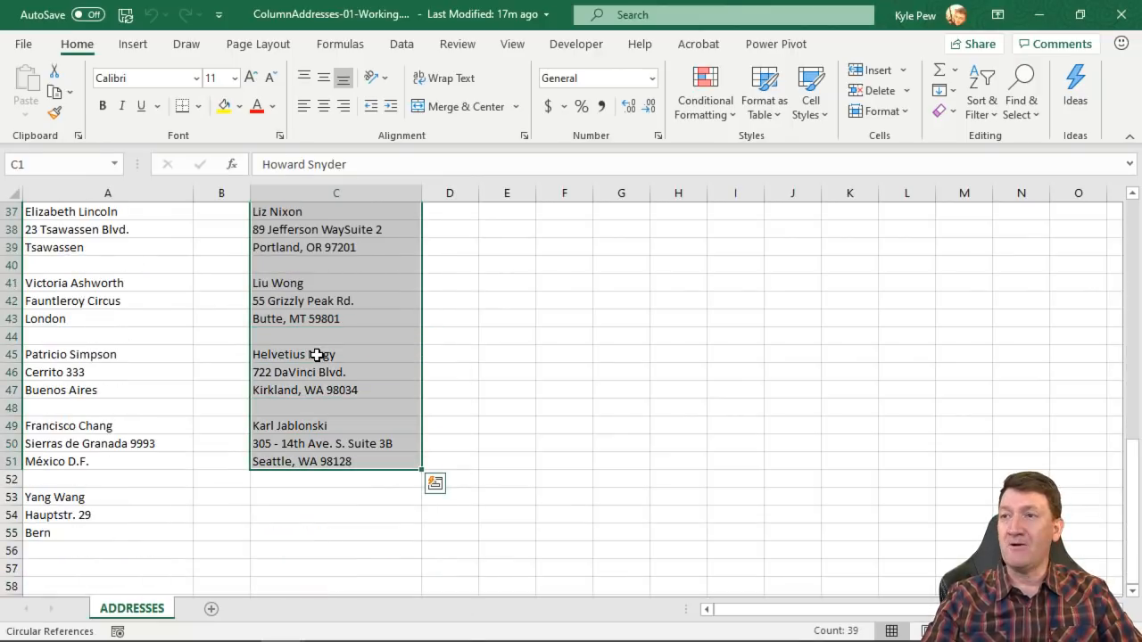
key(ctrl+c)
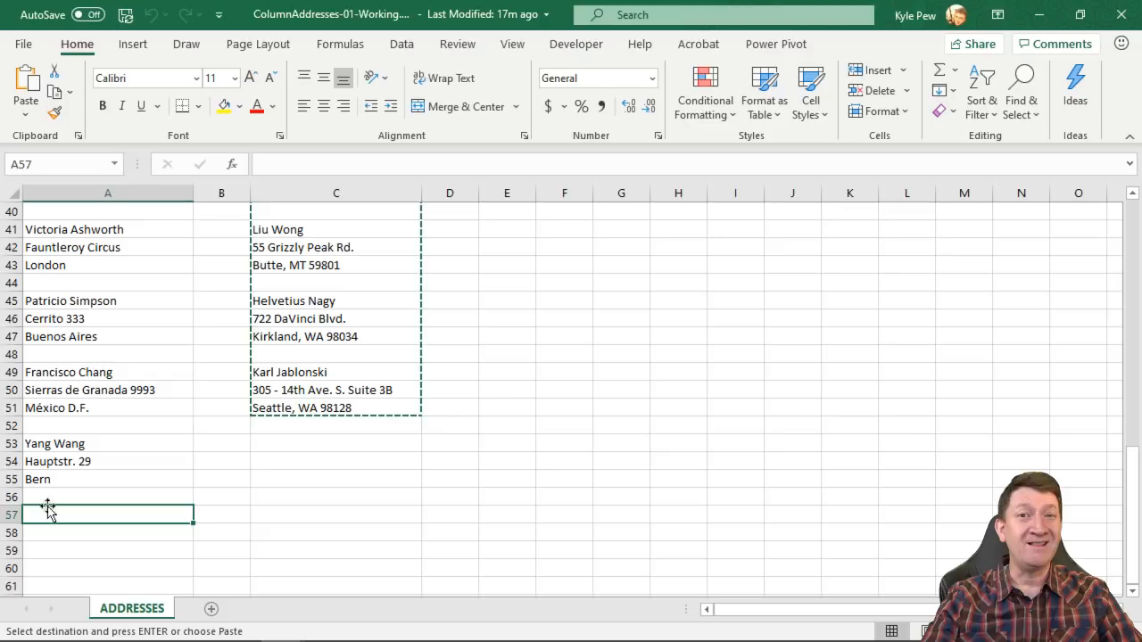
mouse_move(133, 517)
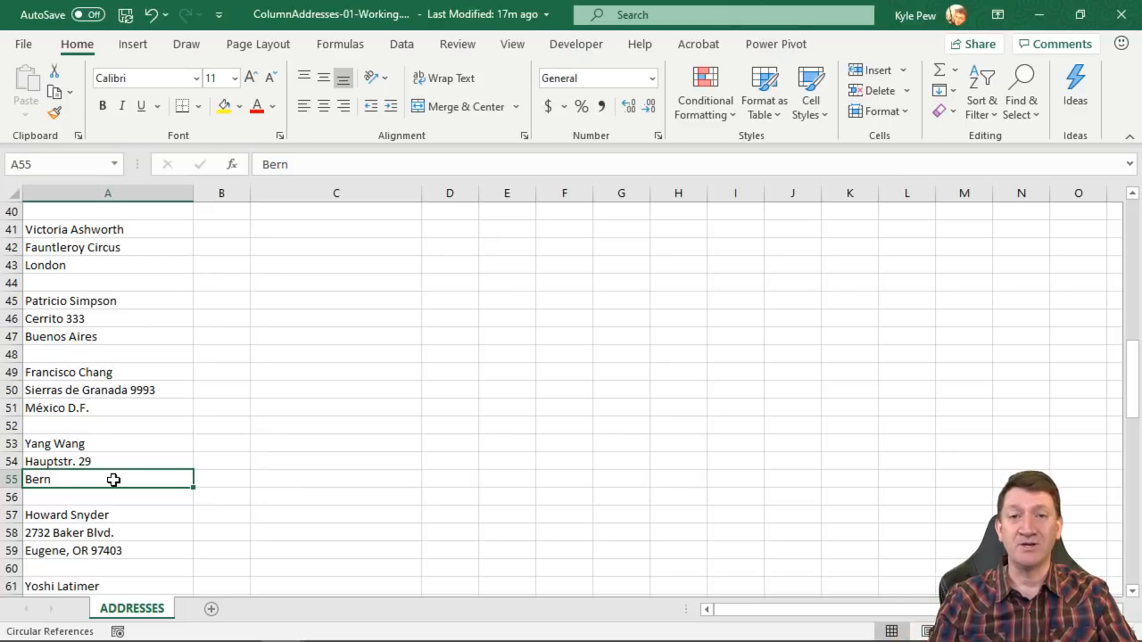
scroll(down, 3)
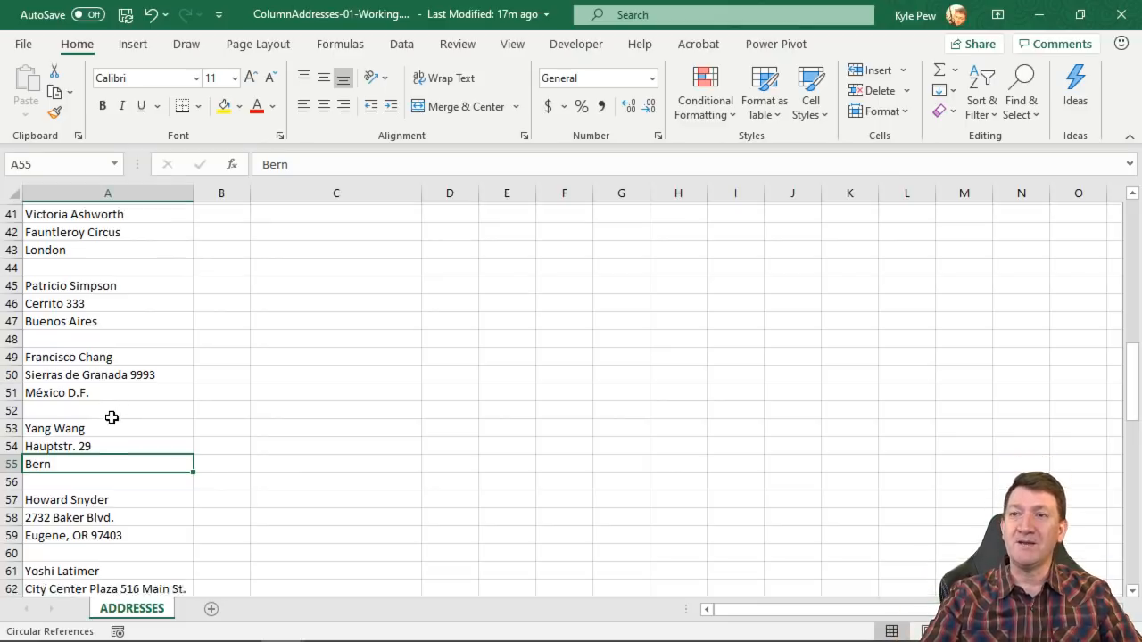
scroll(down, 3)
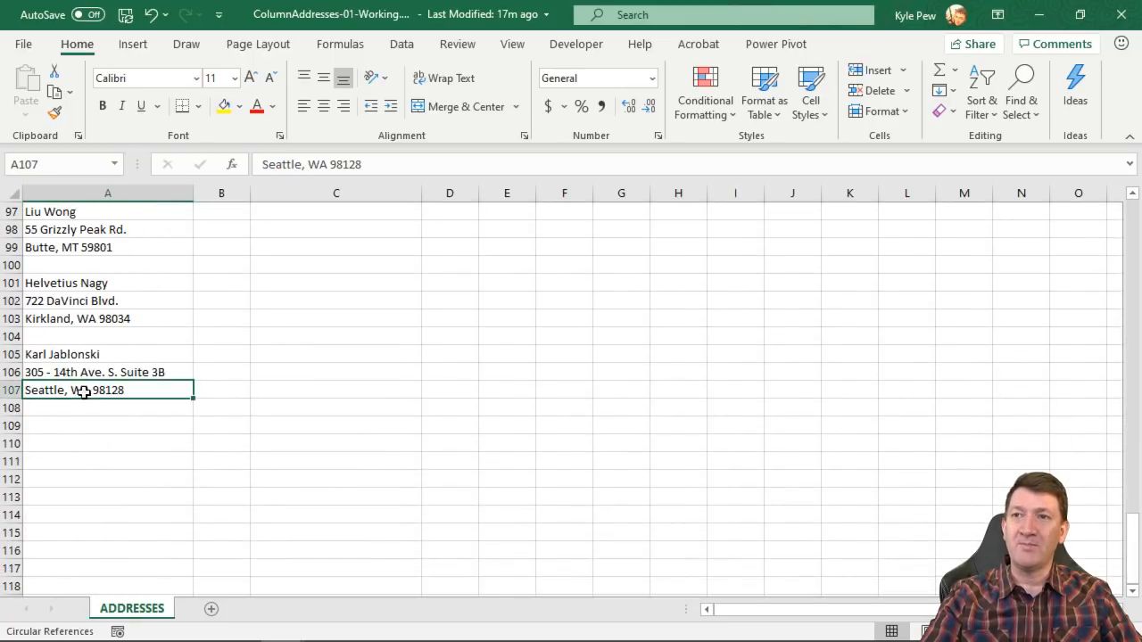
Step: Select the stacked list A1:A107 and start a query from it via Data > From Table/Range, without headers
drag(107, 282, 107, 389)
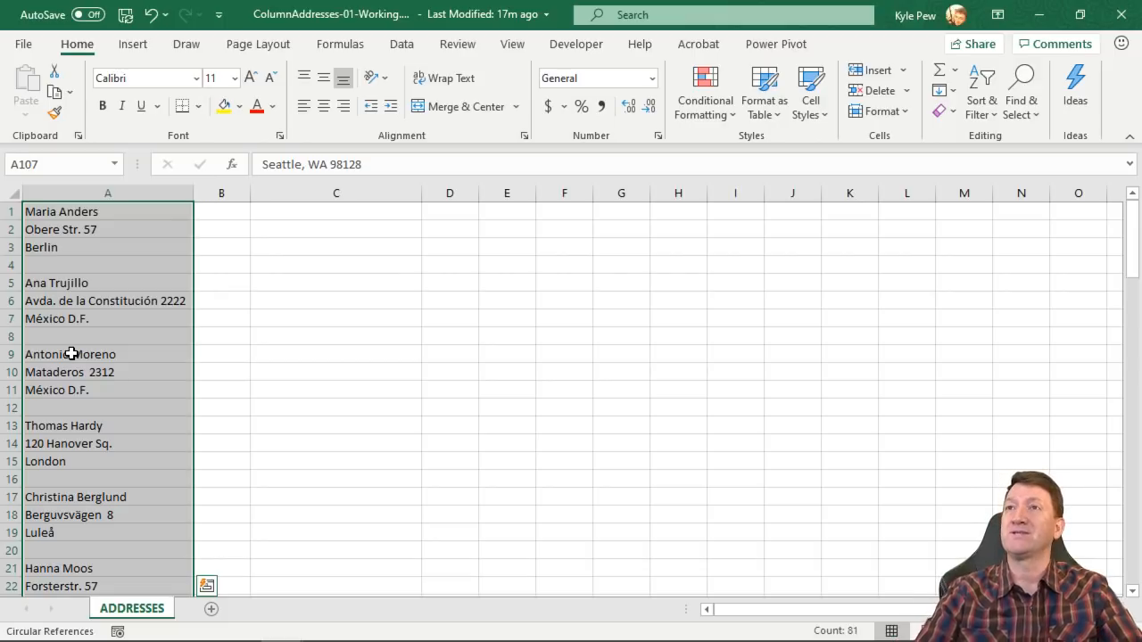
mouse_move(53, 460)
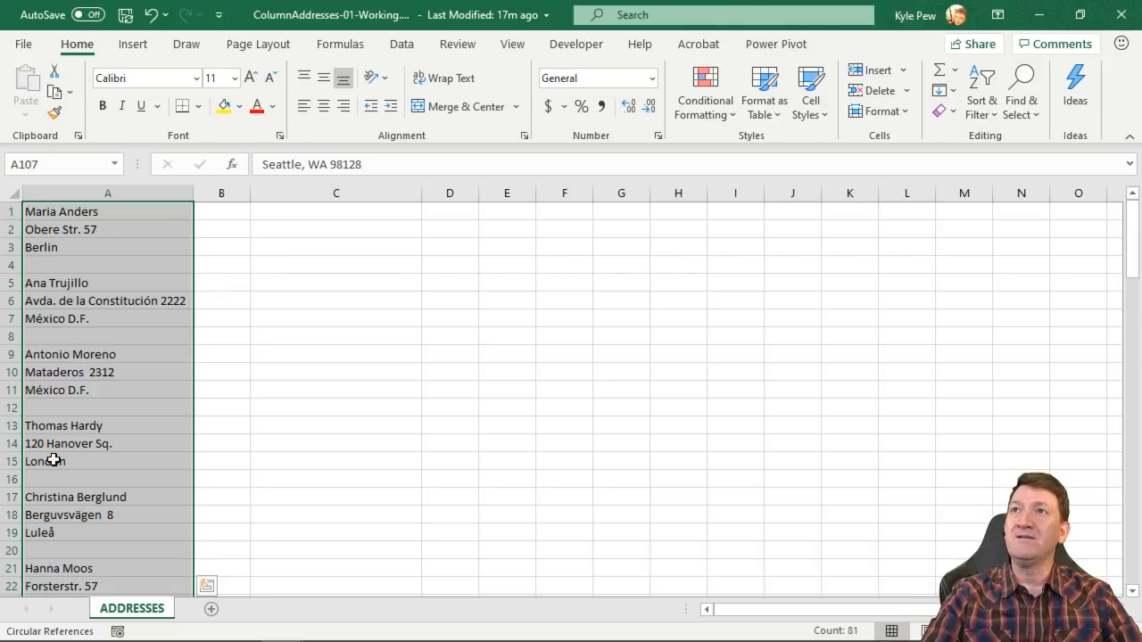
click(401, 43)
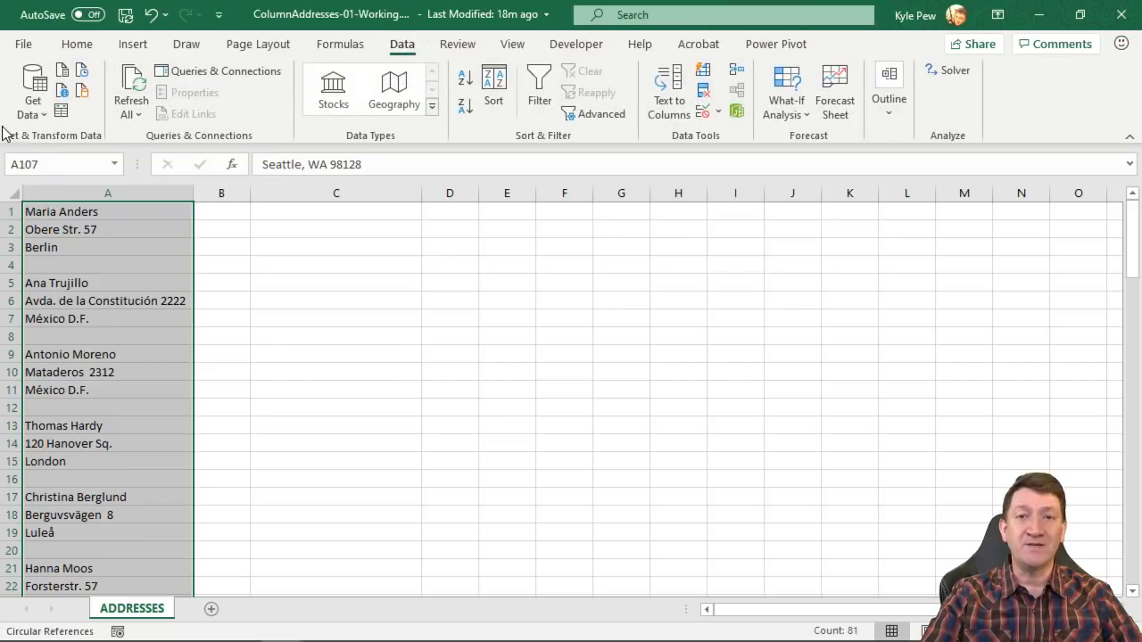
mouse_move(32, 89)
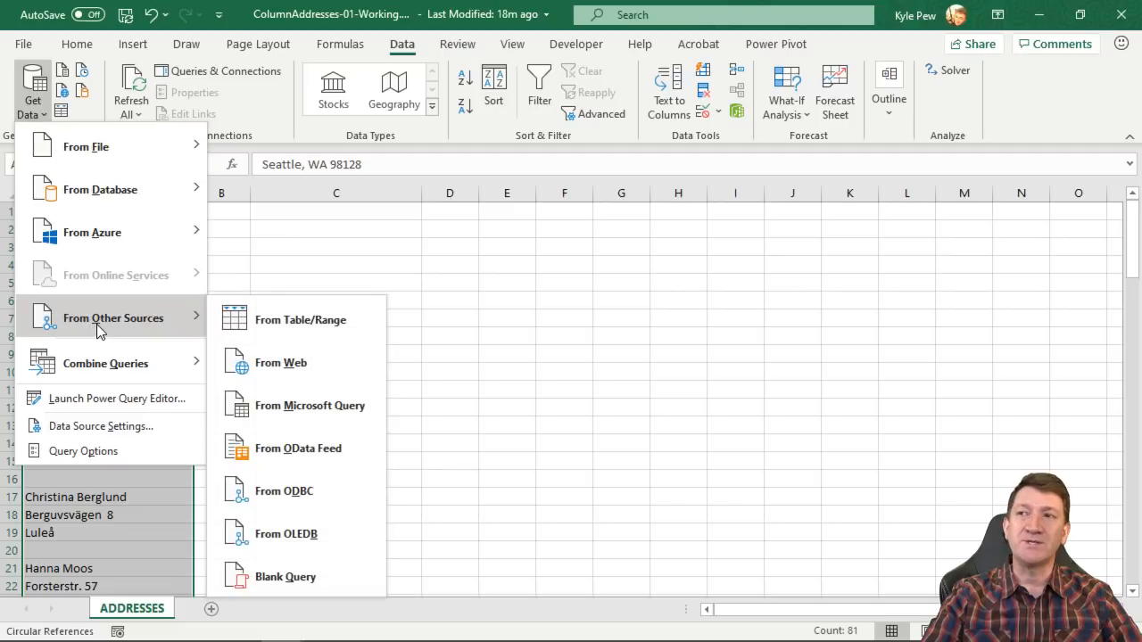
mouse_move(300, 320)
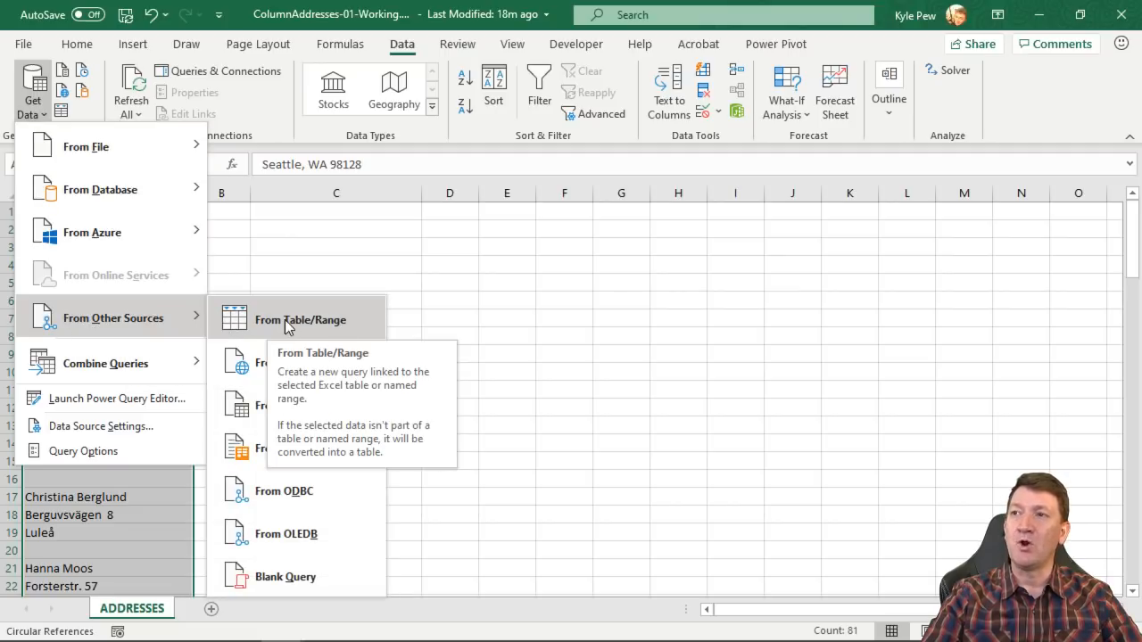
click(300, 319)
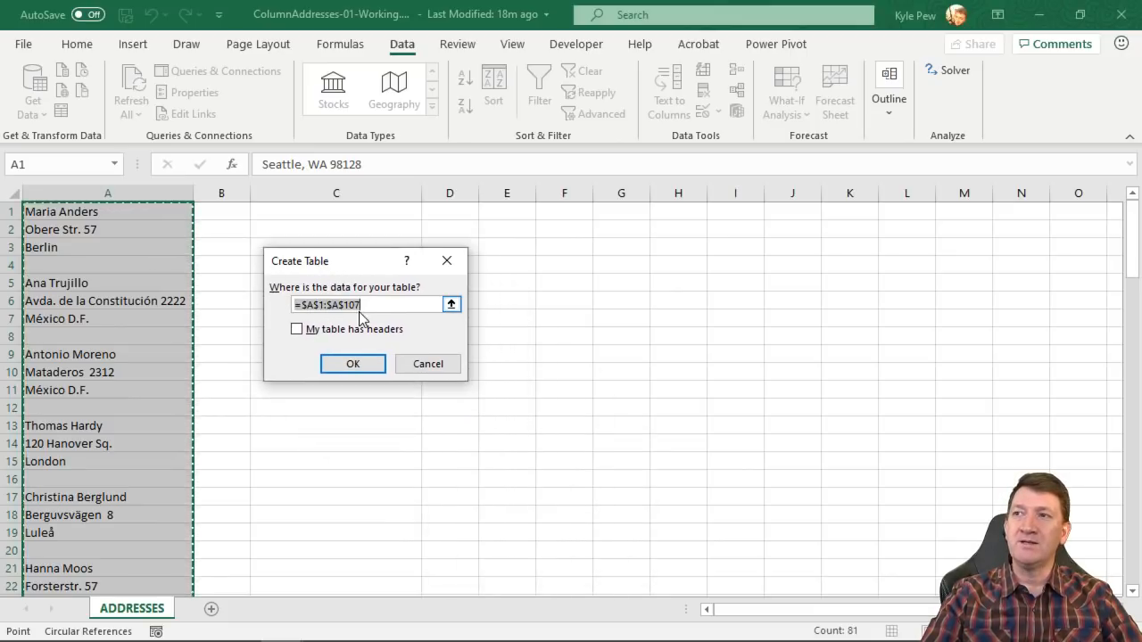
scroll(down, 3)
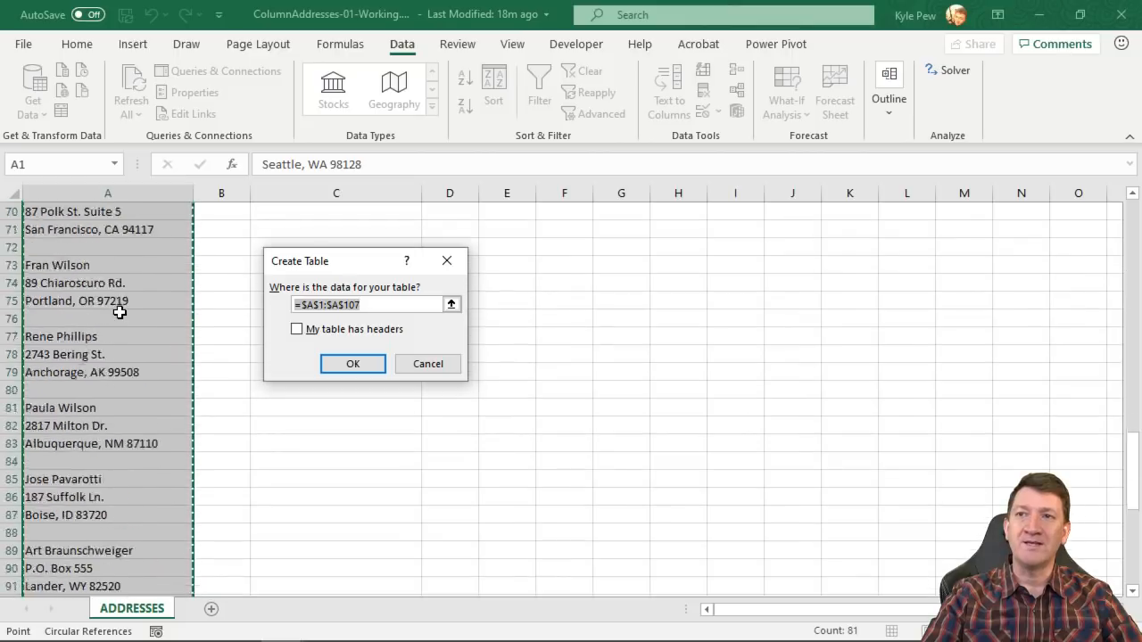
scroll(down, 3)
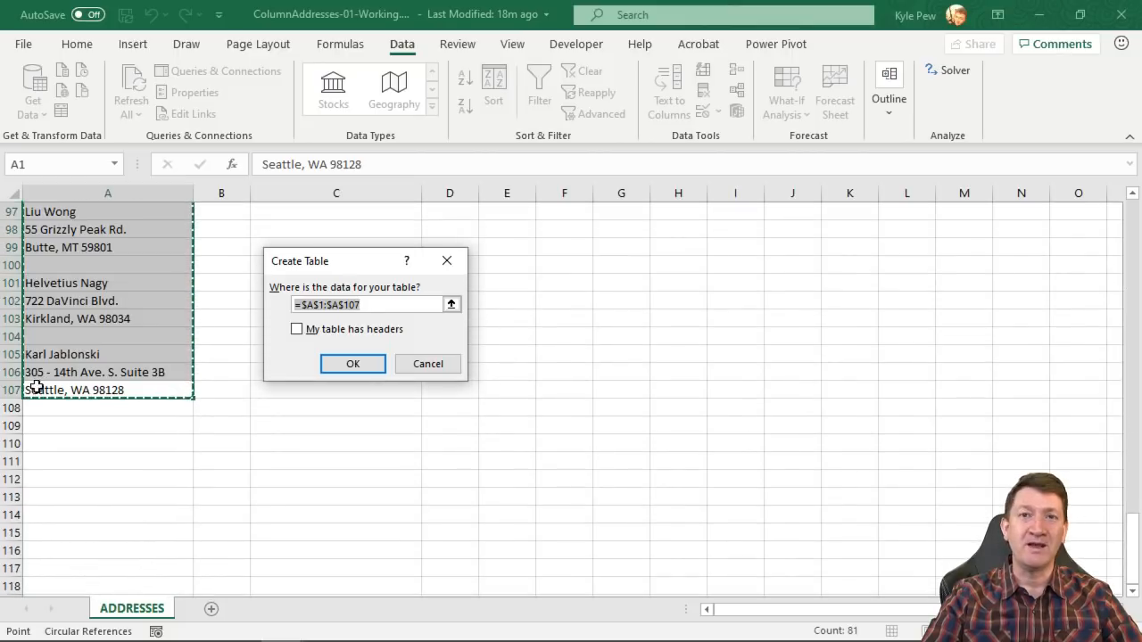
scroll(up, 3)
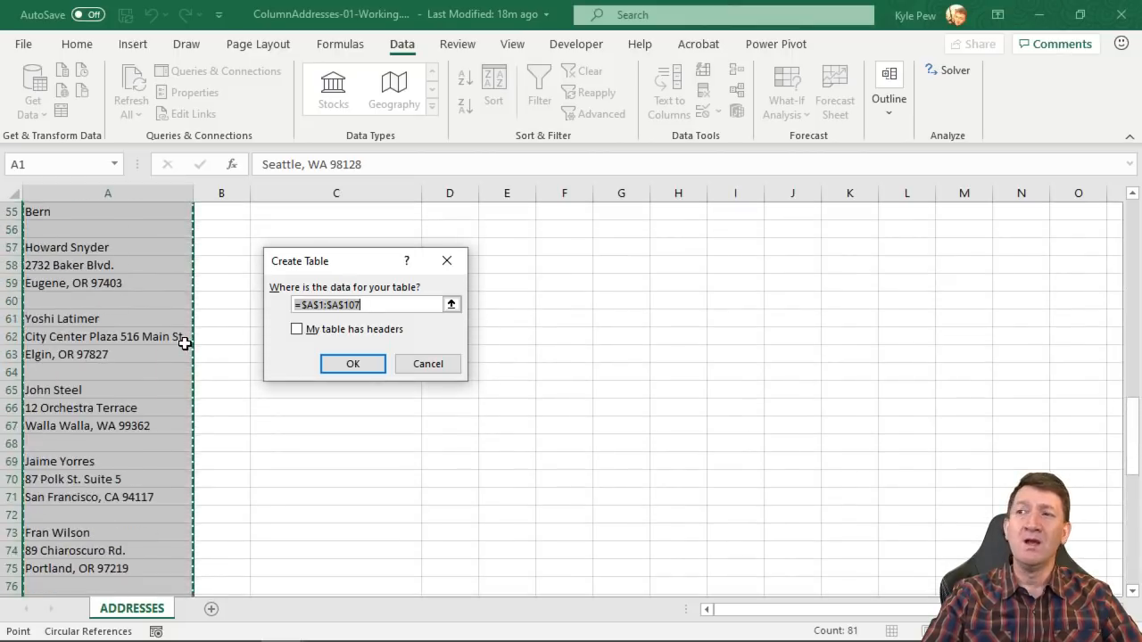
scroll(up, 3)
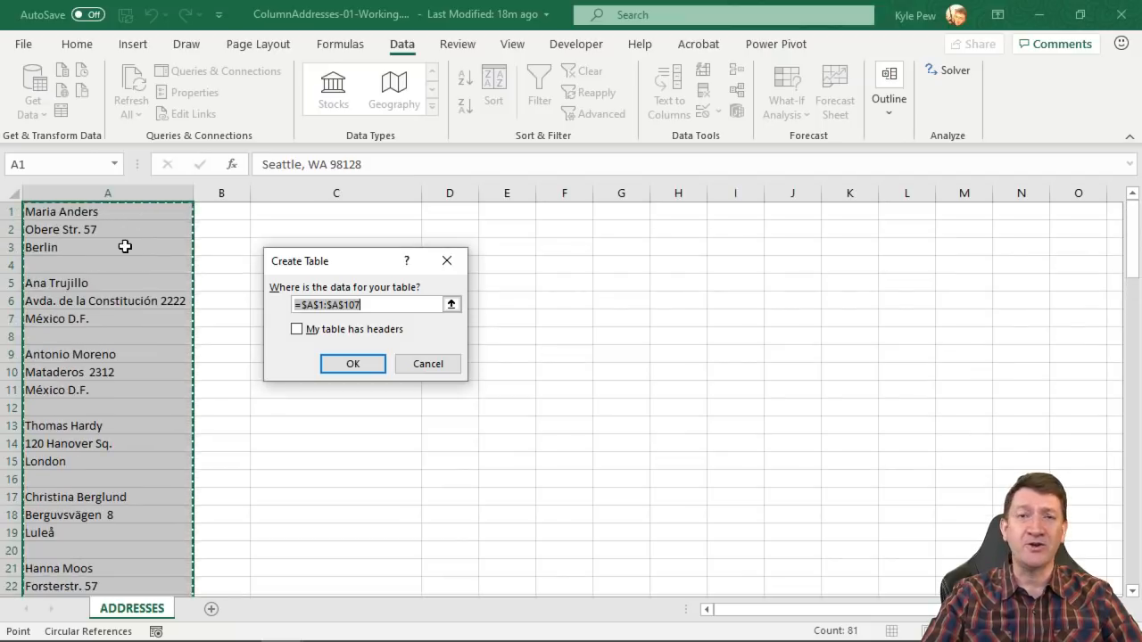
mouse_move(341, 392)
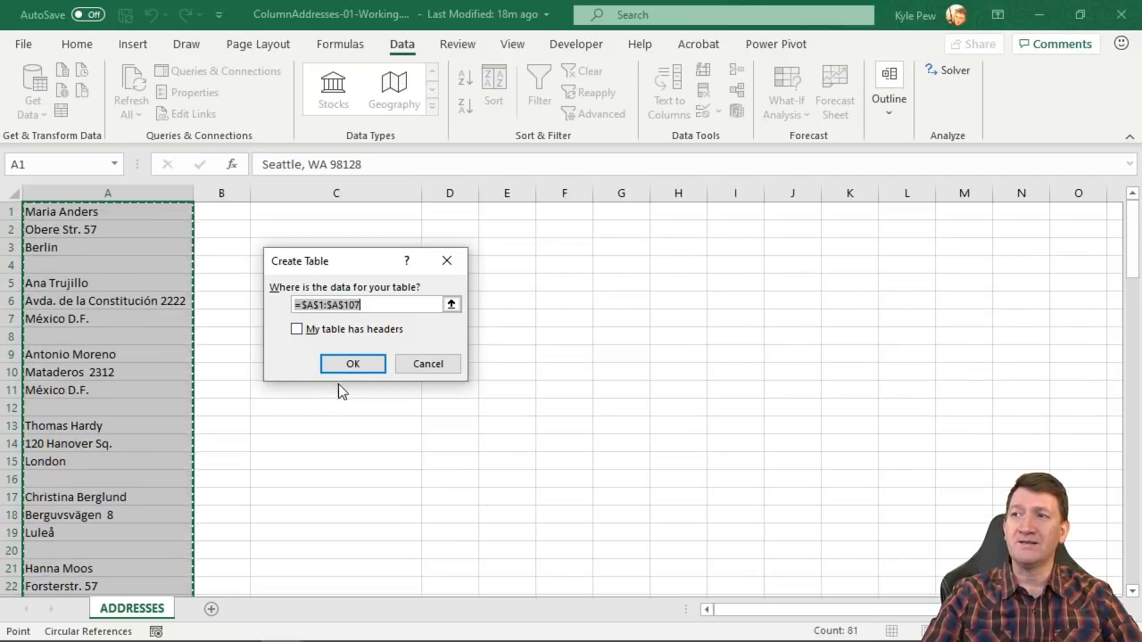
click(353, 364)
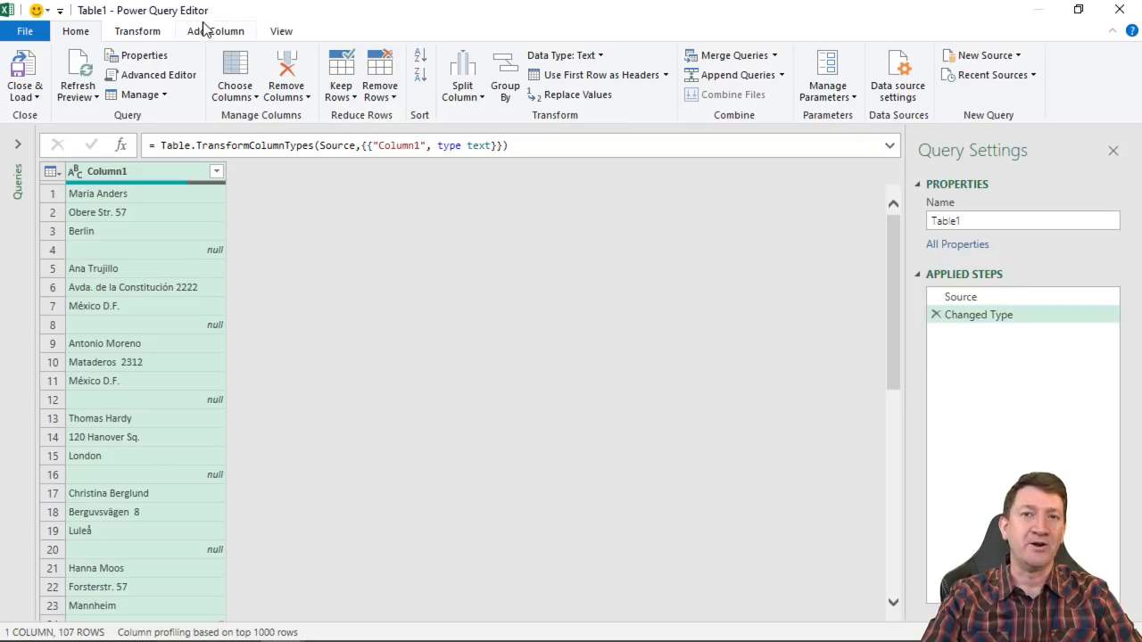
mouse_move(170, 382)
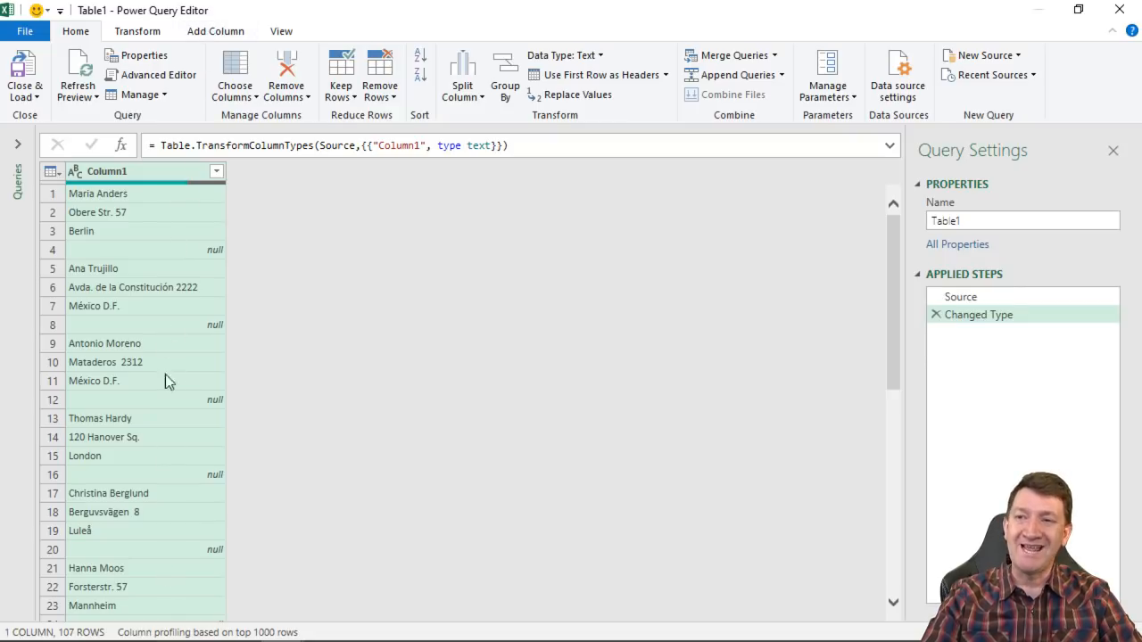
scroll(down, 3)
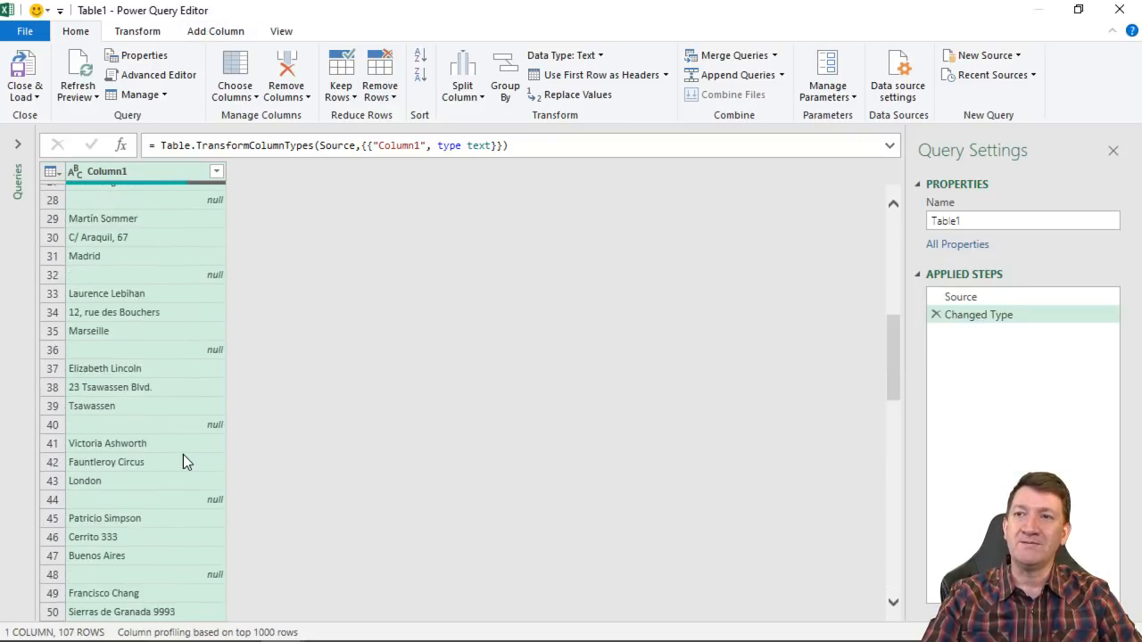
scroll(down, 3)
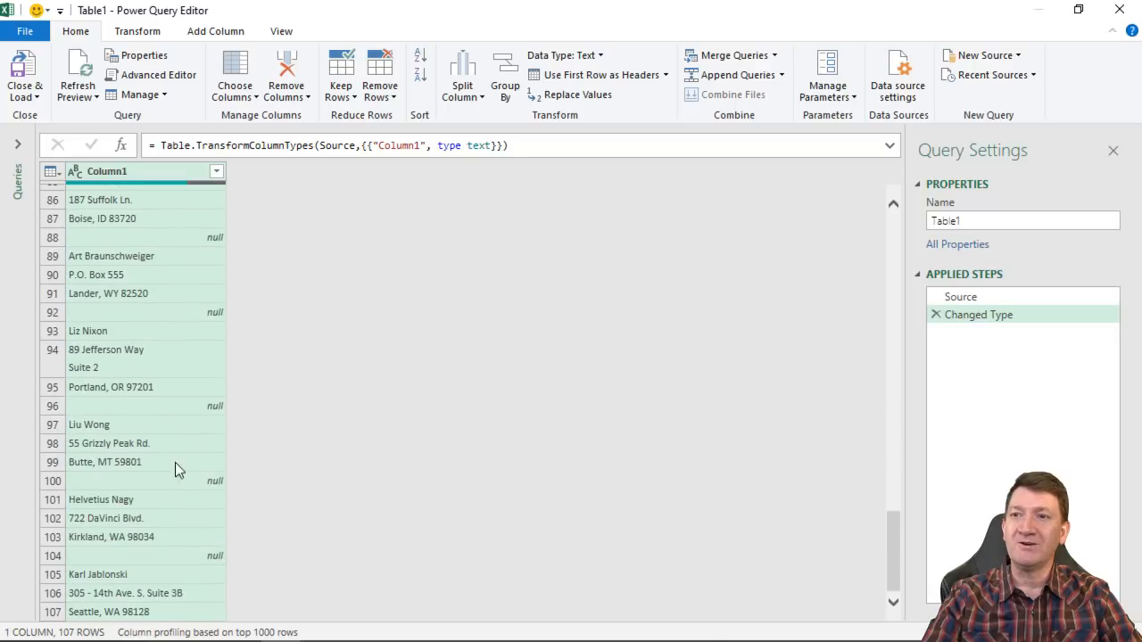
scroll(up, 3)
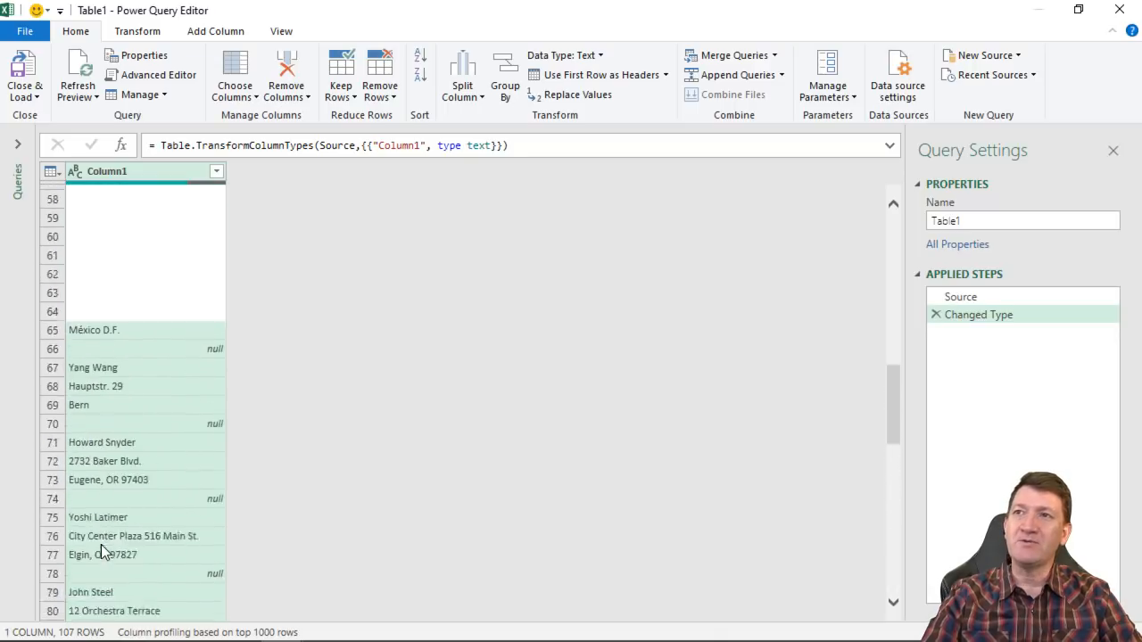
scroll(up, 3)
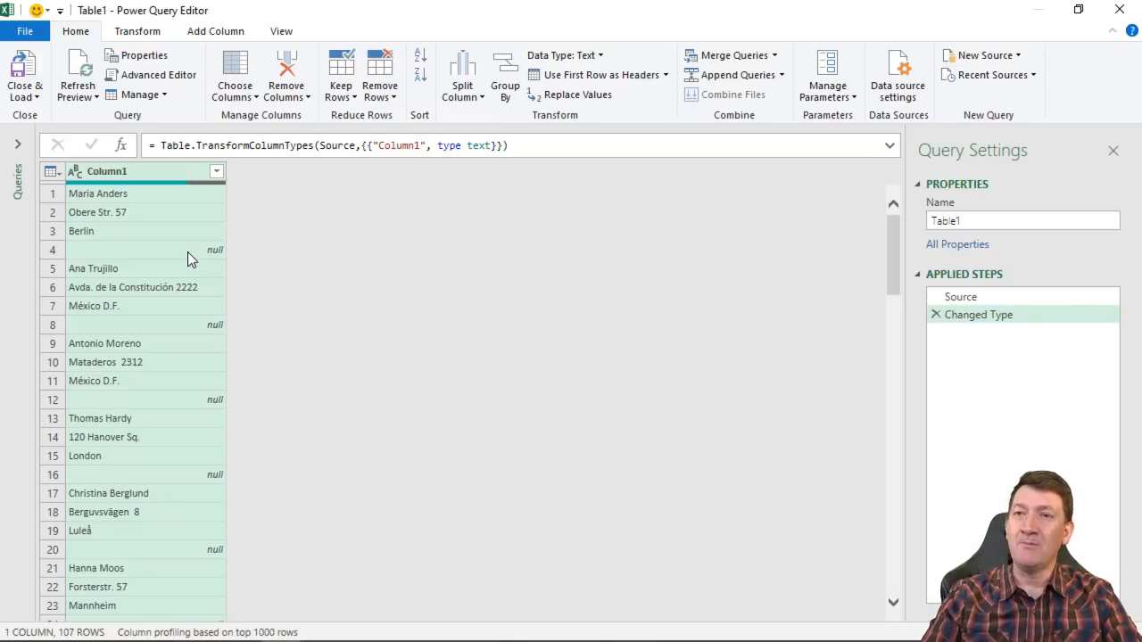
mouse_move(125, 216)
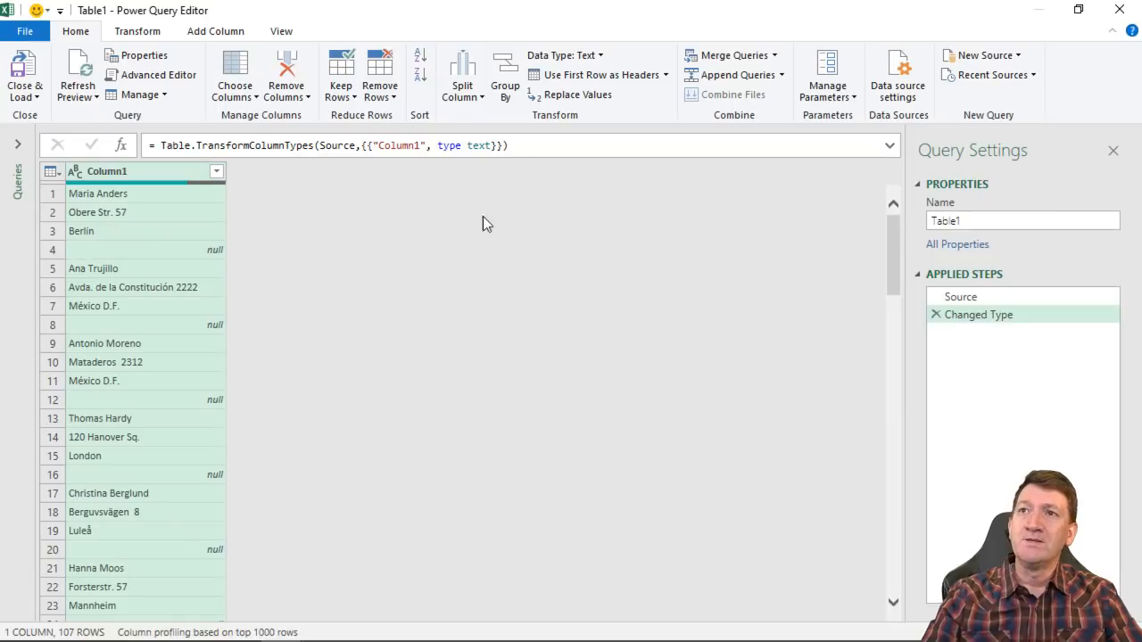
mouse_move(139, 200)
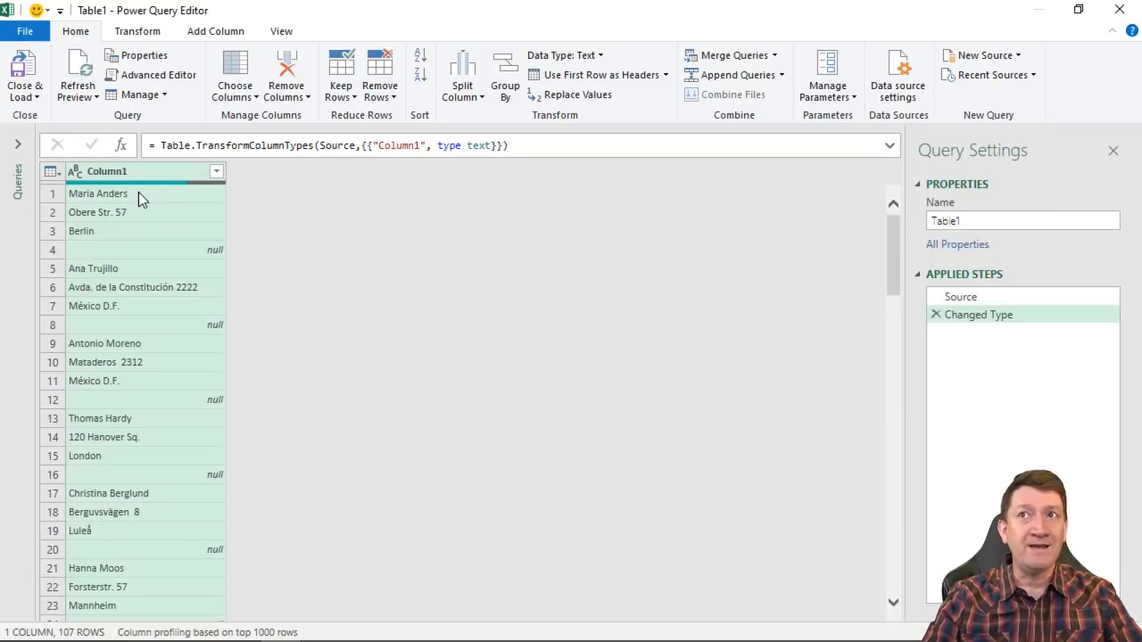
mouse_move(334, 194)
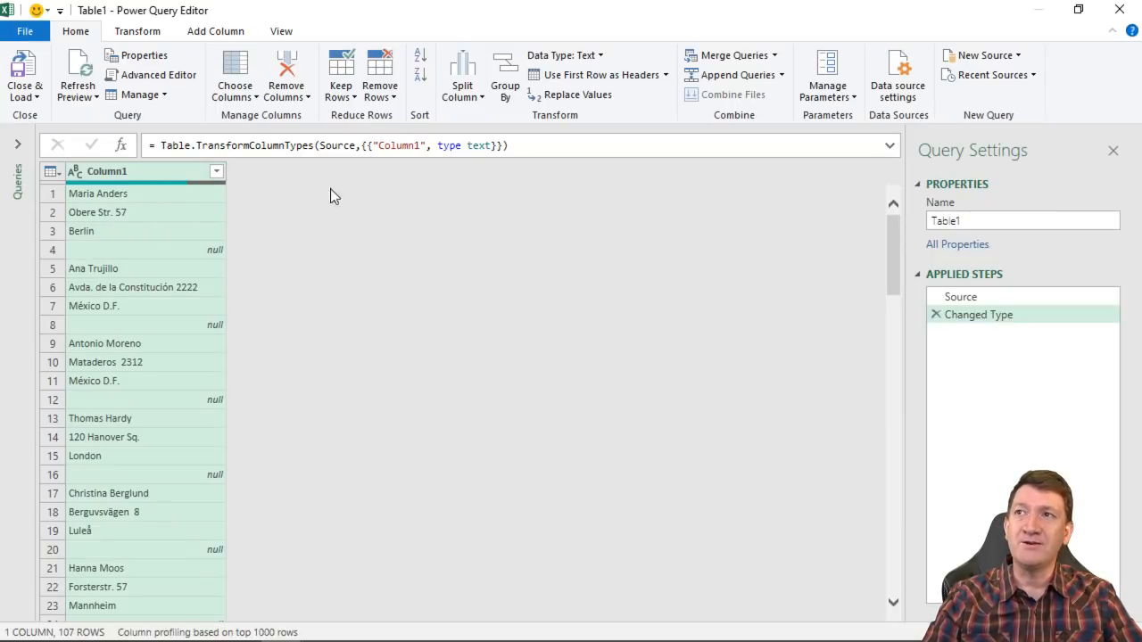
mouse_move(199, 246)
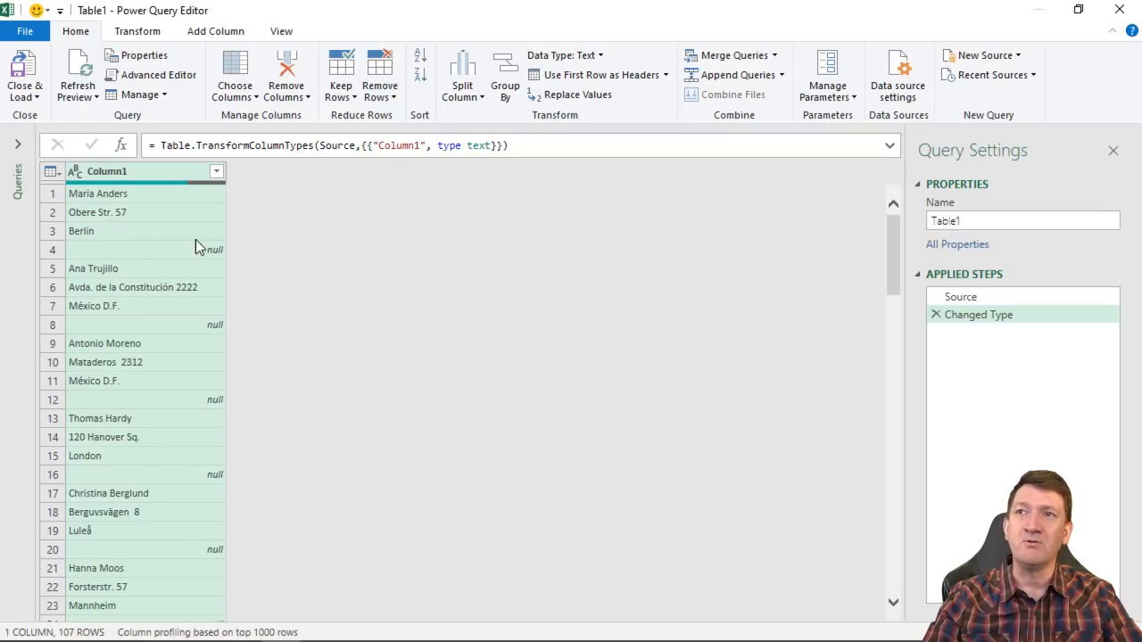
mouse_move(175, 361)
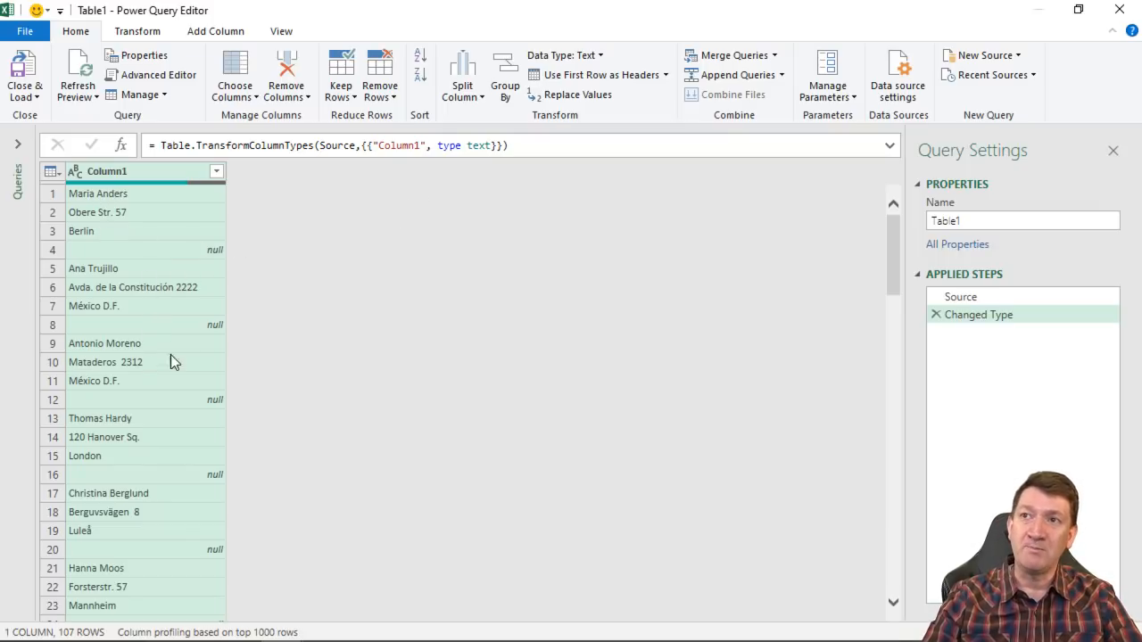
mouse_move(179, 592)
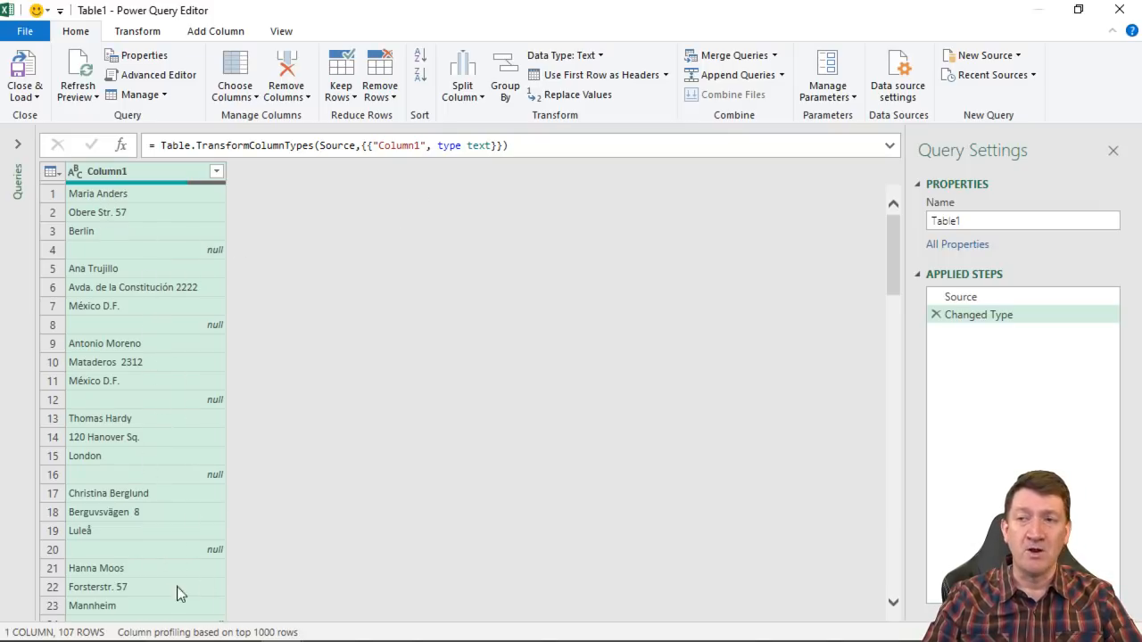
mouse_move(152, 187)
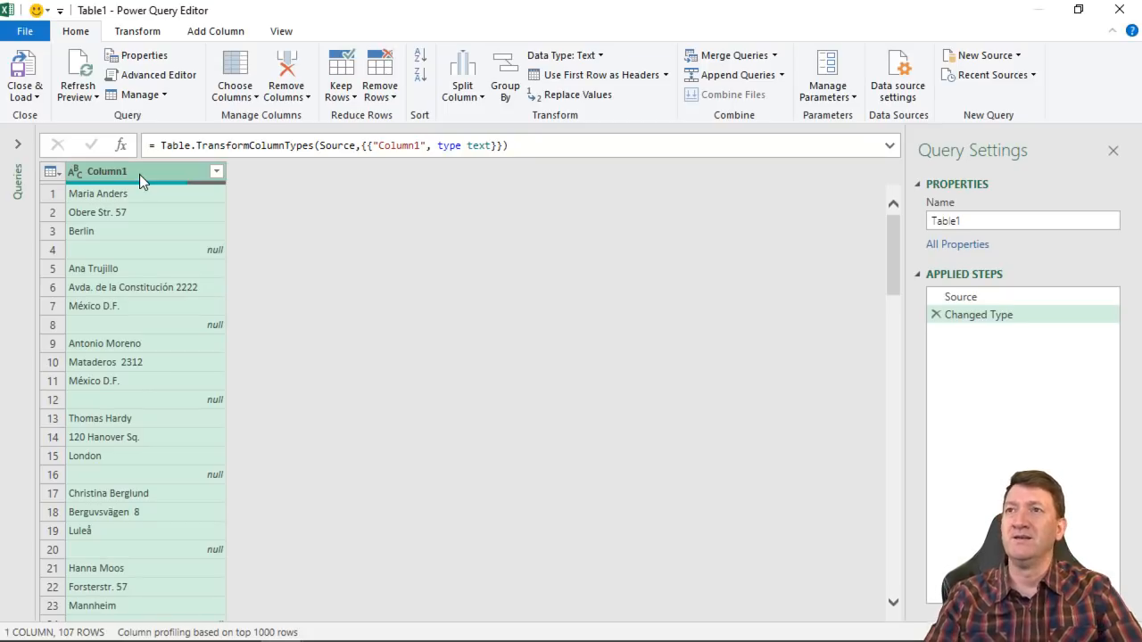
Step: Add an Index column numbering rows from 0 and select it for a Standard calculation
click(216, 30)
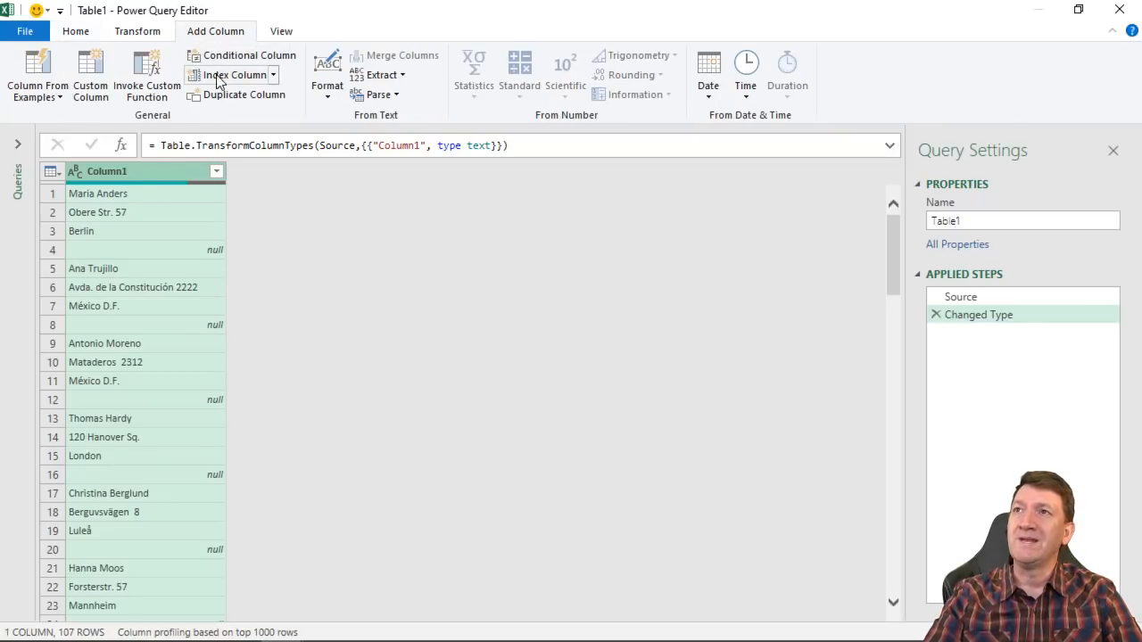
click(273, 75)
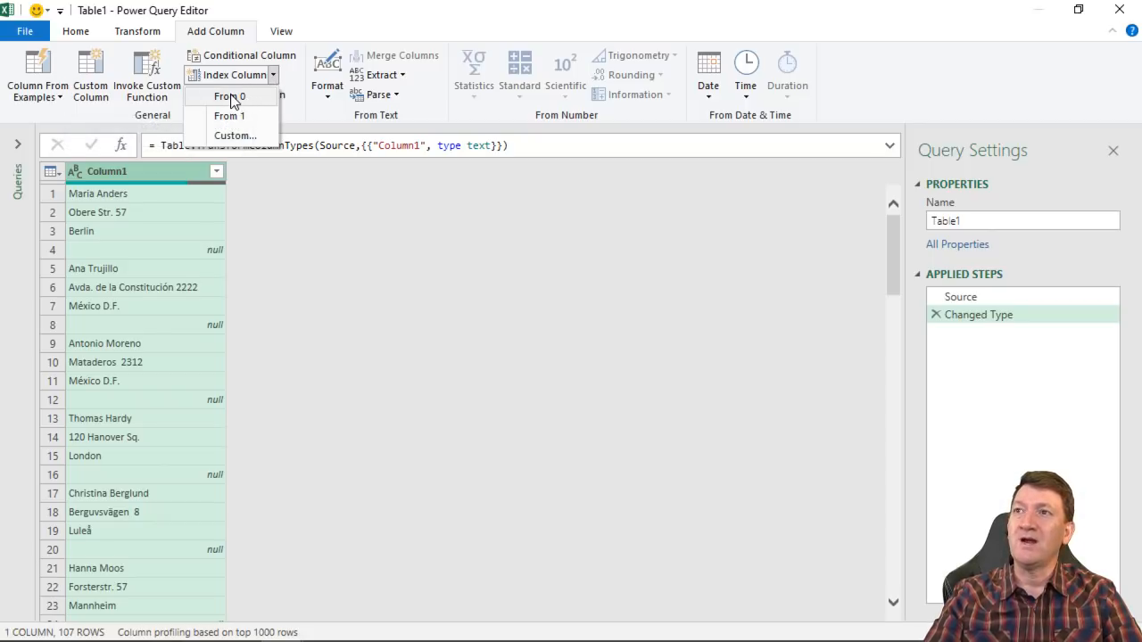
click(231, 97)
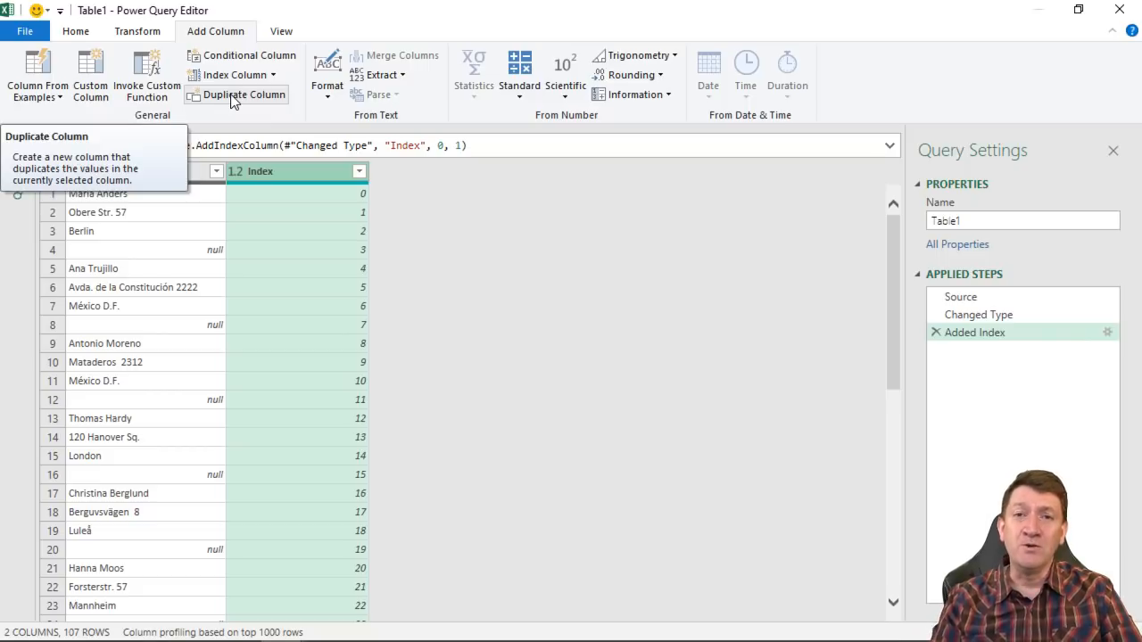
mouse_move(294, 181)
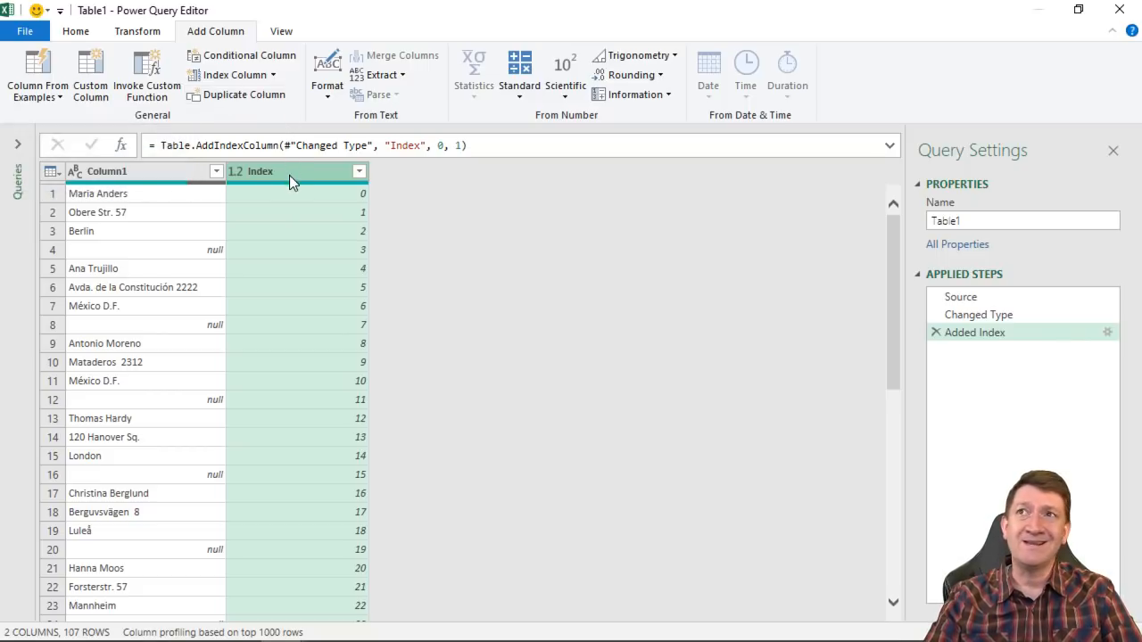
mouse_move(325, 564)
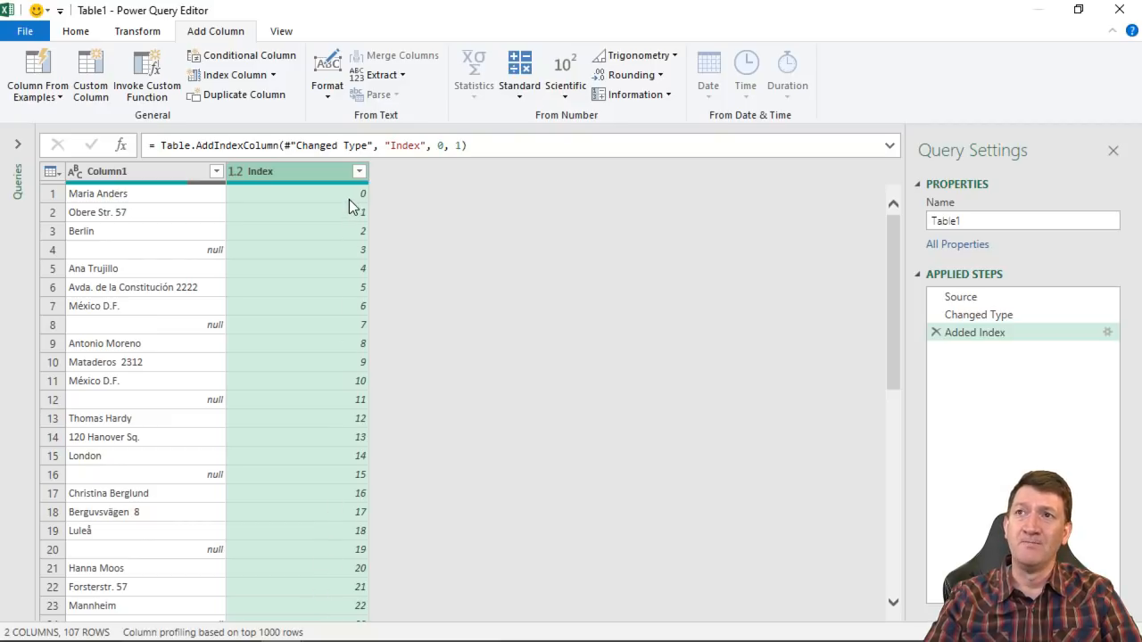
mouse_move(164, 225)
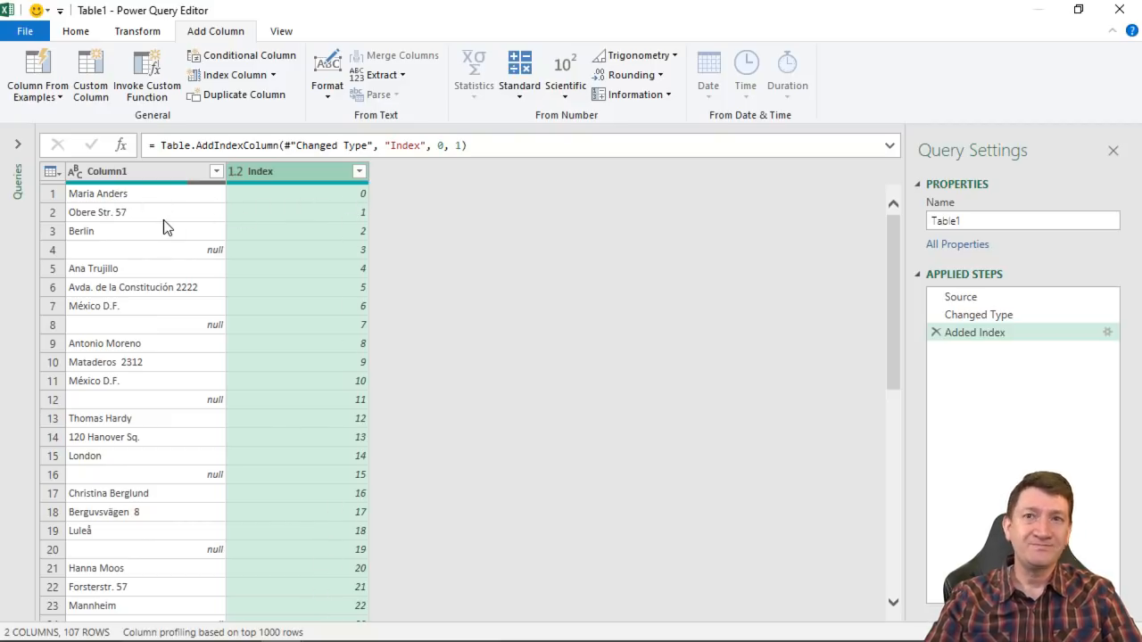
mouse_move(152, 241)
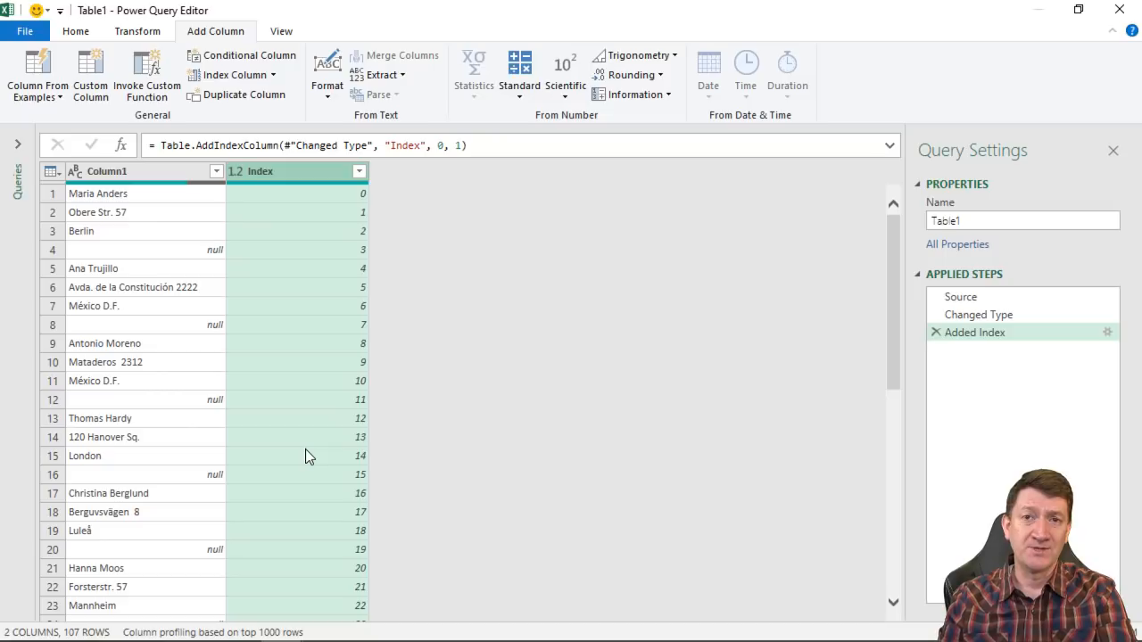
mouse_move(289, 232)
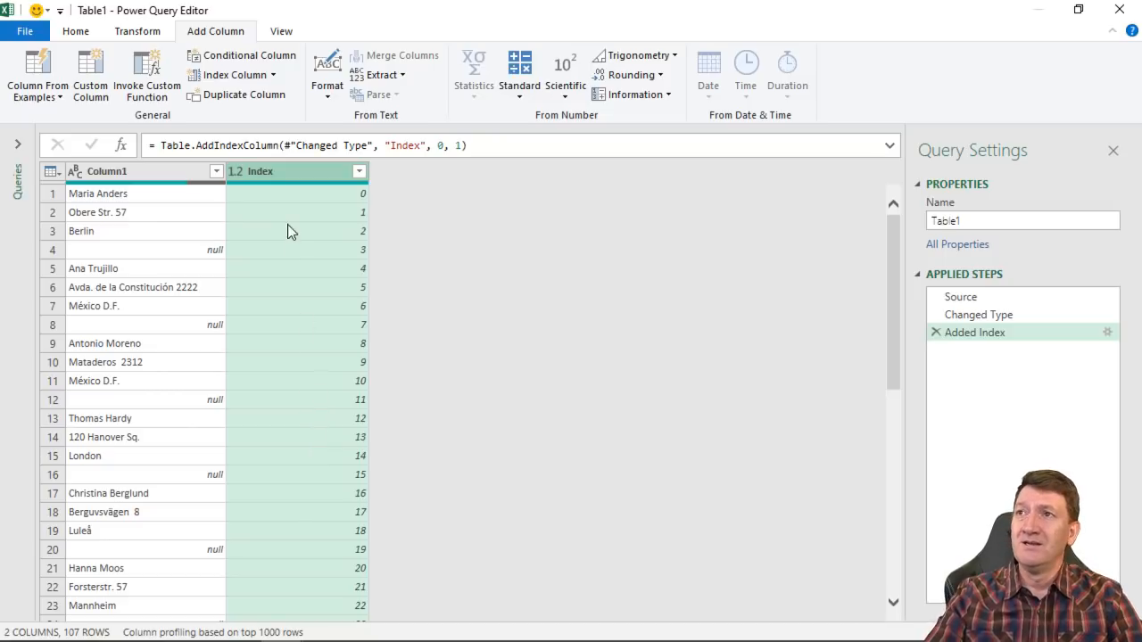
mouse_move(283, 182)
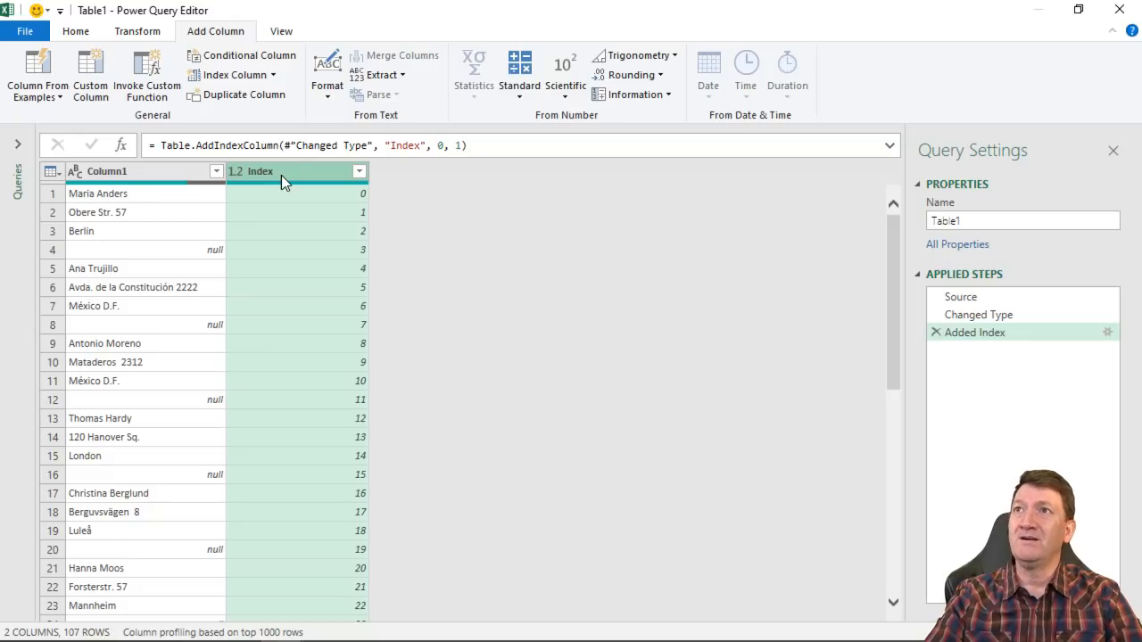
mouse_move(232, 43)
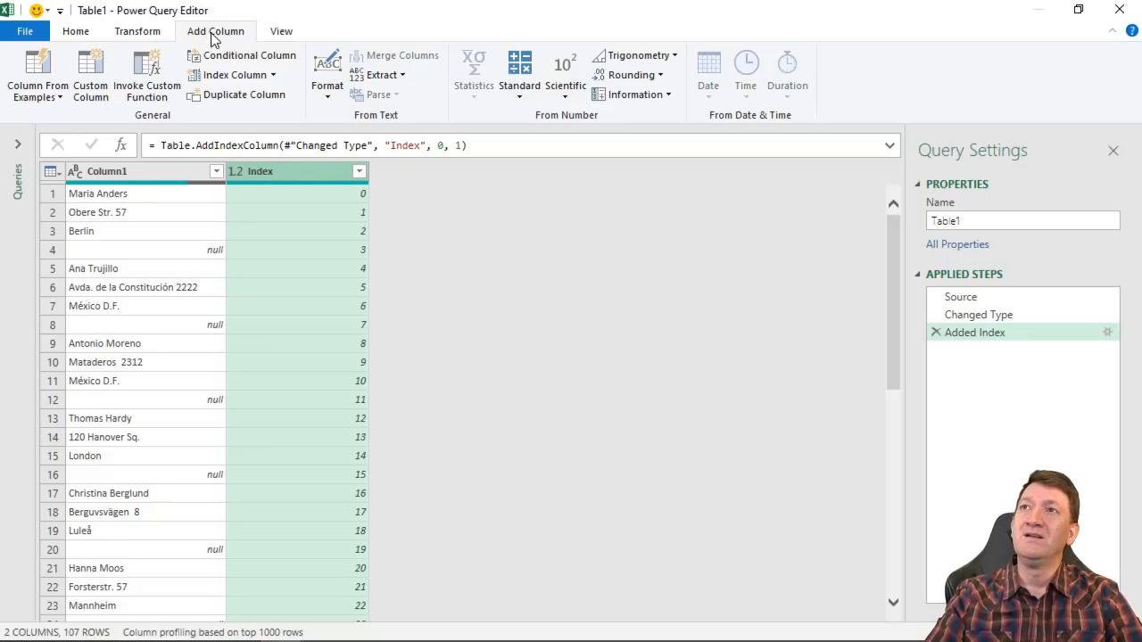
mouse_move(611, 125)
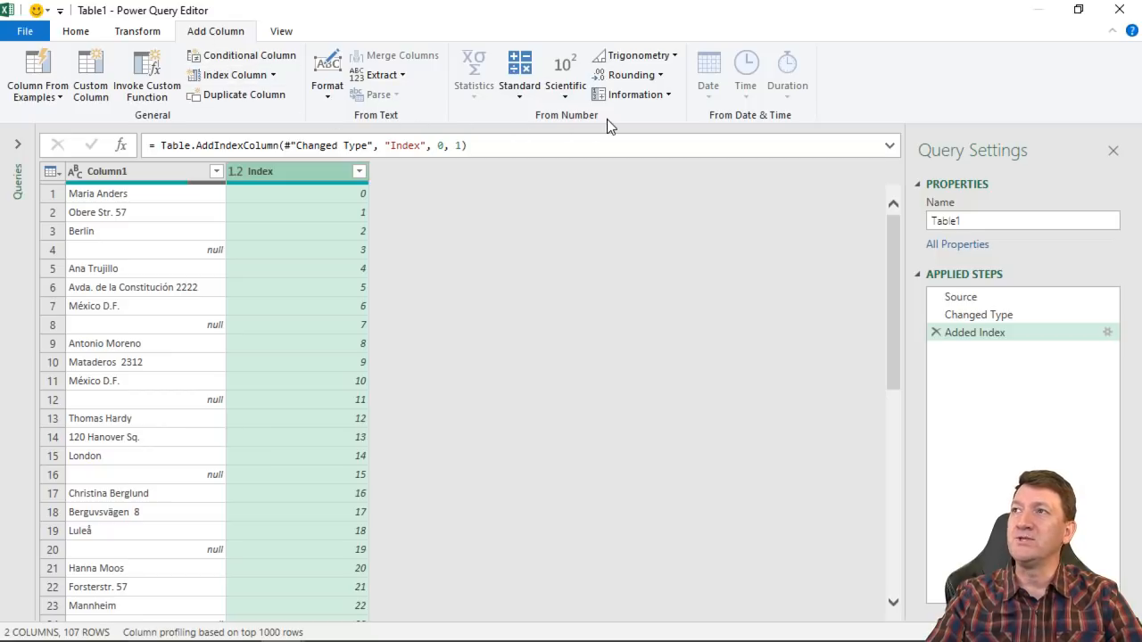
mouse_move(567, 124)
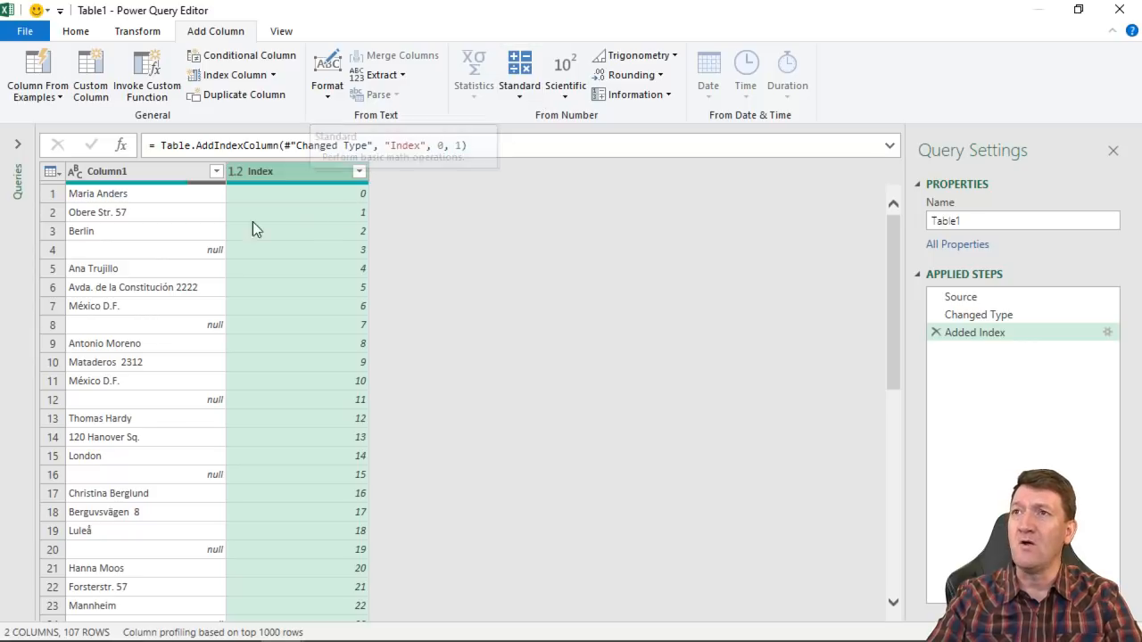
click(81, 230)
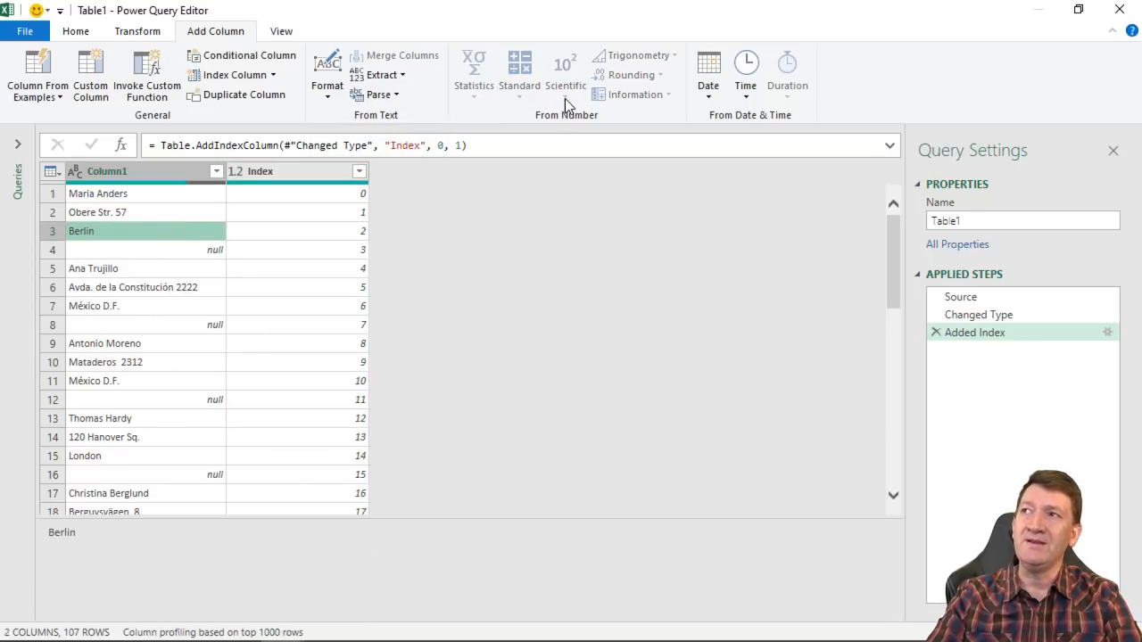
mouse_move(141, 221)
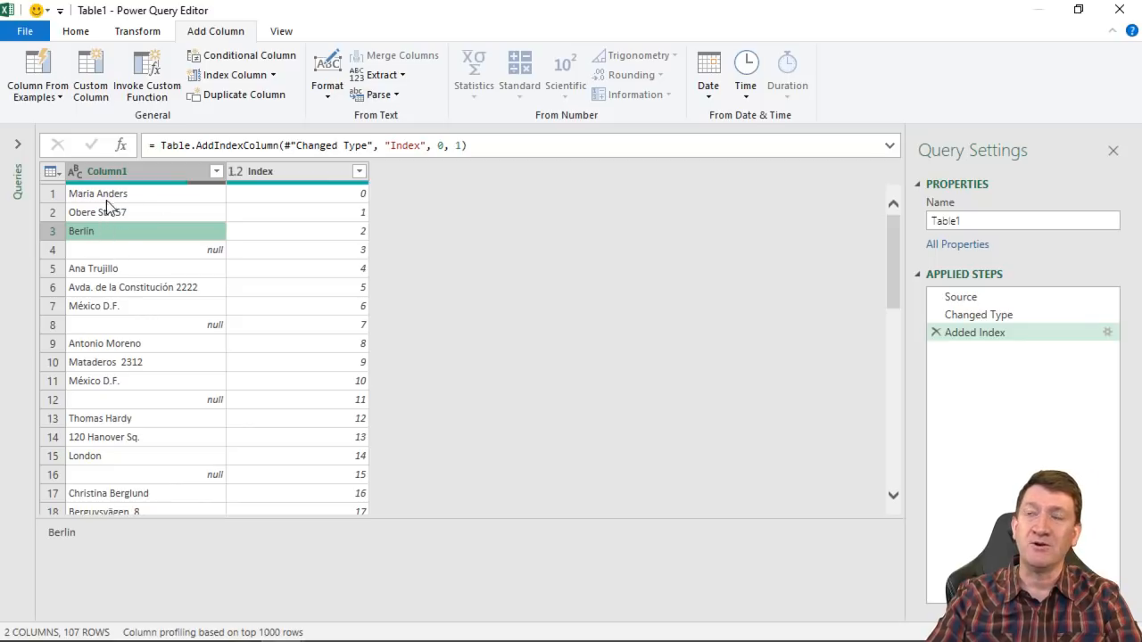
mouse_move(539, 103)
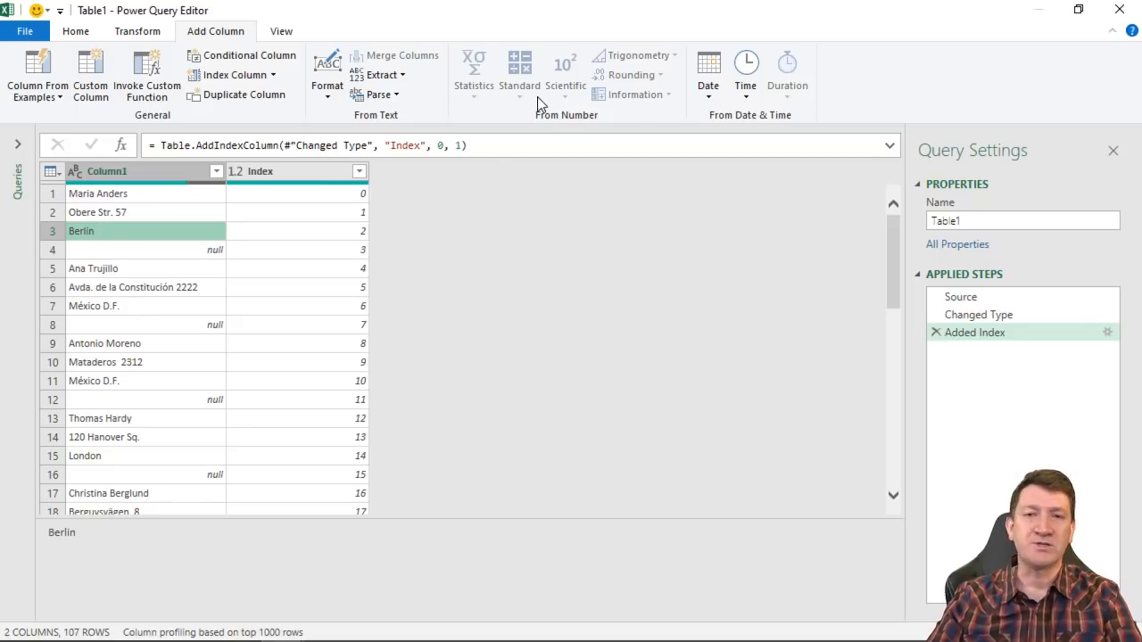
mouse_move(299, 207)
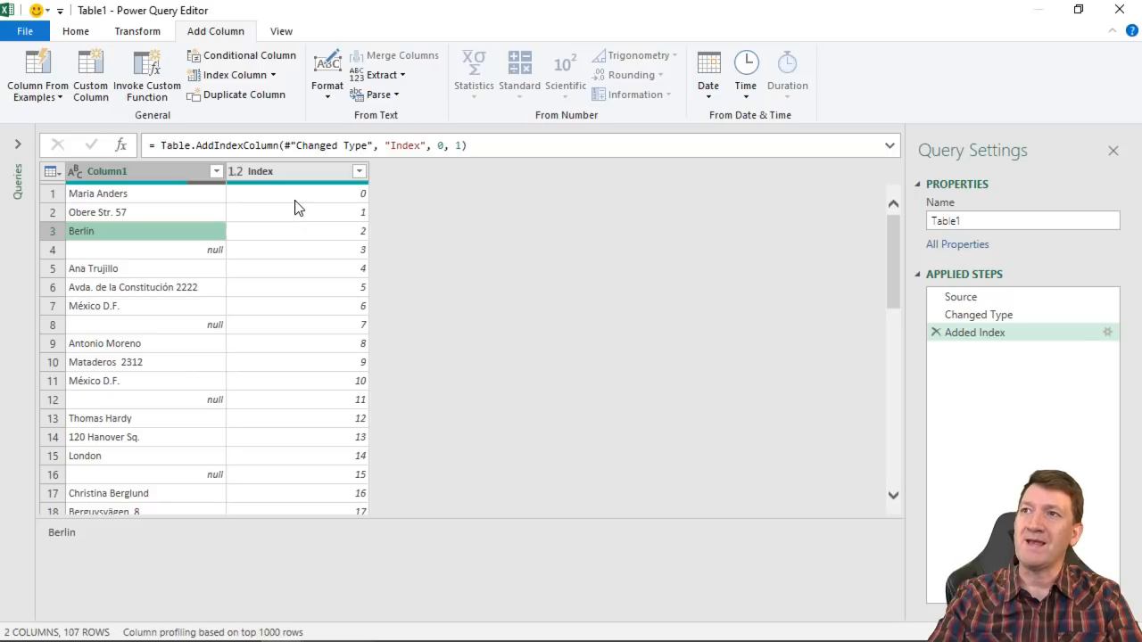
click(296, 193)
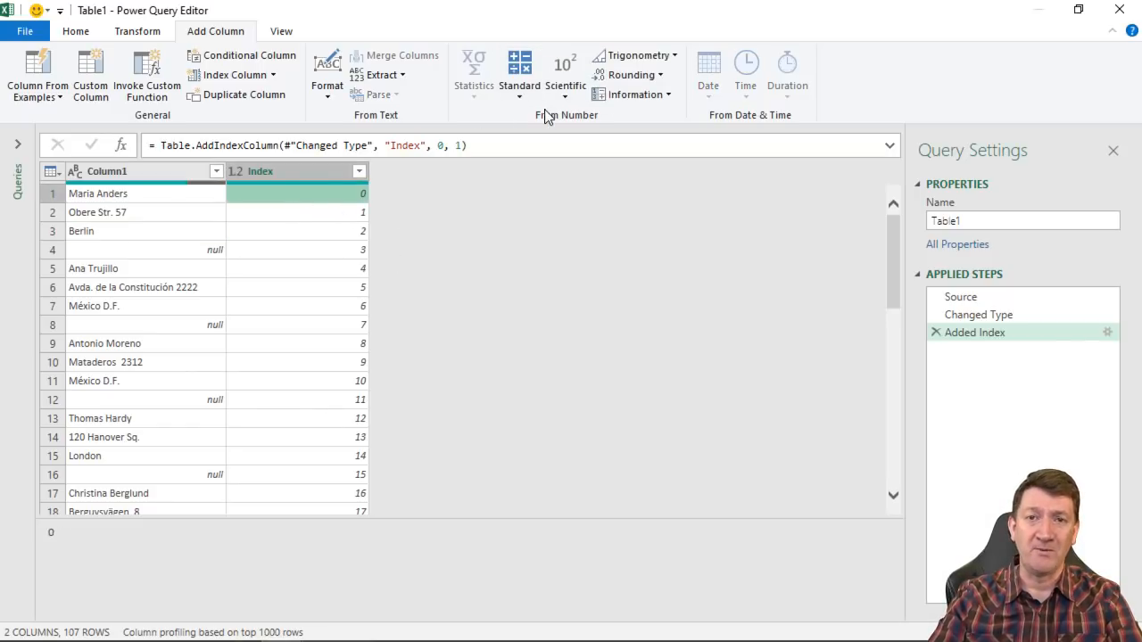
mouse_move(311, 196)
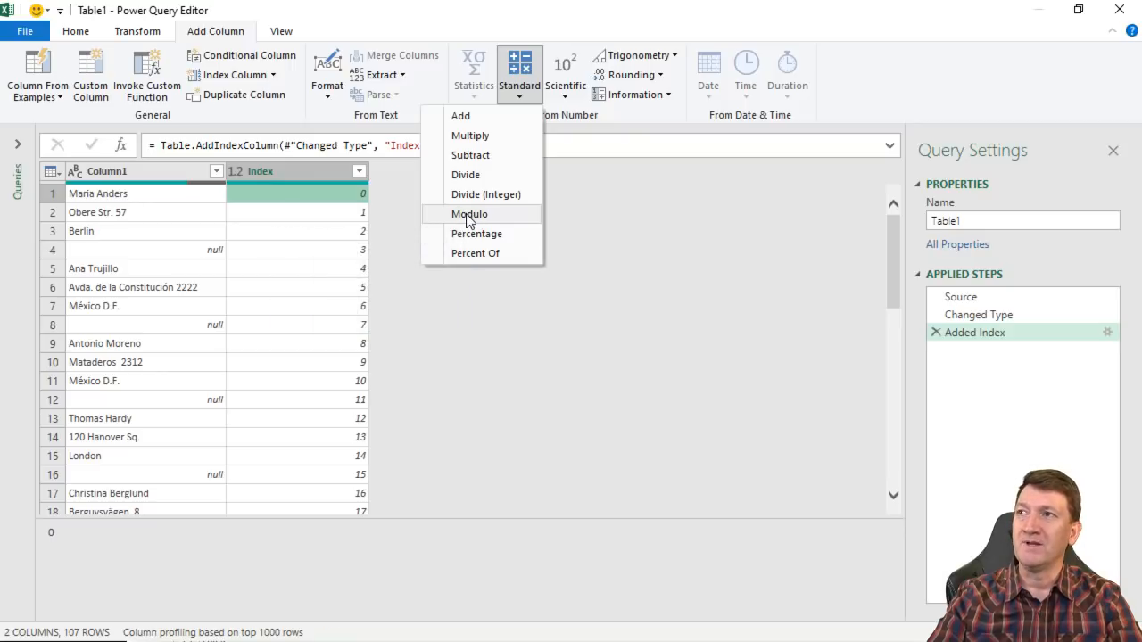
Step: Add a Modulo column holding each Index value's remainder after dividing by 4
click(469, 214)
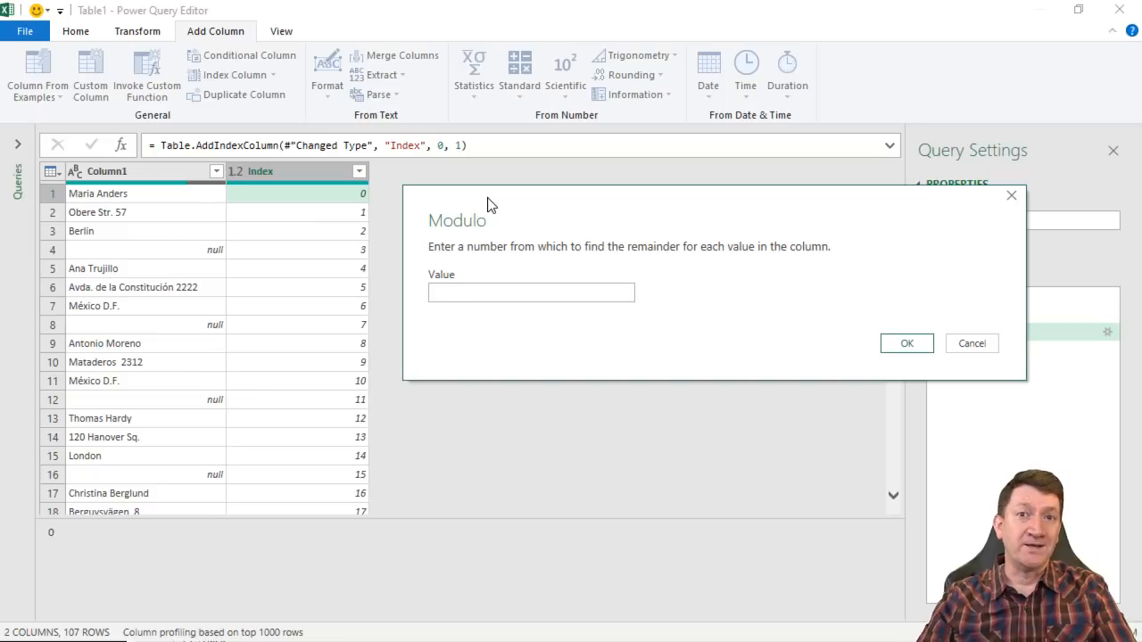
mouse_move(462, 264)
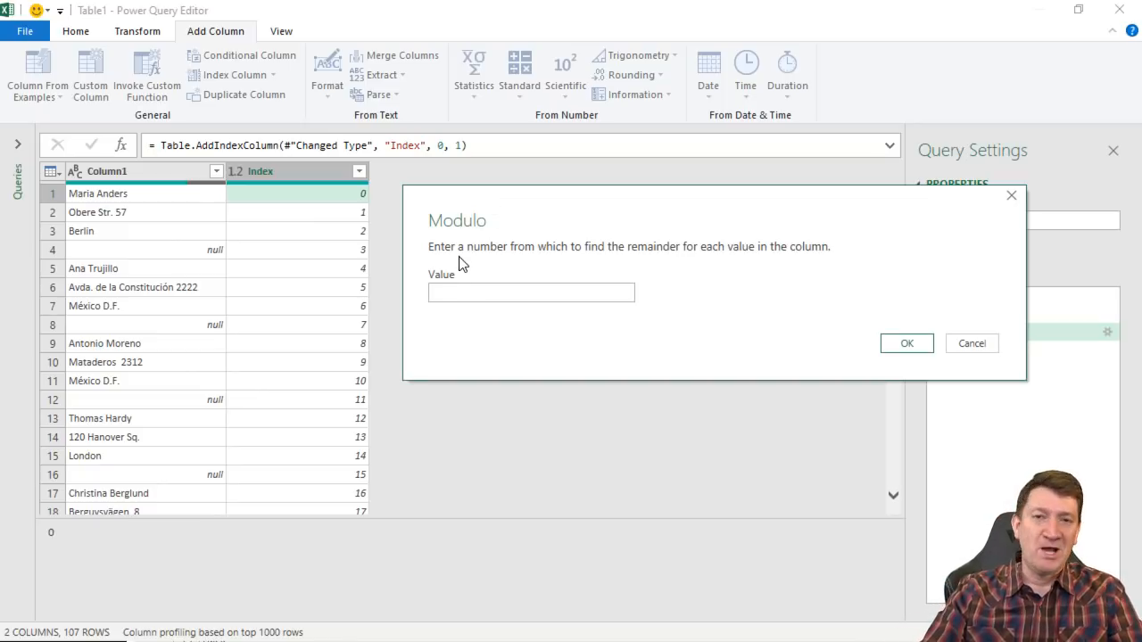
mouse_move(628, 260)
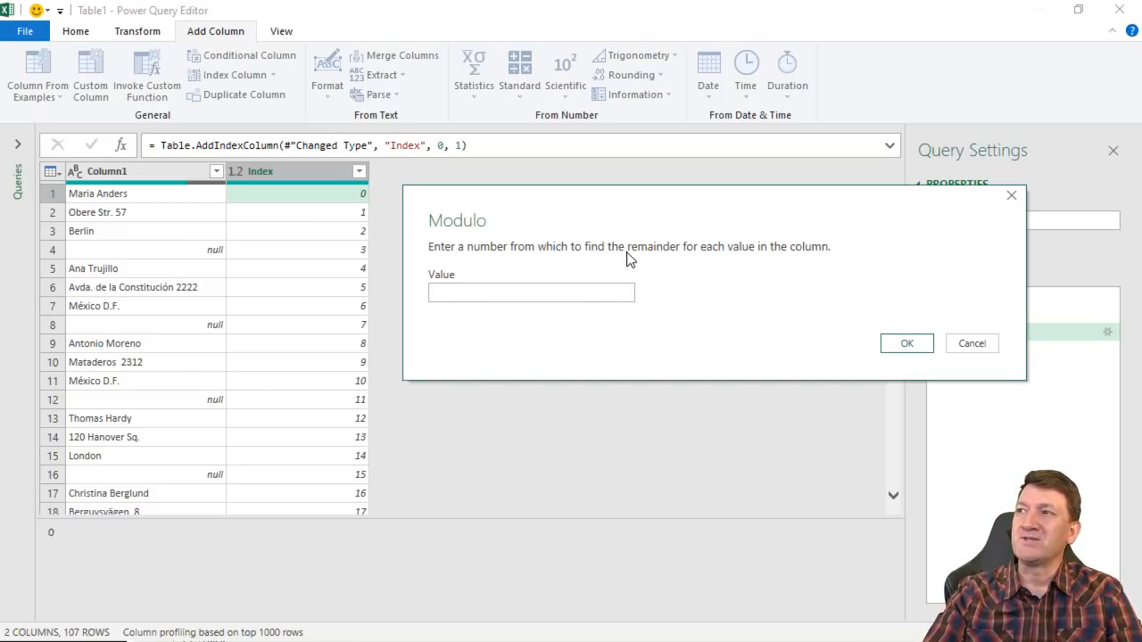
mouse_move(753, 264)
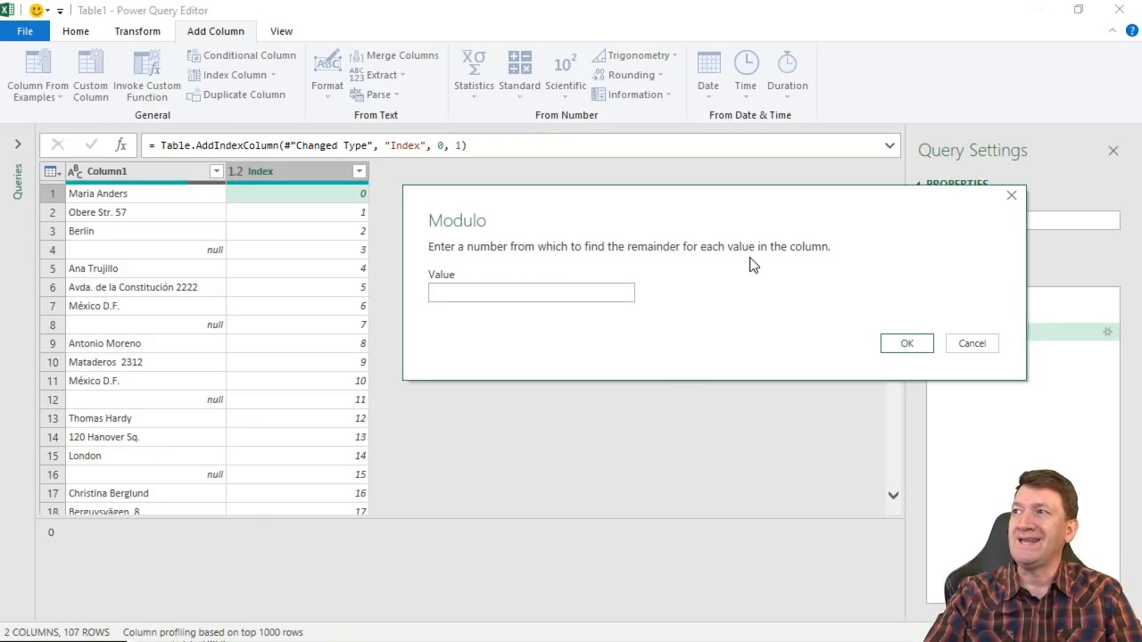
mouse_move(587, 282)
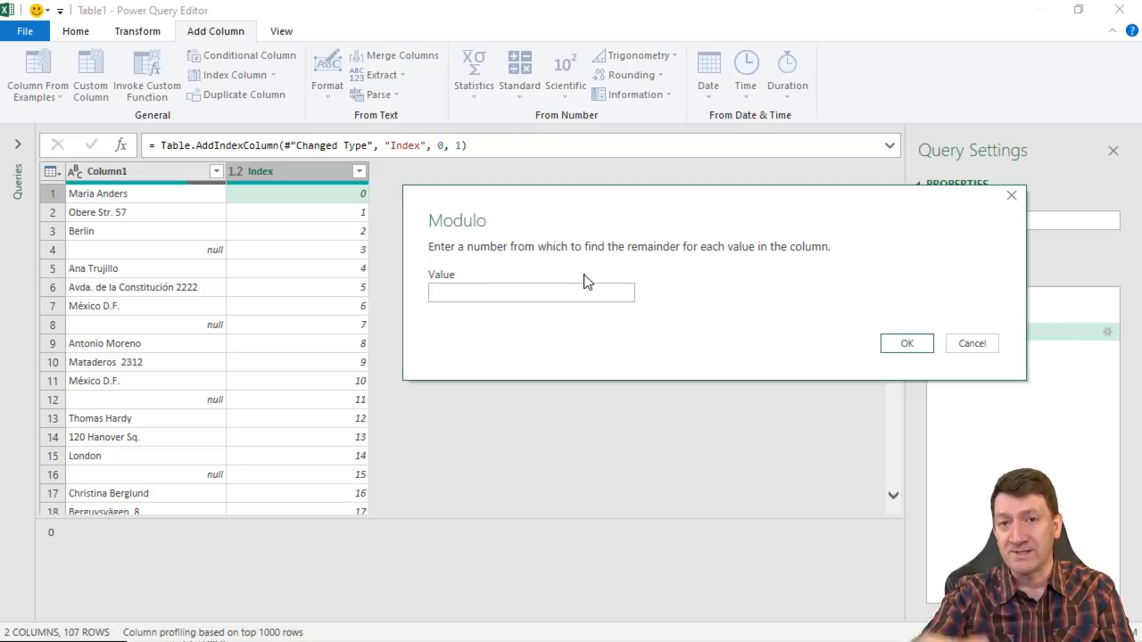
click(532, 292)
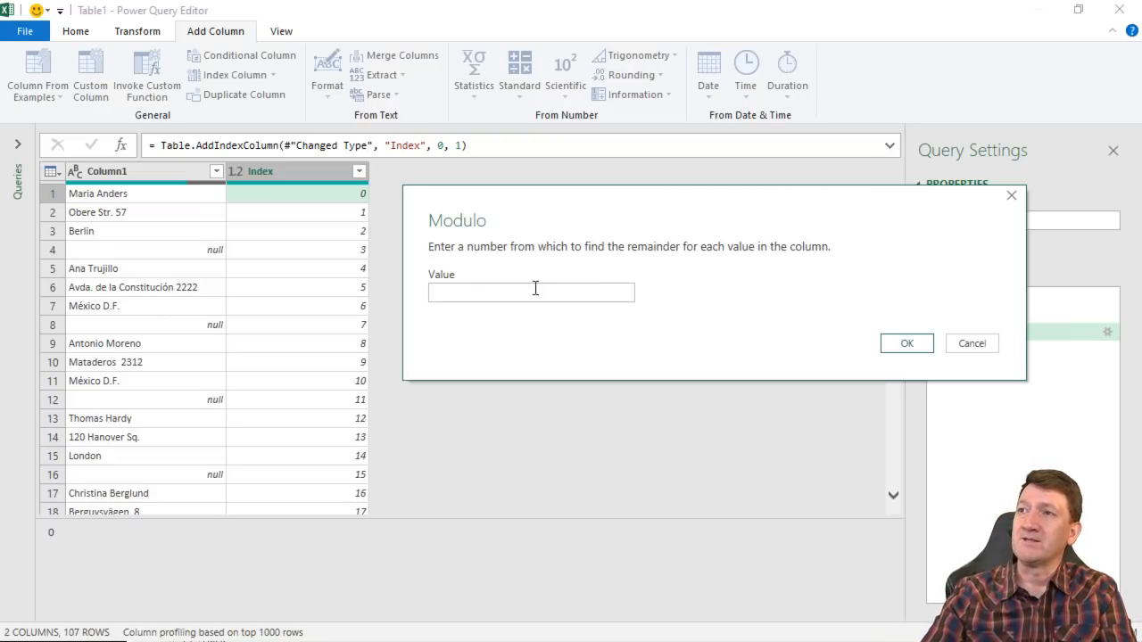
mouse_move(164, 198)
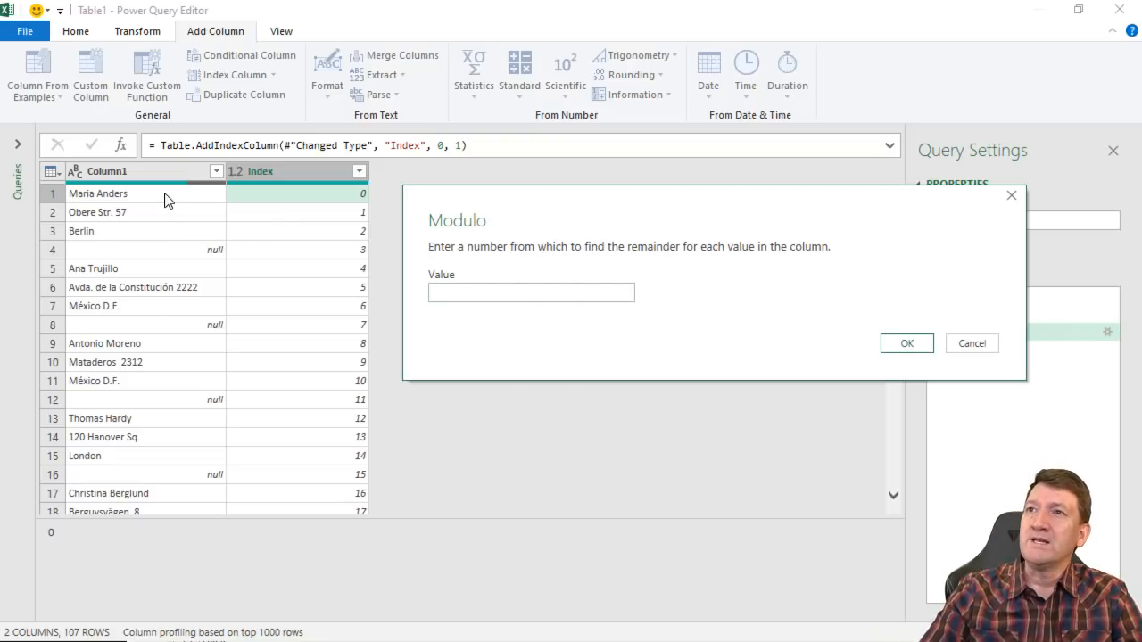
mouse_move(96, 193)
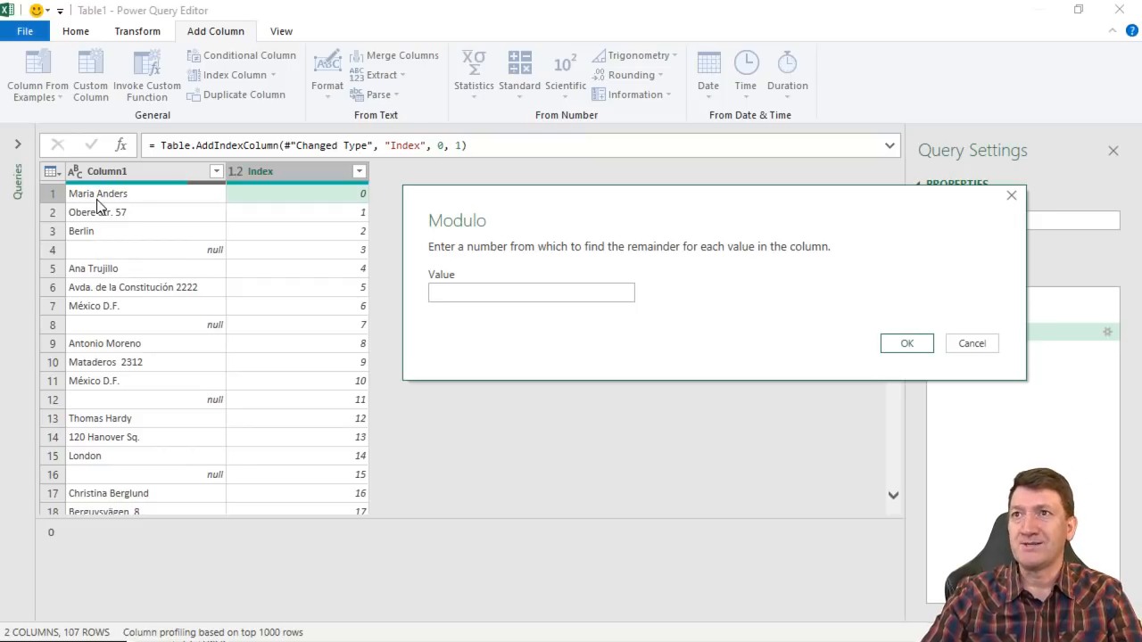
mouse_move(114, 235)
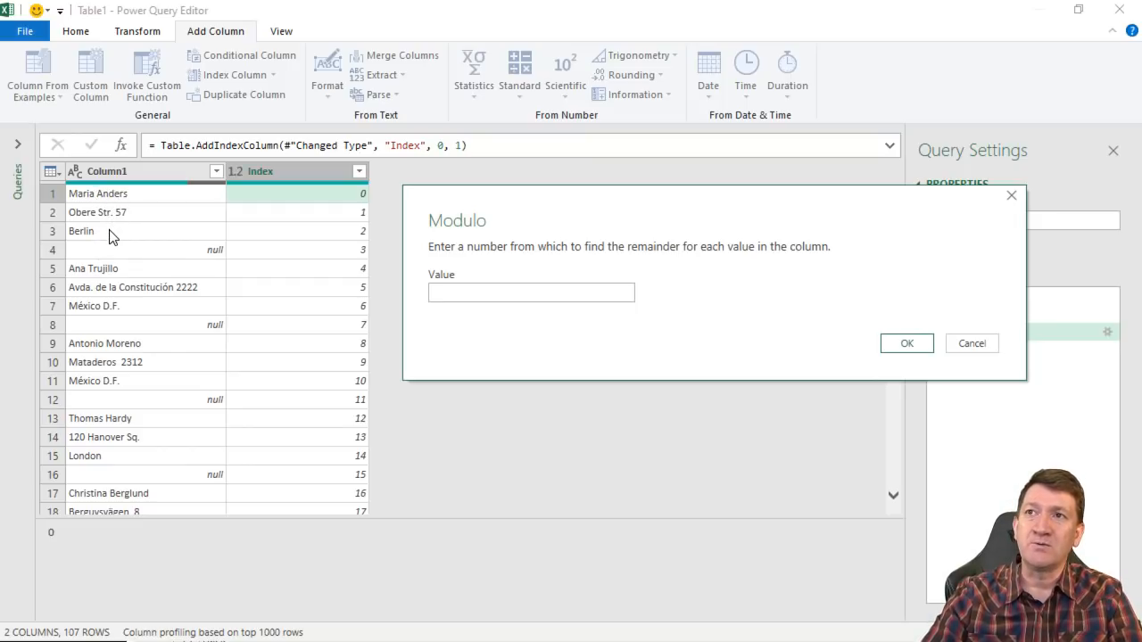
mouse_move(129, 258)
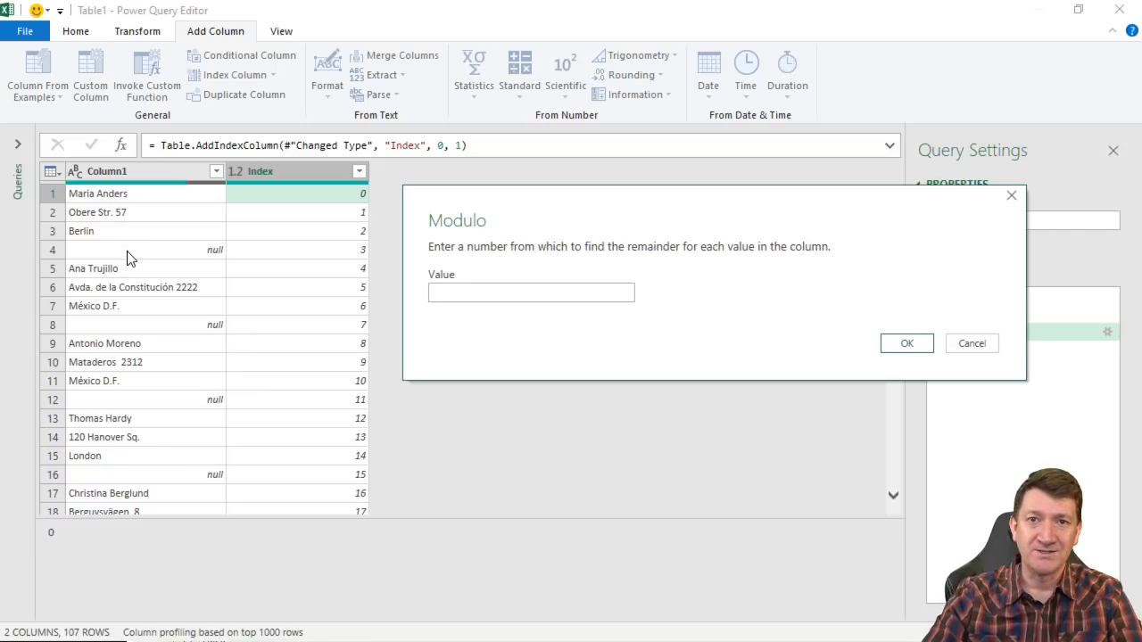
mouse_move(222, 257)
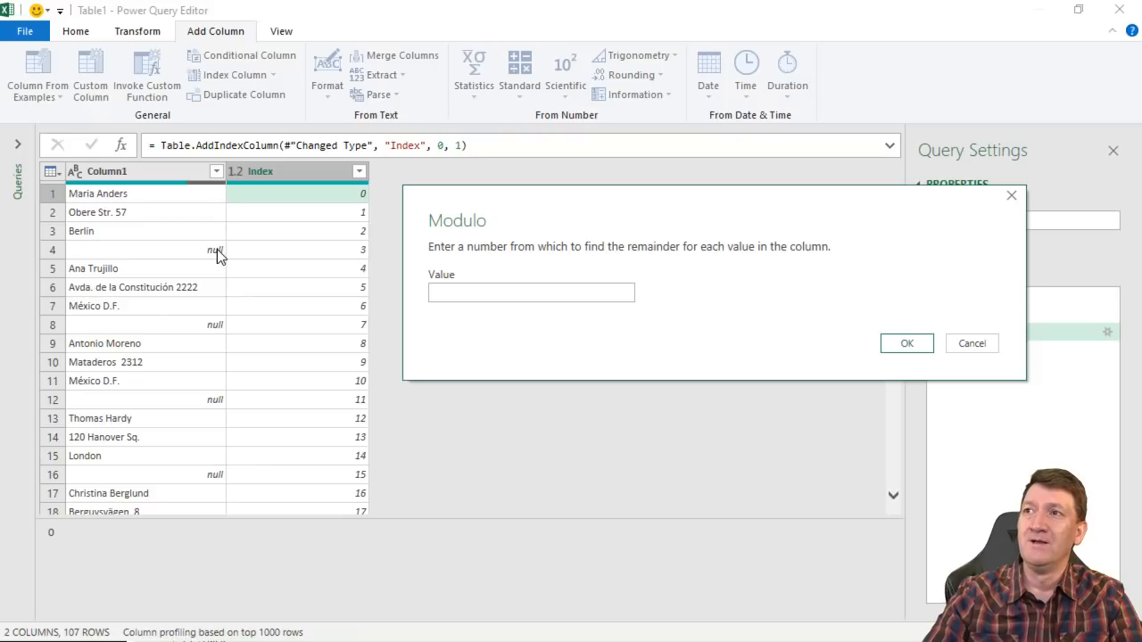
mouse_move(277, 261)
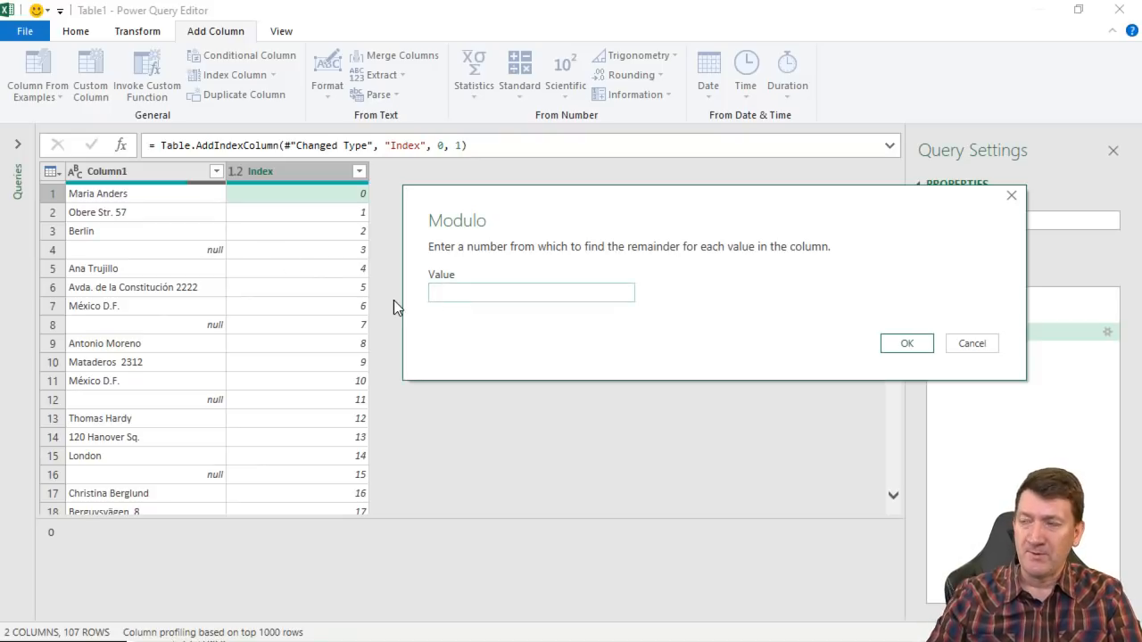
text(4)
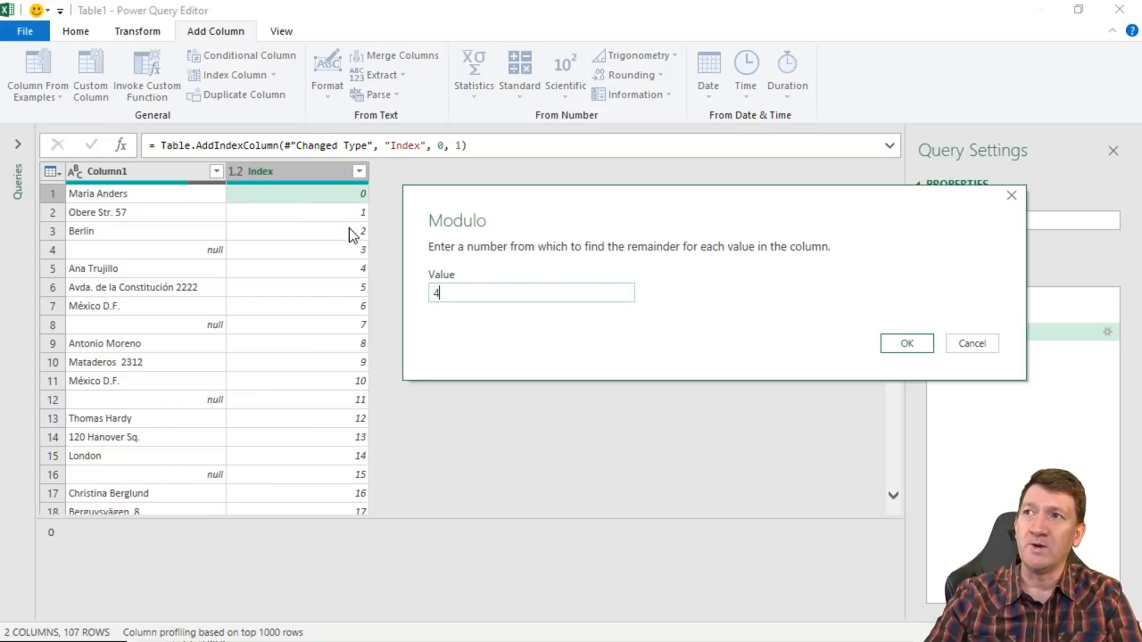
mouse_move(310, 442)
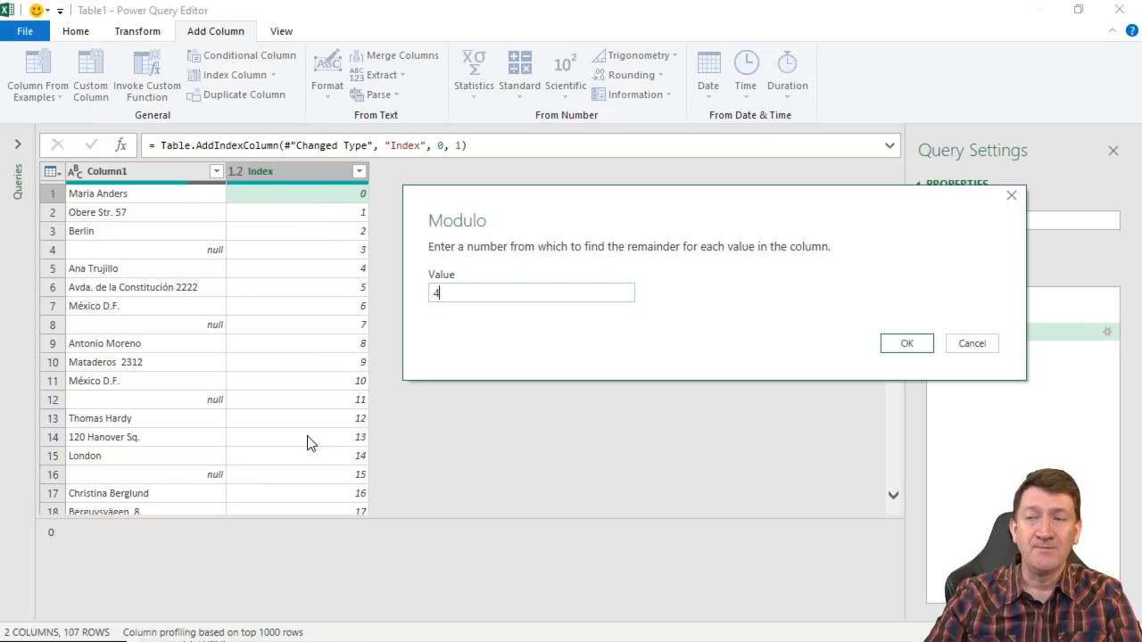
mouse_move(832, 346)
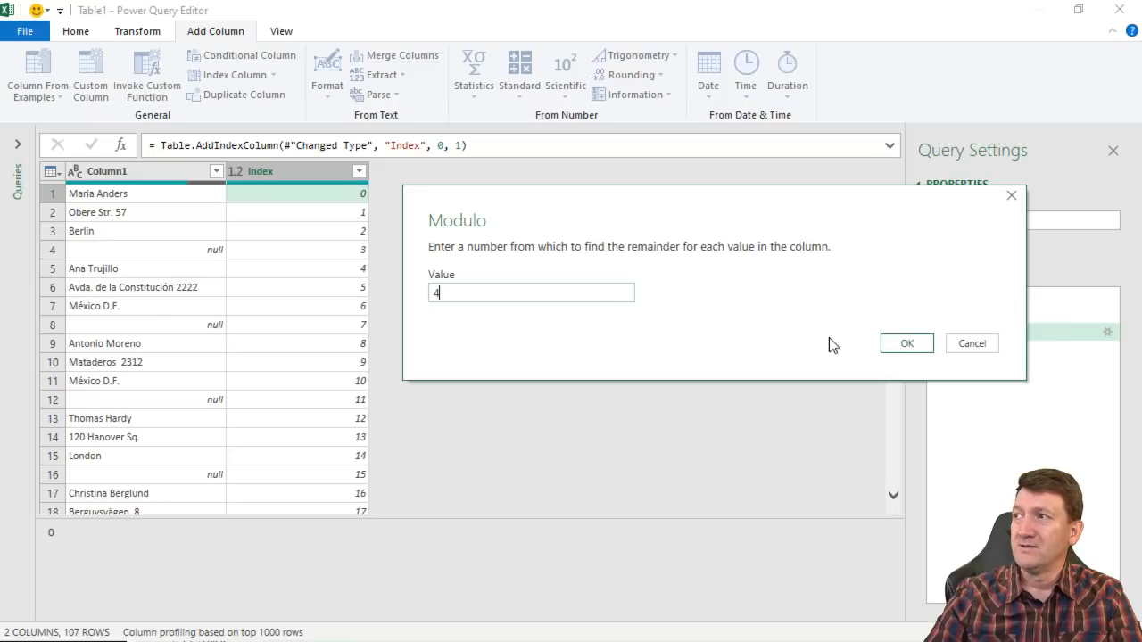
click(907, 343)
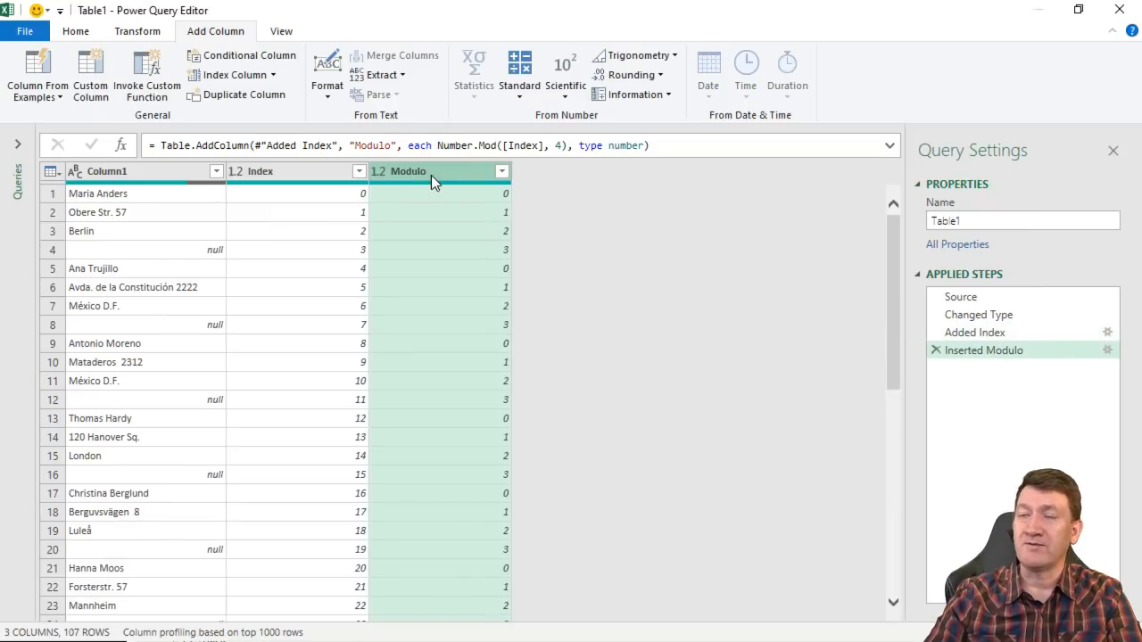
mouse_move(507, 198)
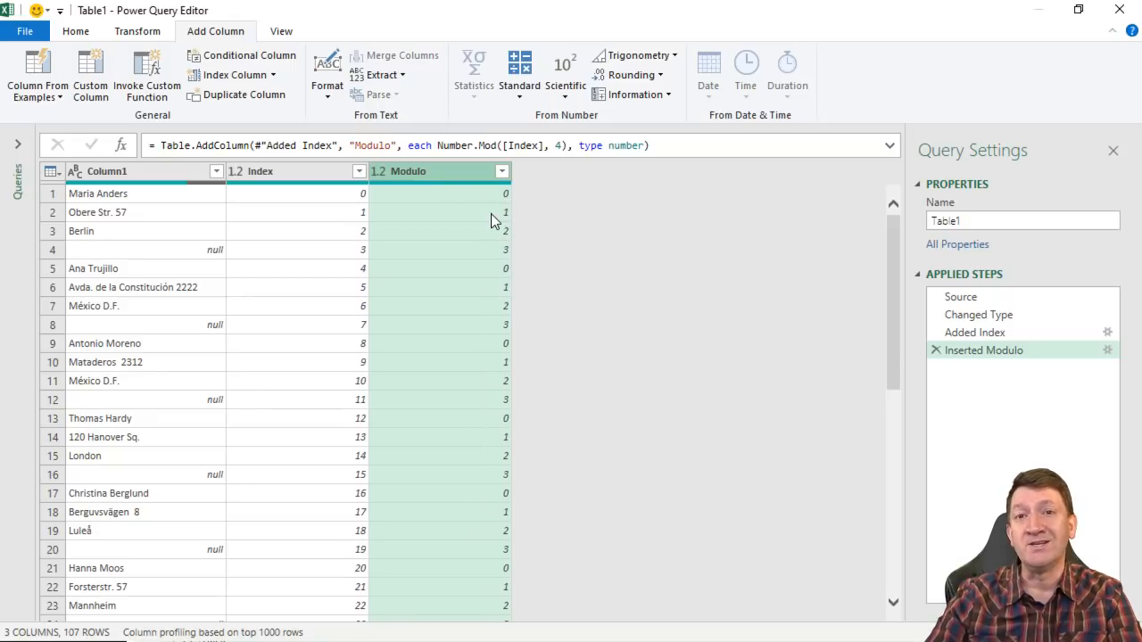
mouse_move(480, 203)
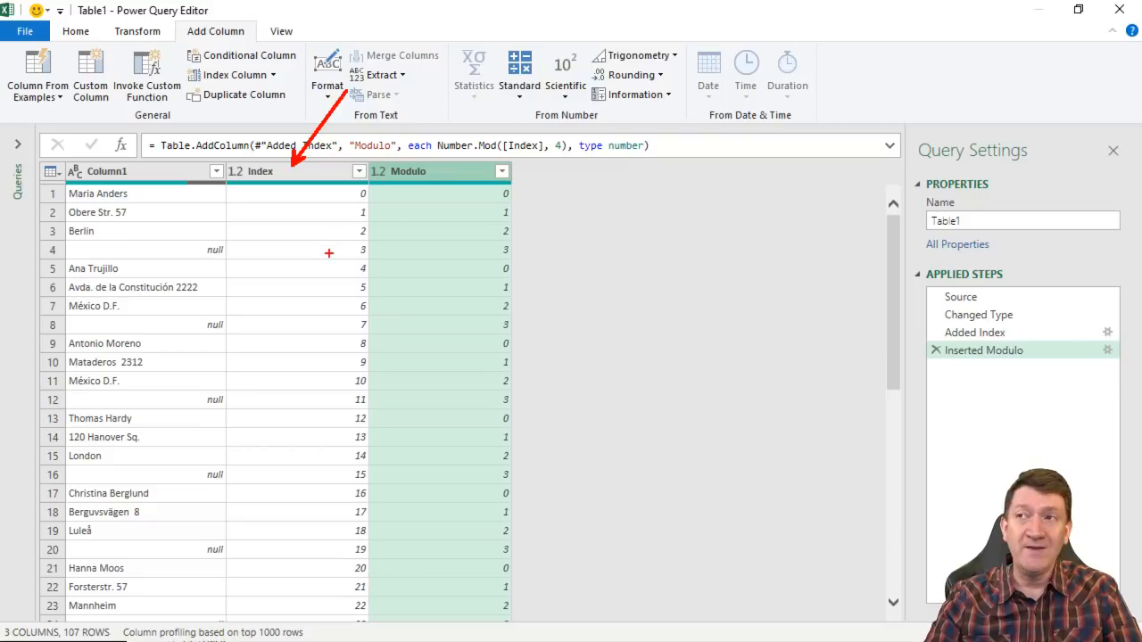
mouse_move(324, 539)
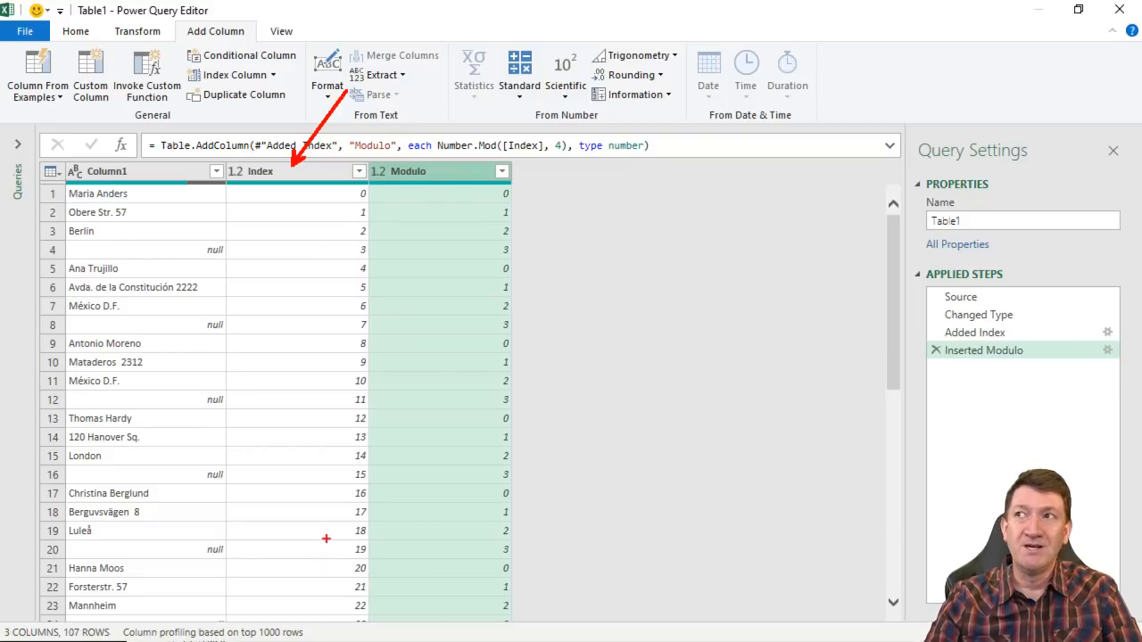
mouse_move(522, 190)
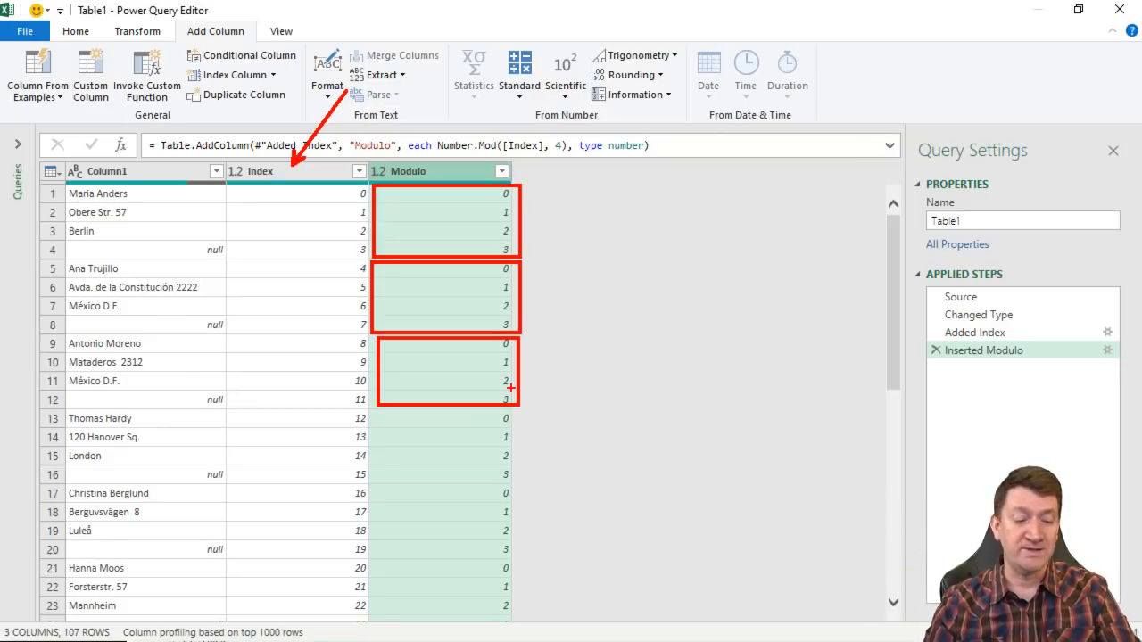
Step: Rename the Modulo column to COLUMNS
double_click(407, 171)
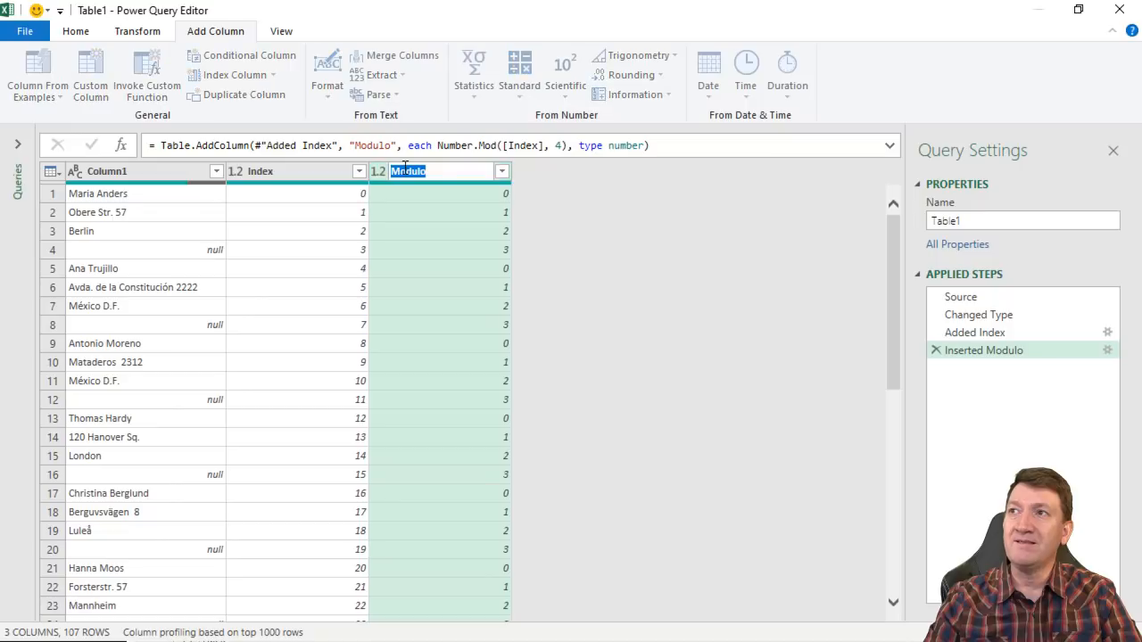
text(CO)
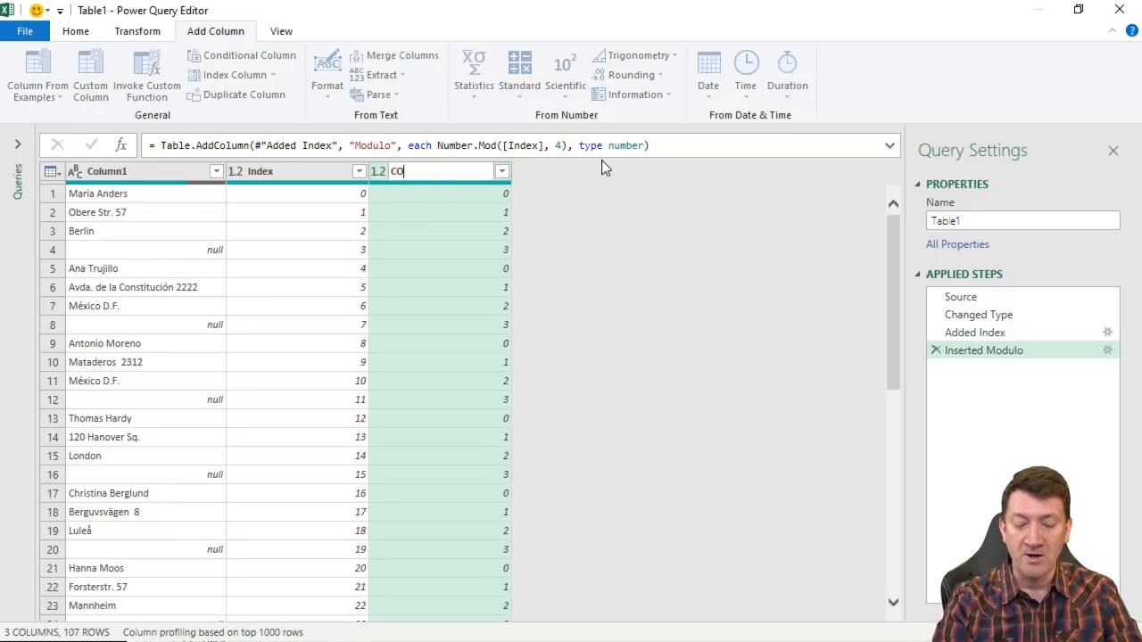
text(LUMNS)
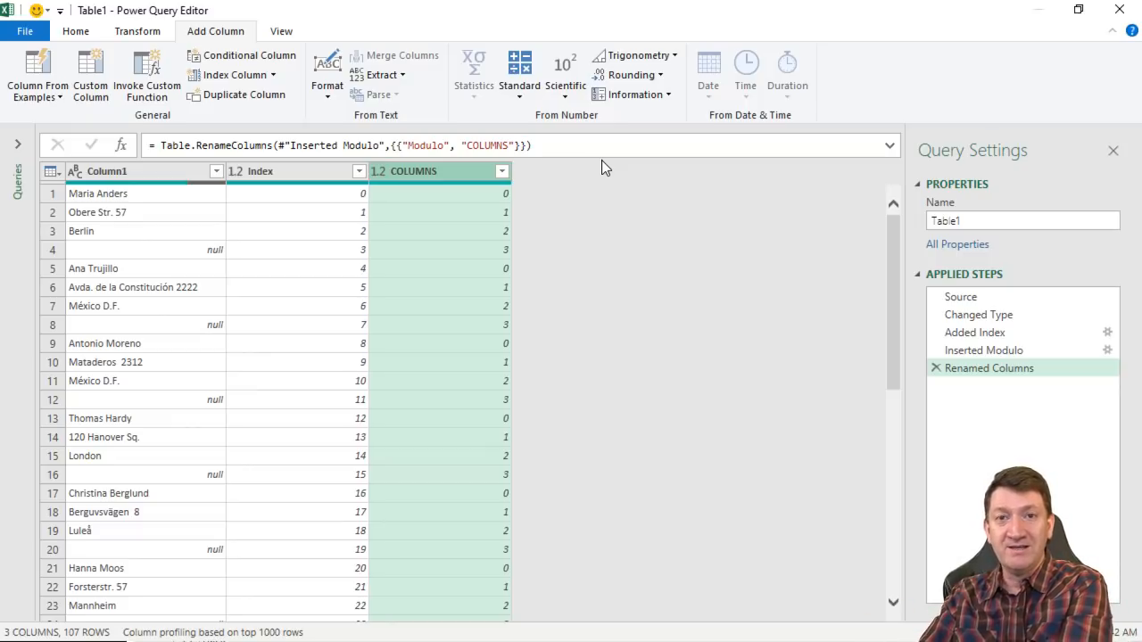
mouse_move(475, 257)
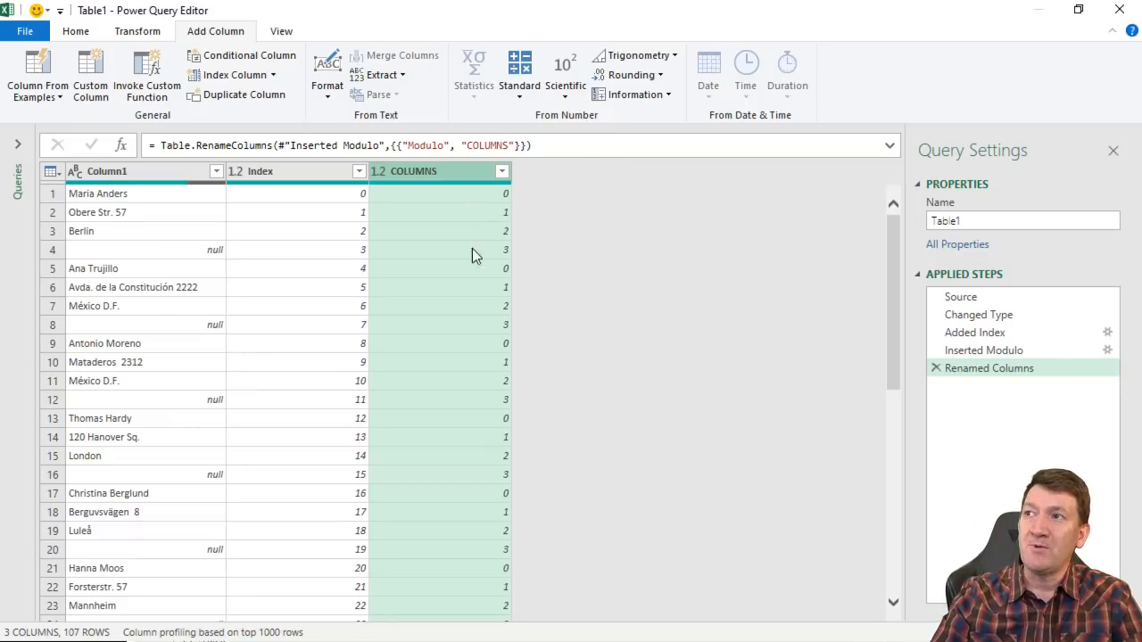
mouse_move(455, 246)
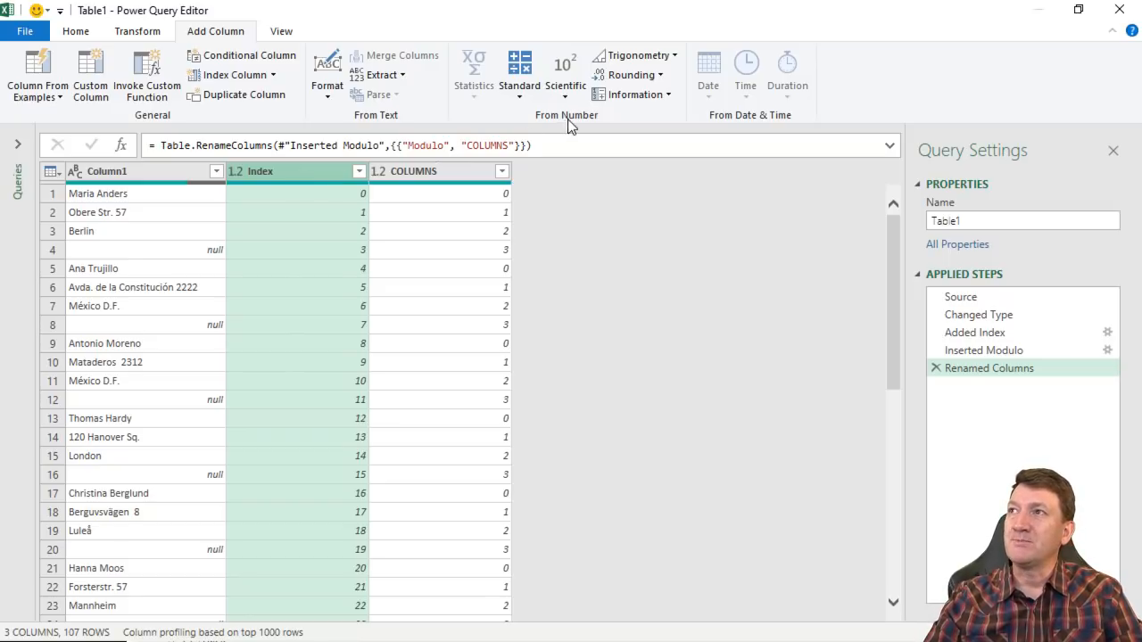
Step: Add an Integer-Division column holding each Index value integer-divided by 4
click(519, 71)
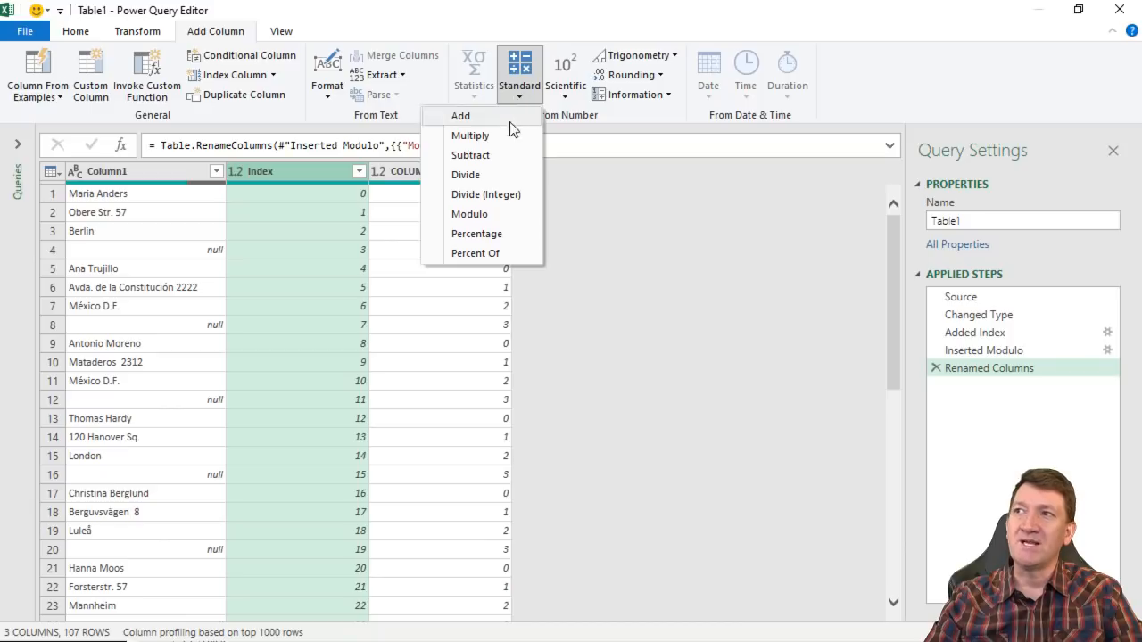
mouse_move(486, 194)
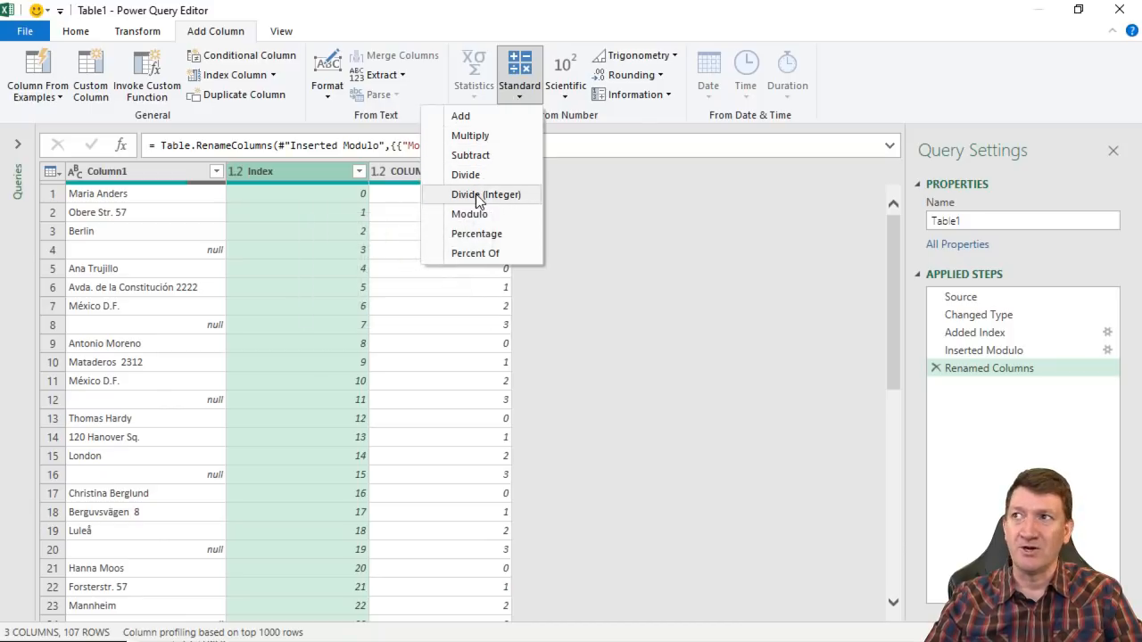
click(486, 194)
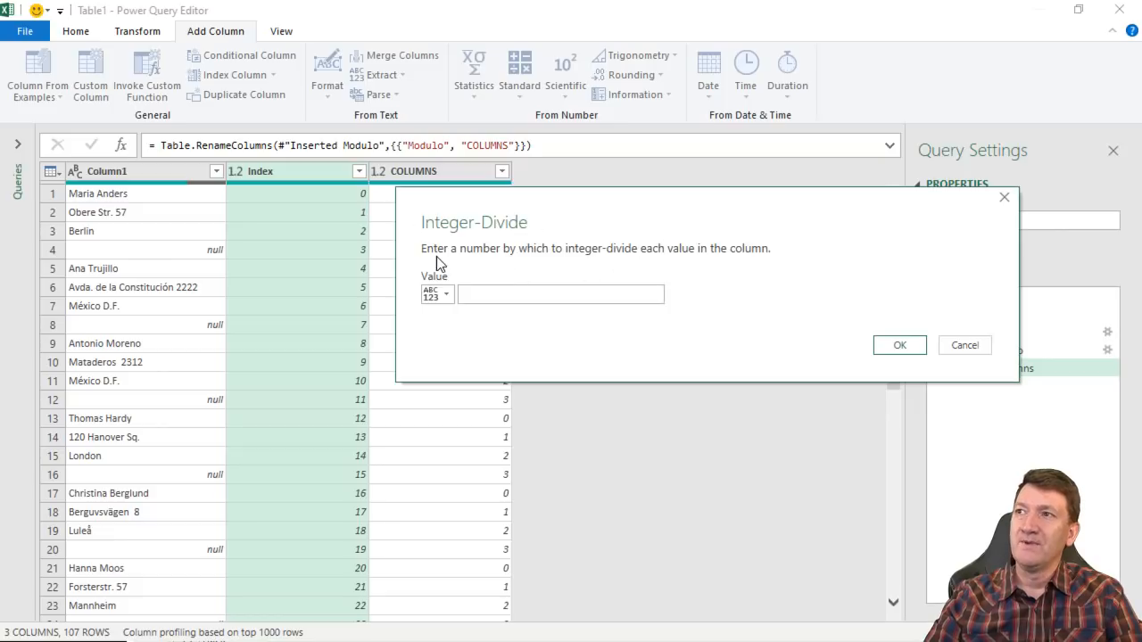
mouse_move(591, 264)
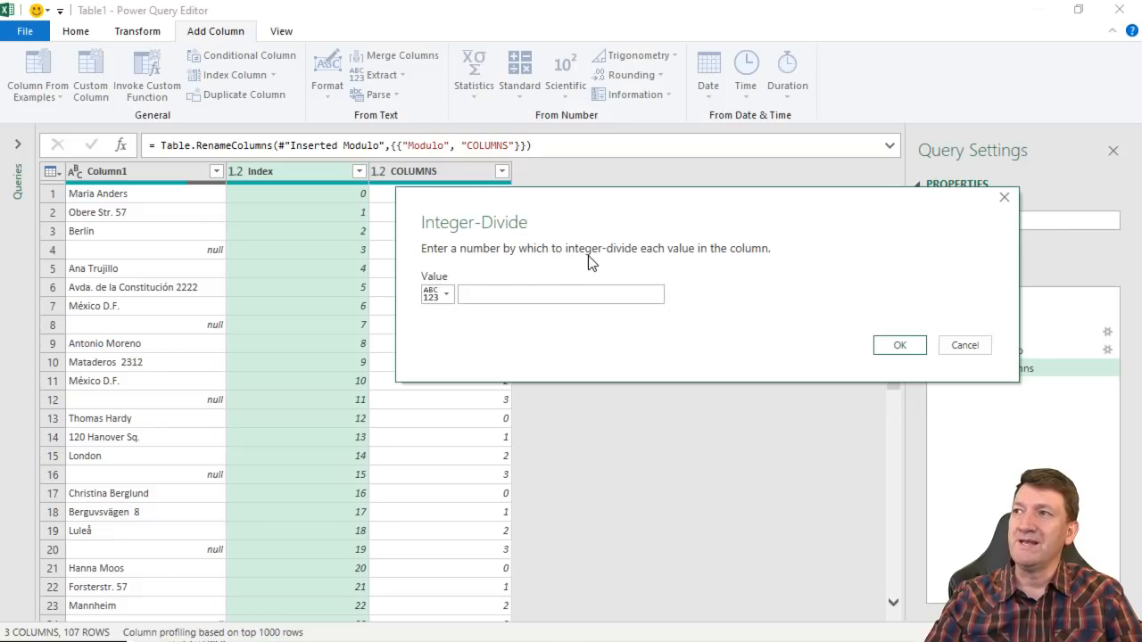
mouse_move(771, 260)
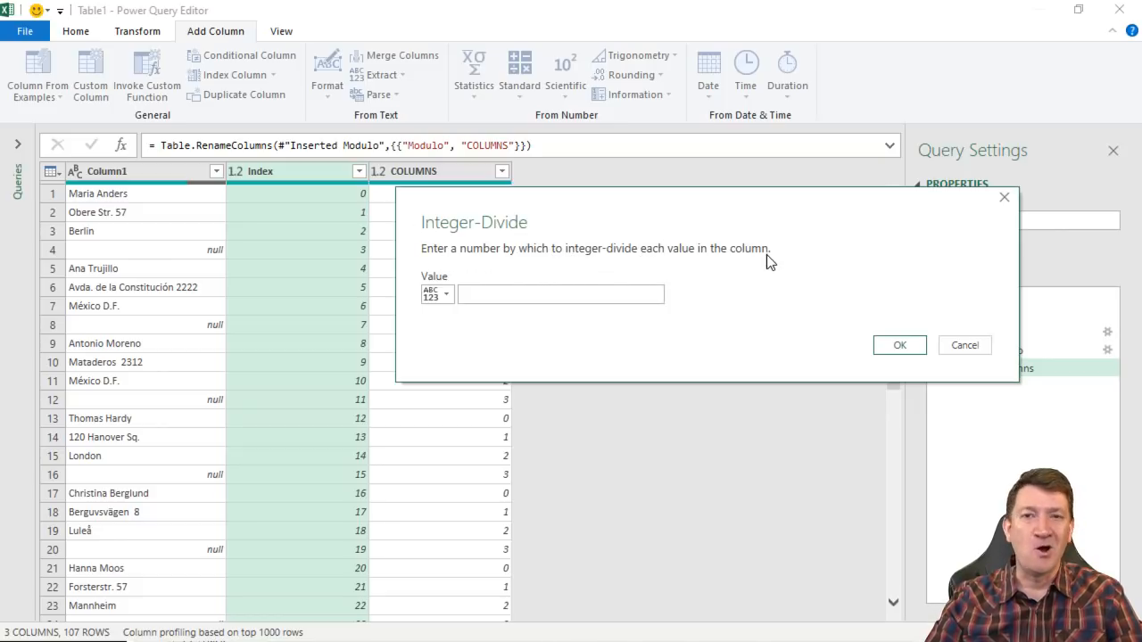
text(4)
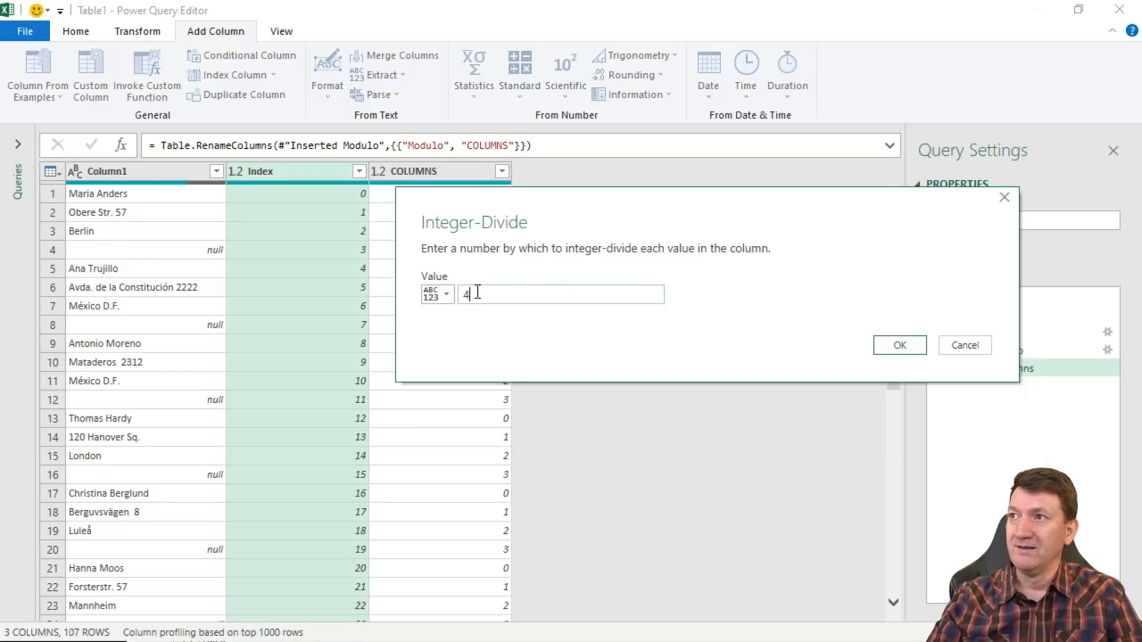
mouse_move(467, 312)
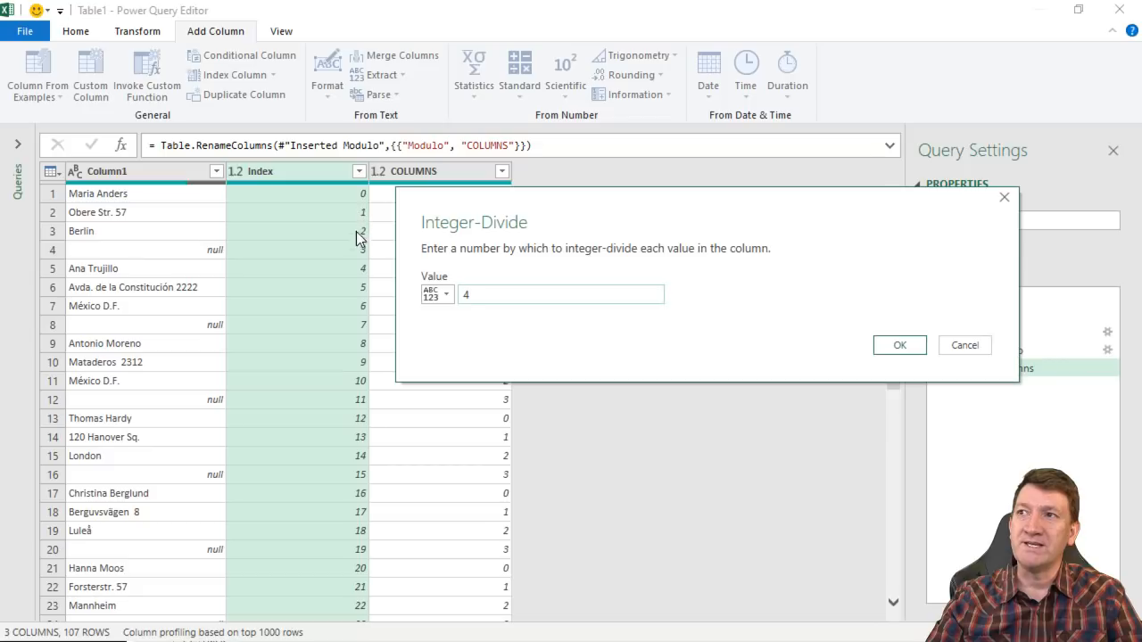
mouse_move(499, 289)
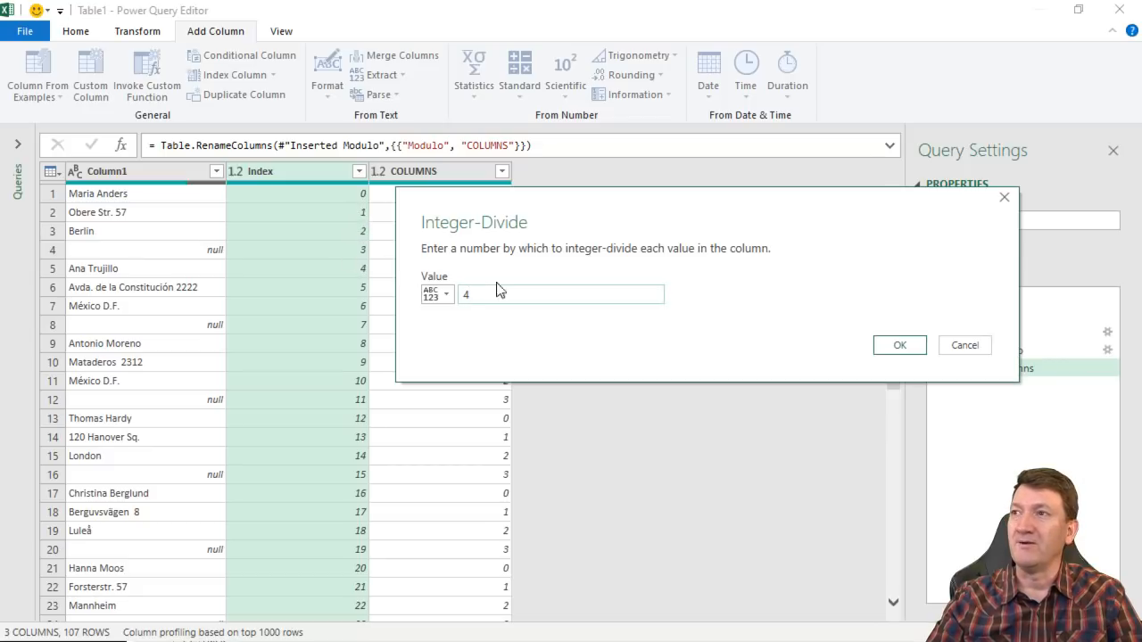
click(900, 346)
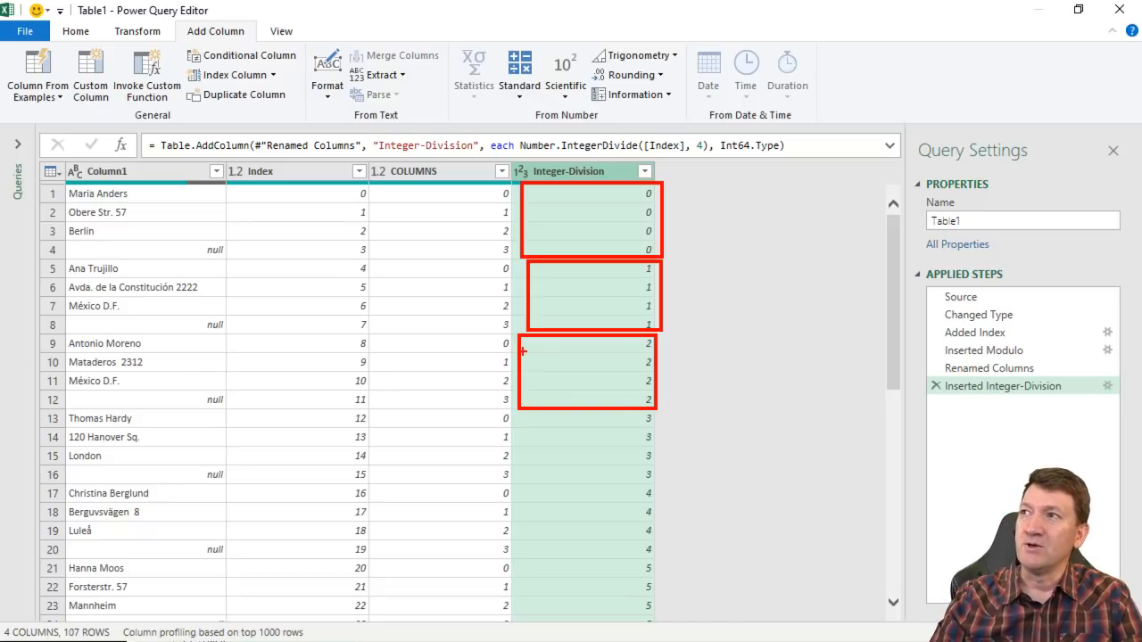
mouse_move(325, 268)
text(ROW)
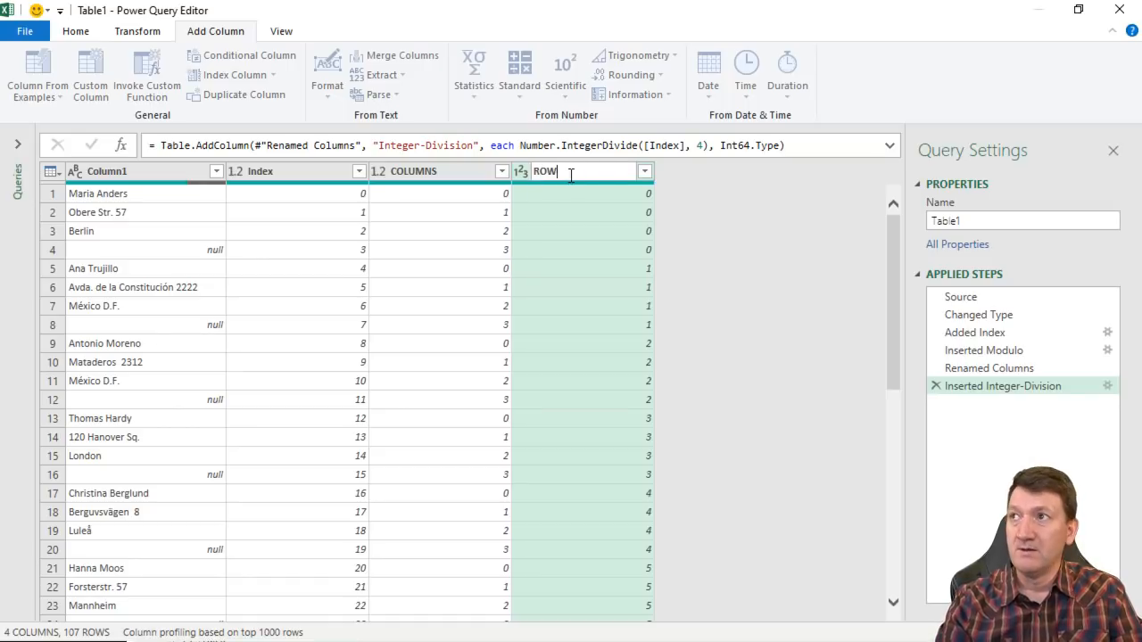
Step: Rename the Integer-Division column to ROWS
text(S)
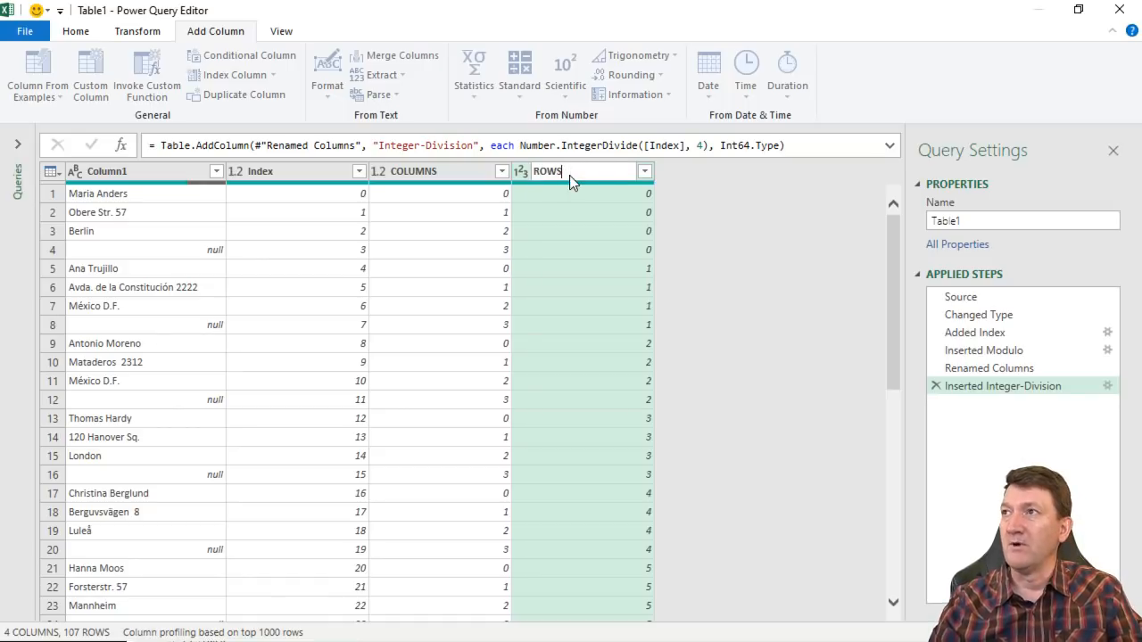
key(Return)
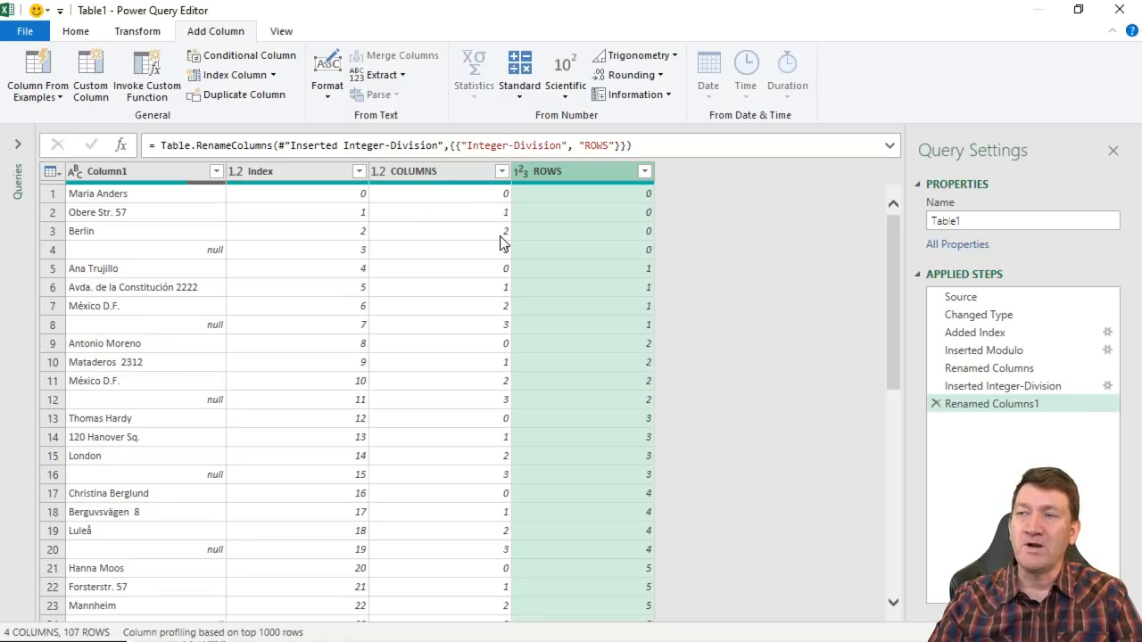
mouse_move(646, 204)
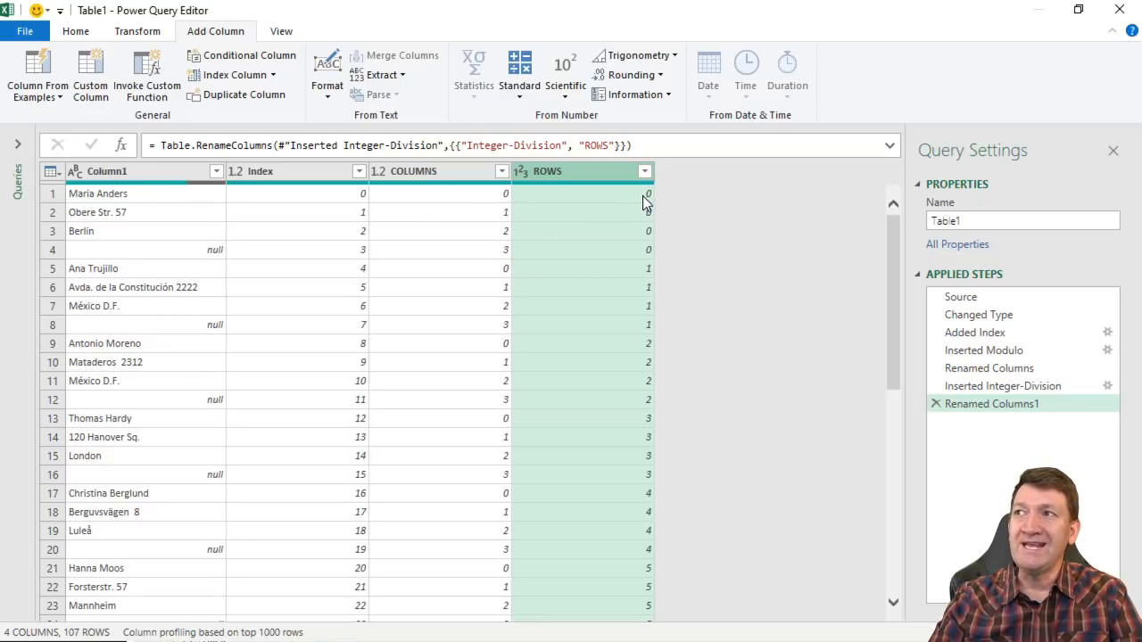
mouse_move(646, 285)
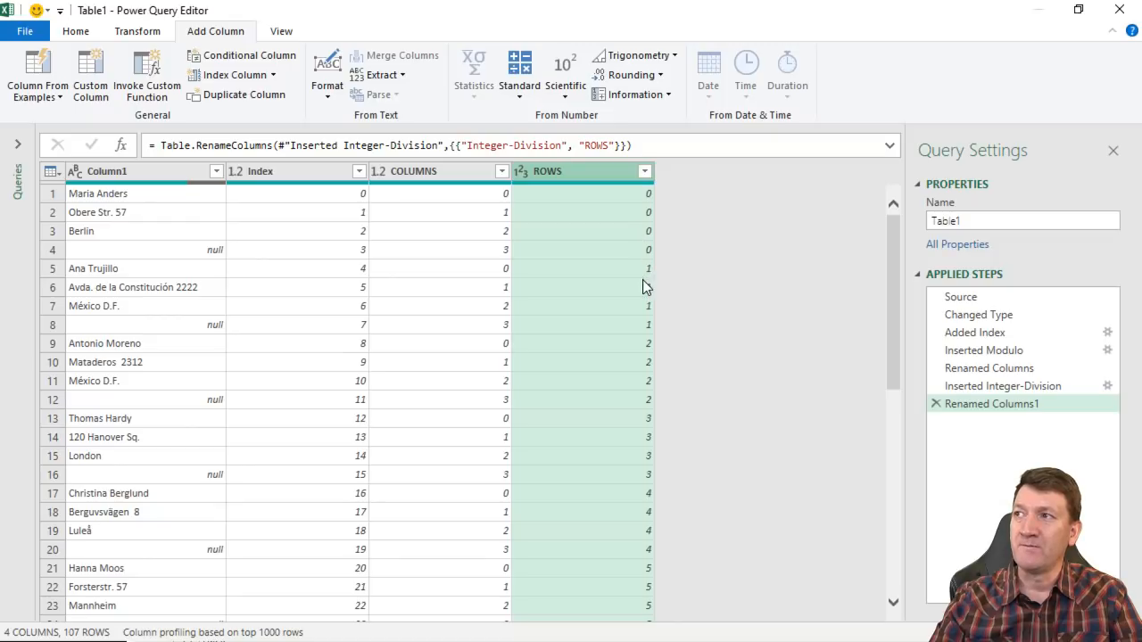
mouse_move(652, 418)
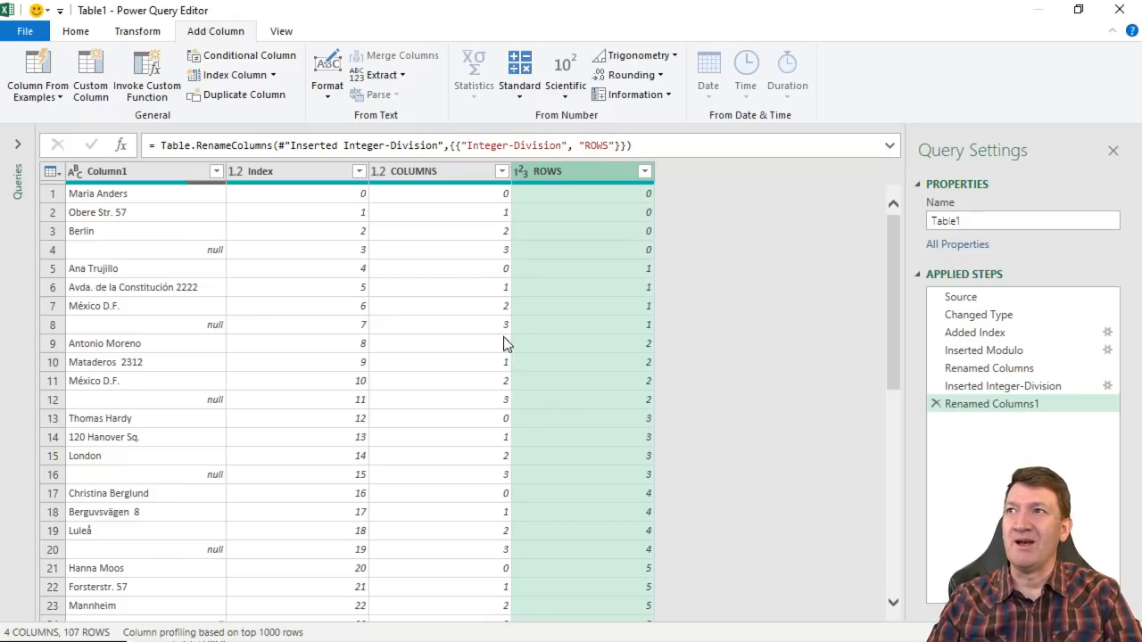
mouse_move(601, 260)
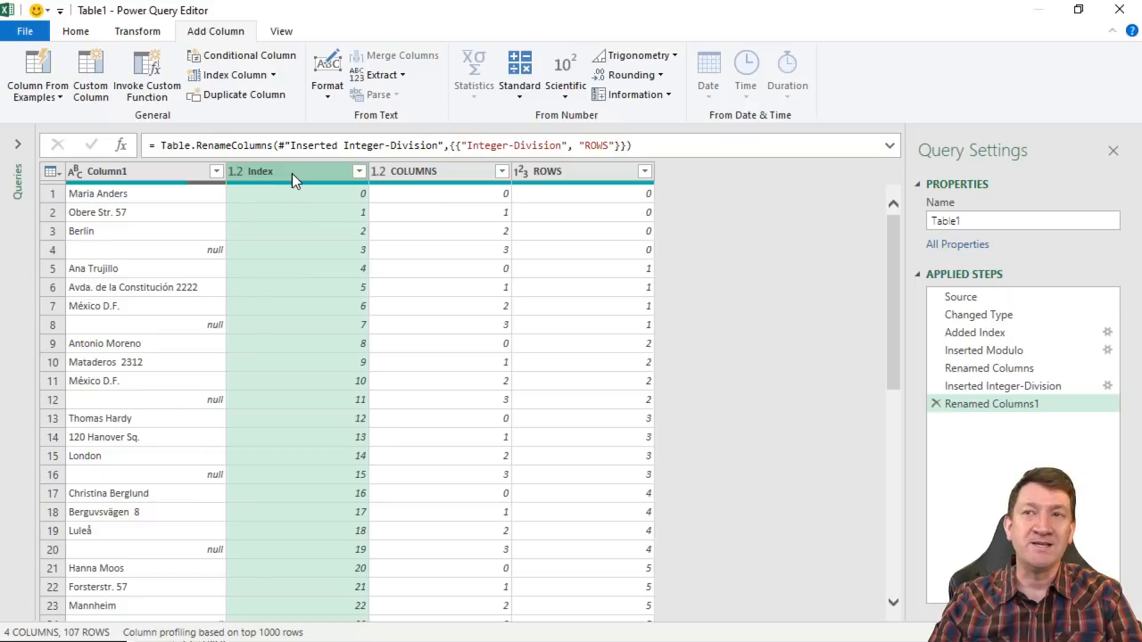
Step: Remove the Index column, leaving Column1, COLUMNS and ROWS
right_click(295, 179)
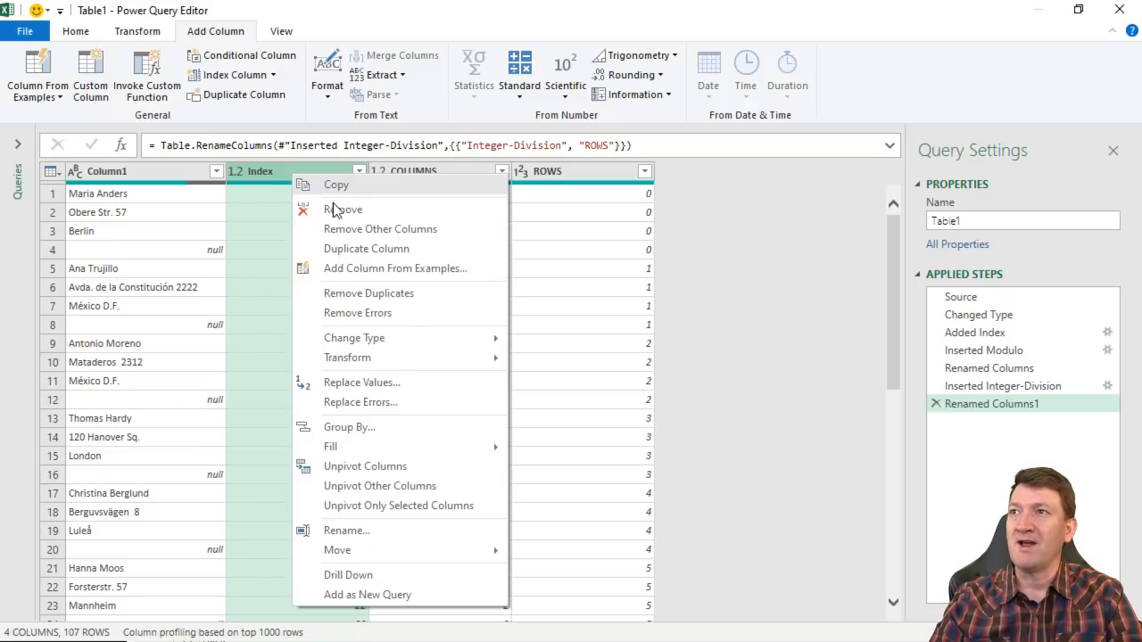
click(343, 209)
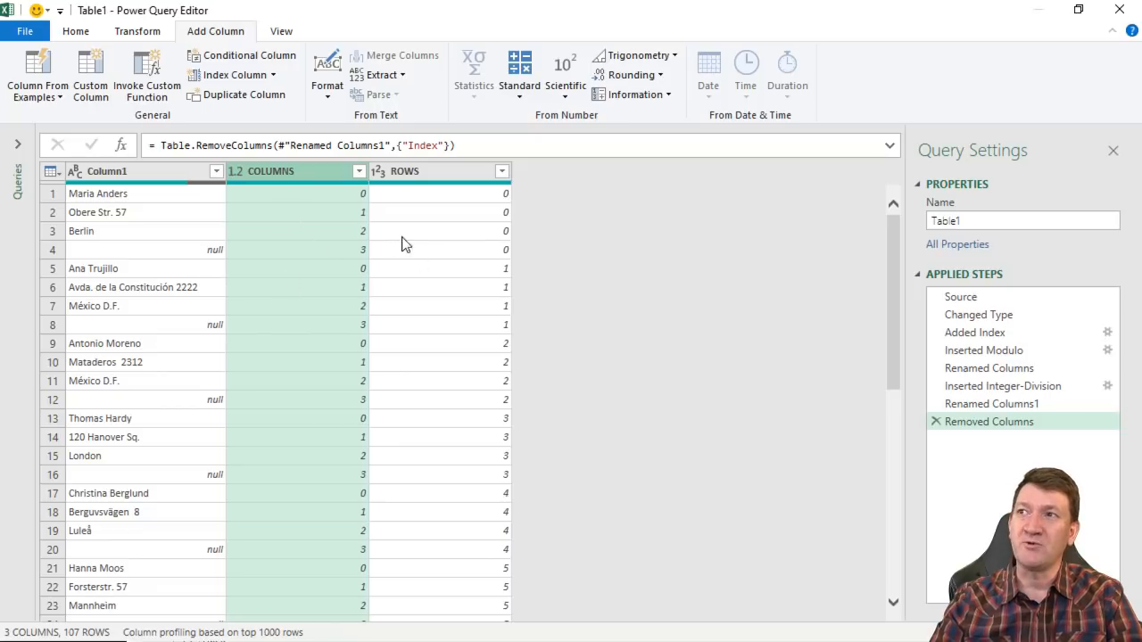
mouse_move(189, 325)
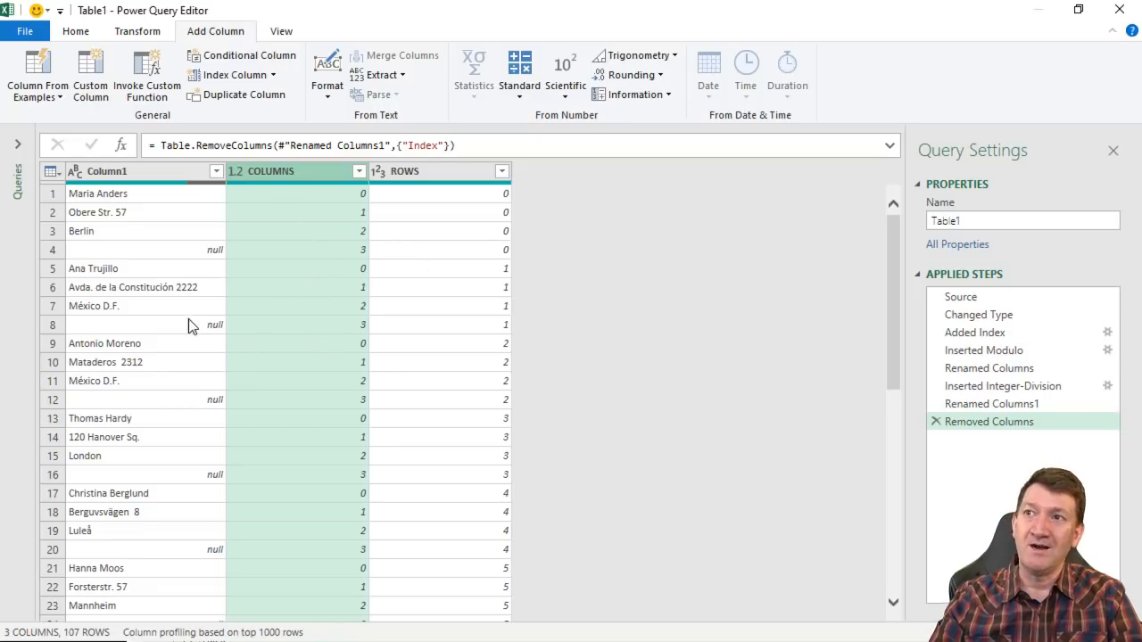
mouse_move(196, 271)
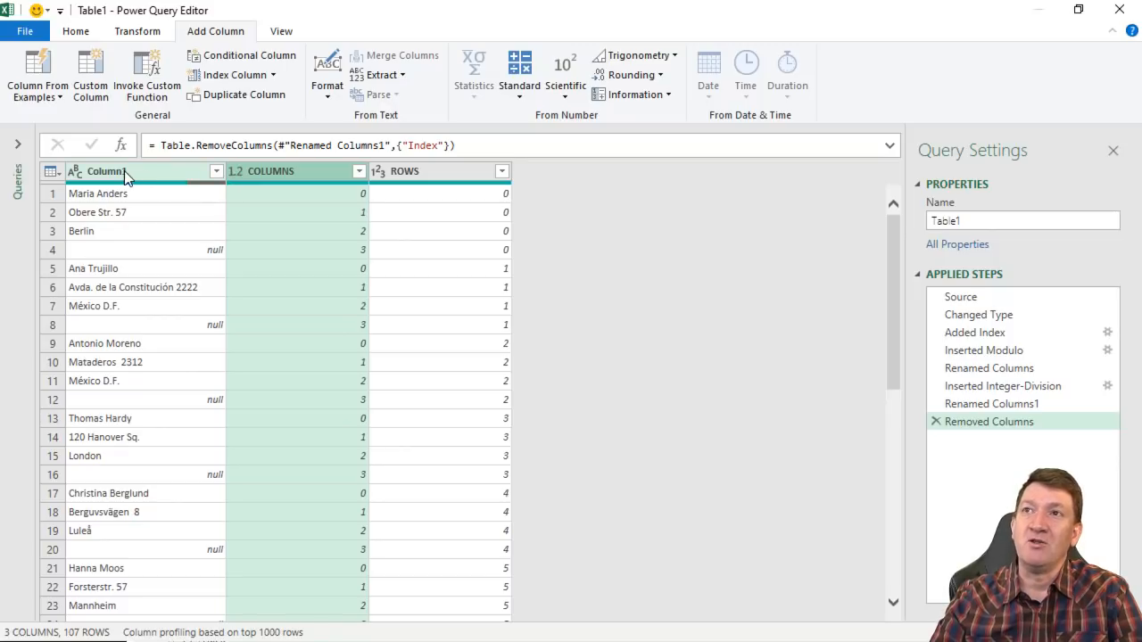
click(214, 171)
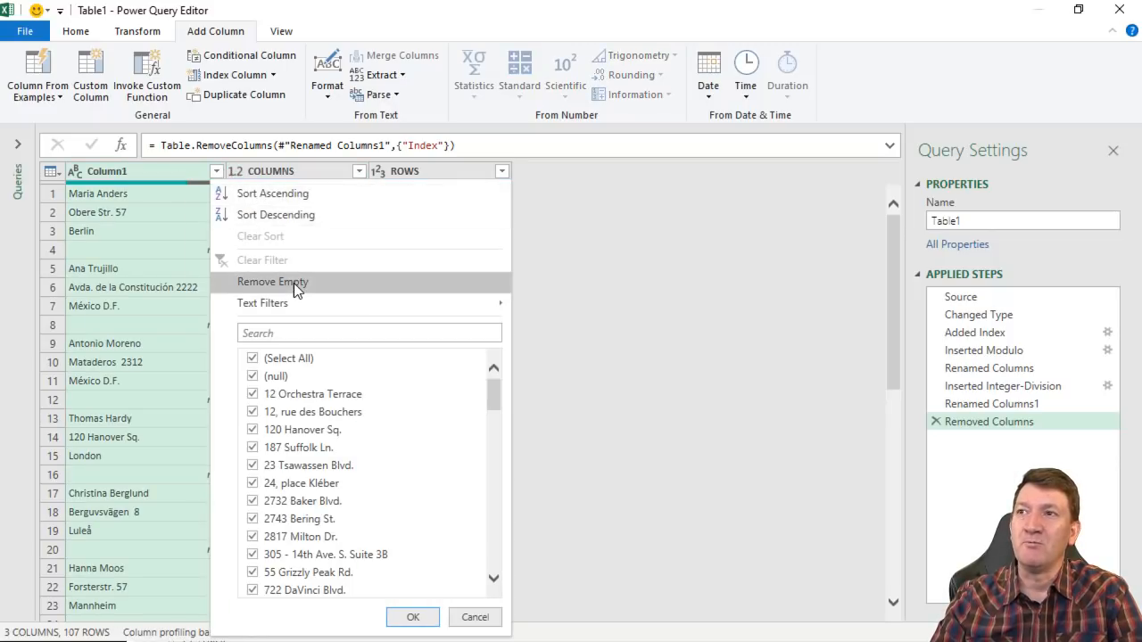
Step: Filter the null and blank separator rows out of Column1, leaving 81 rows
click(271, 282)
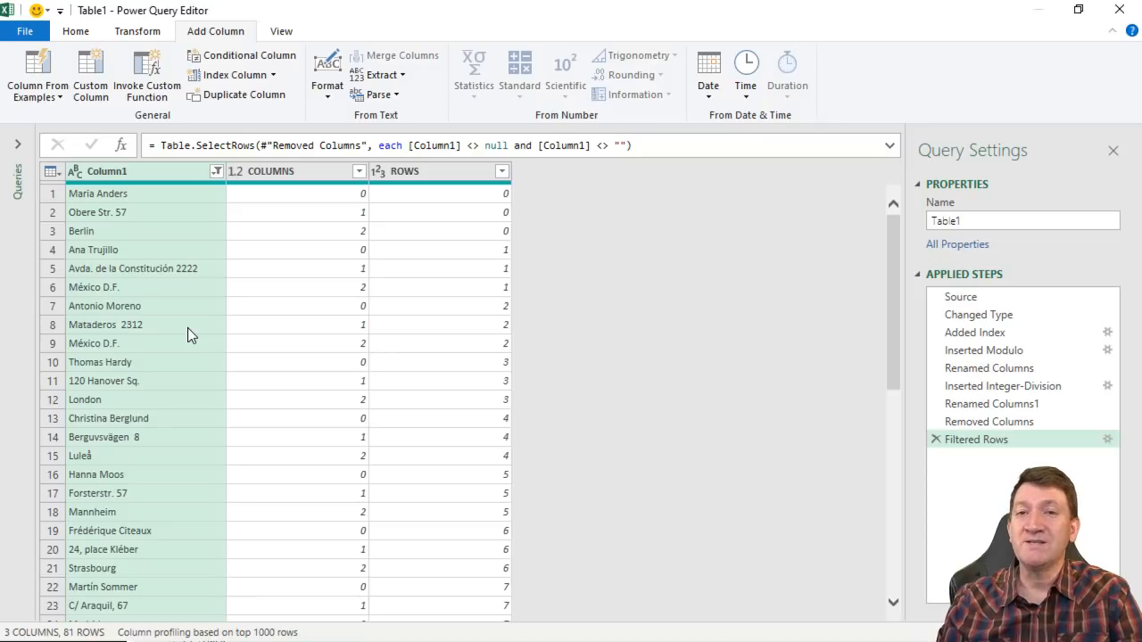
mouse_move(69, 407)
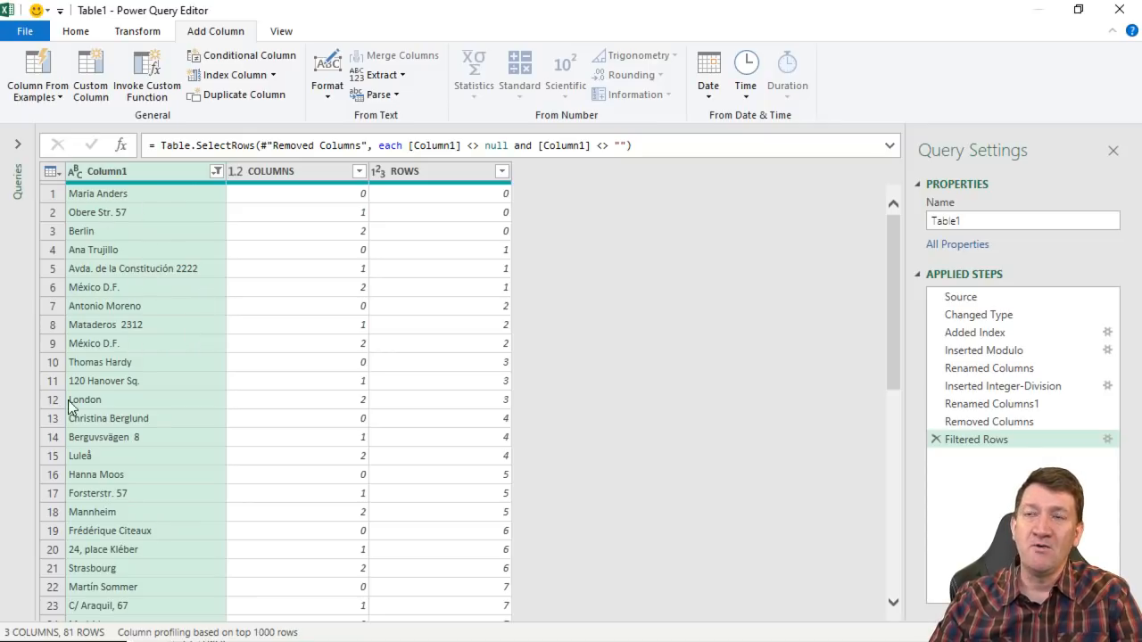
mouse_move(79, 414)
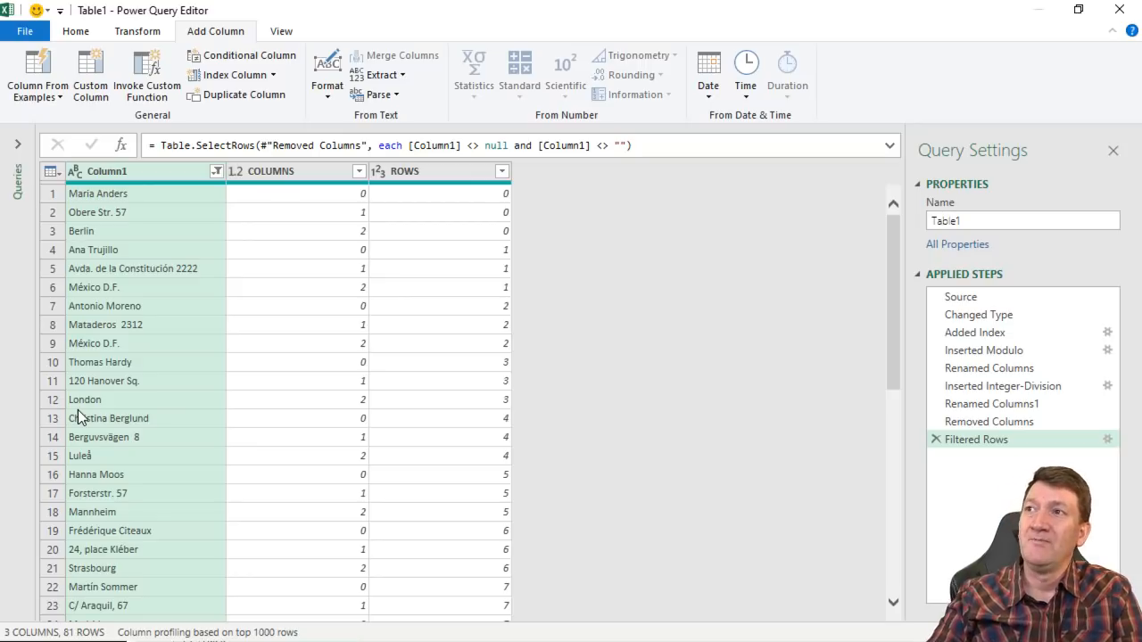
mouse_move(277, 327)
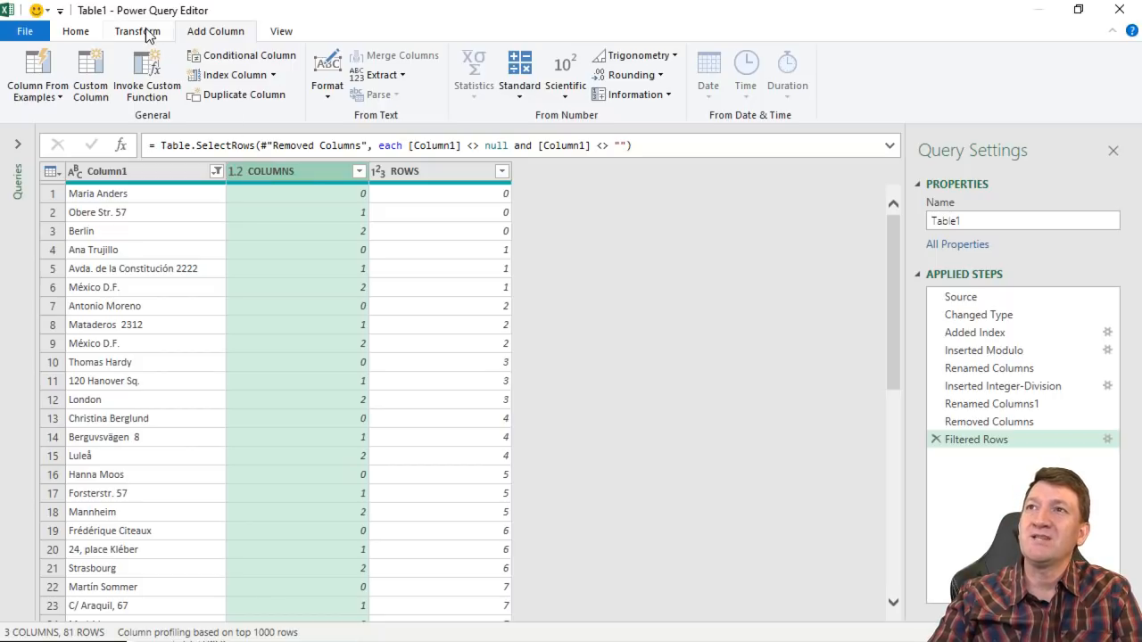
click(137, 30)
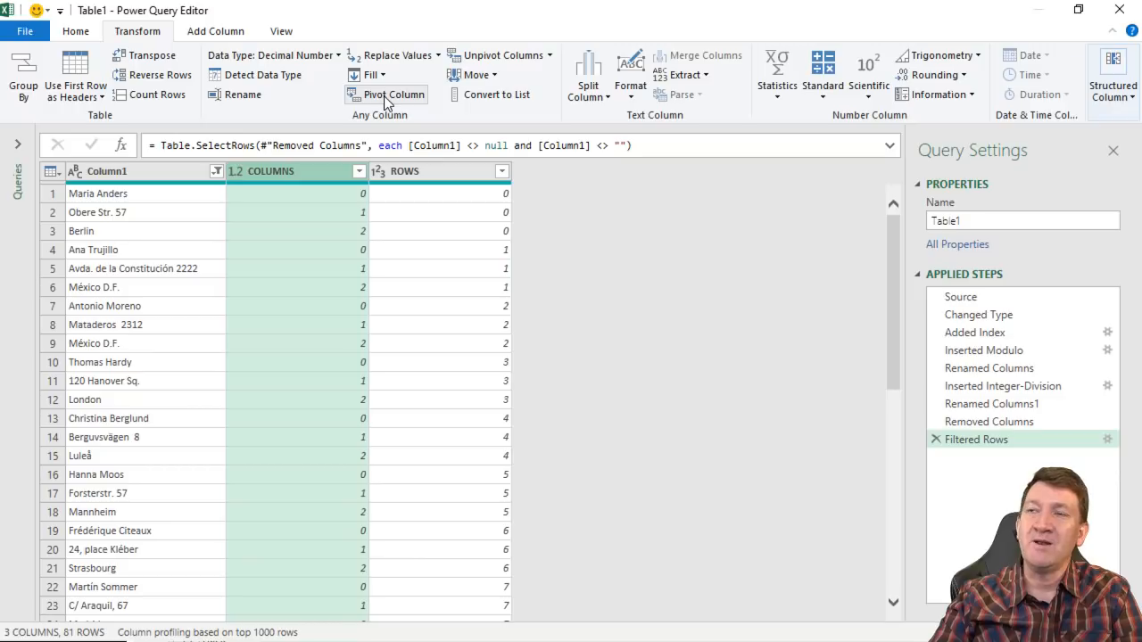
mouse_move(385, 95)
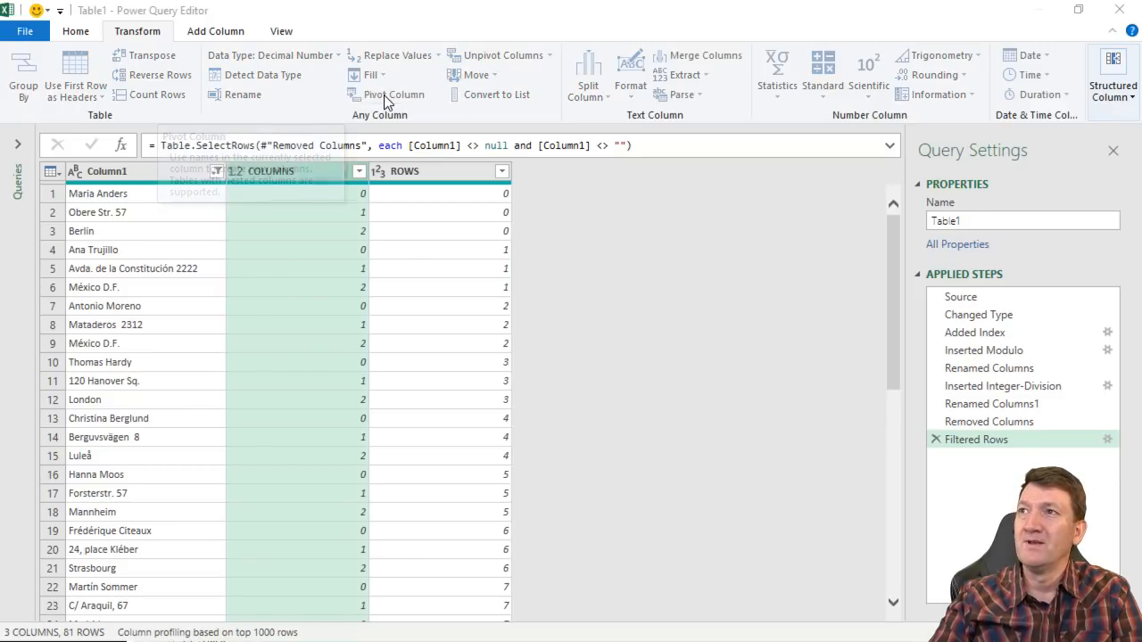
Step: Pivot COLUMNS with Column1 as values and Don't Aggregate, giving 27 address rows
click(393, 95)
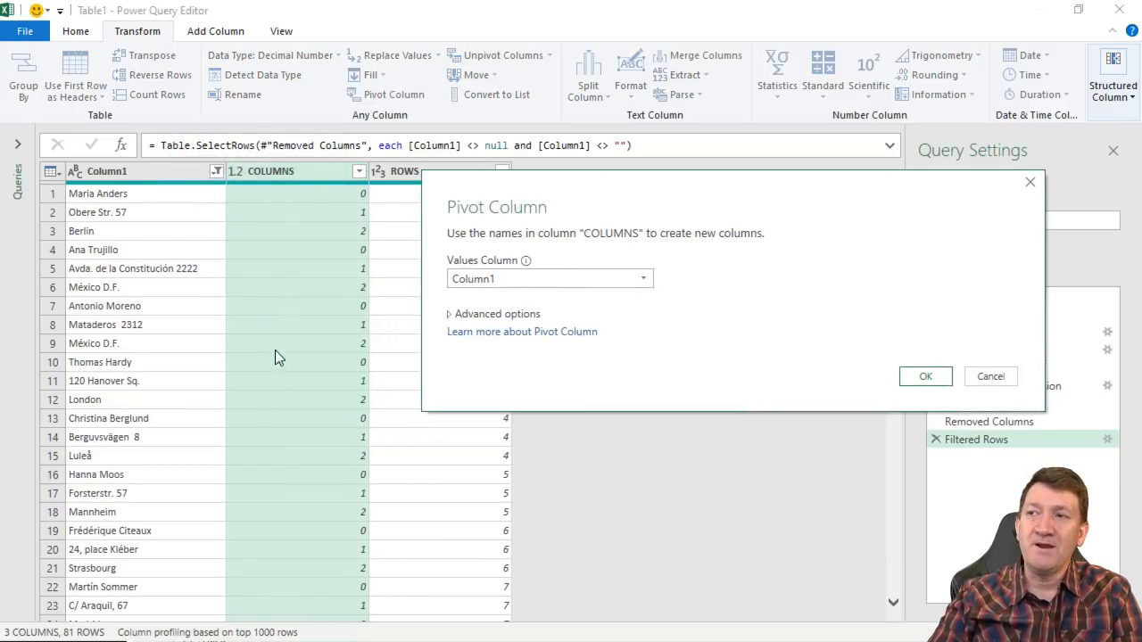
mouse_move(489, 296)
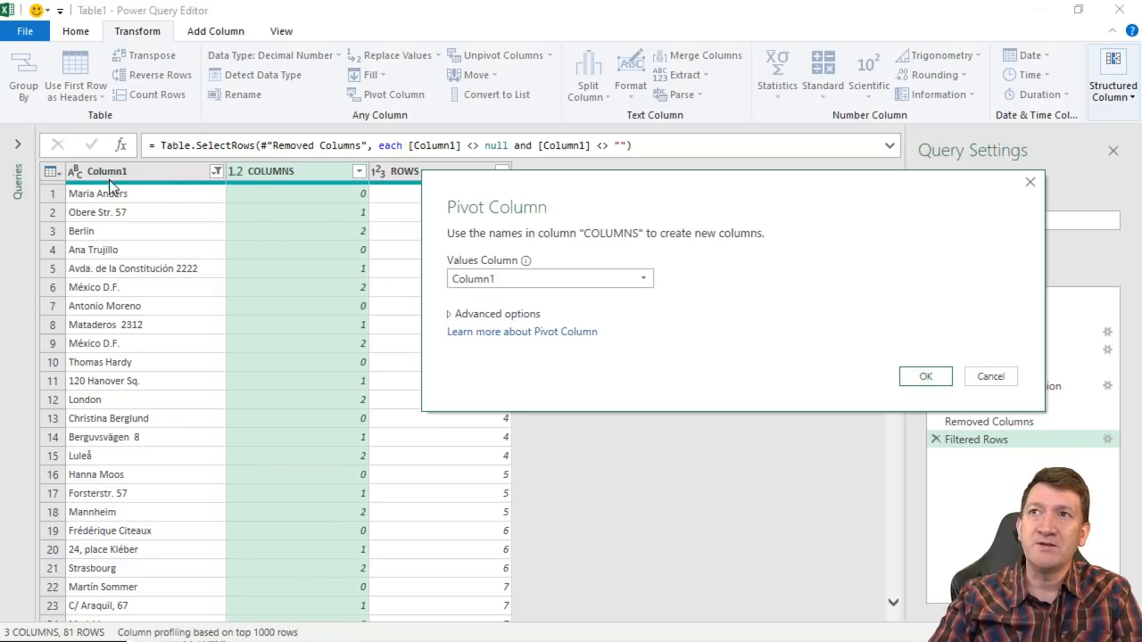
mouse_move(471, 362)
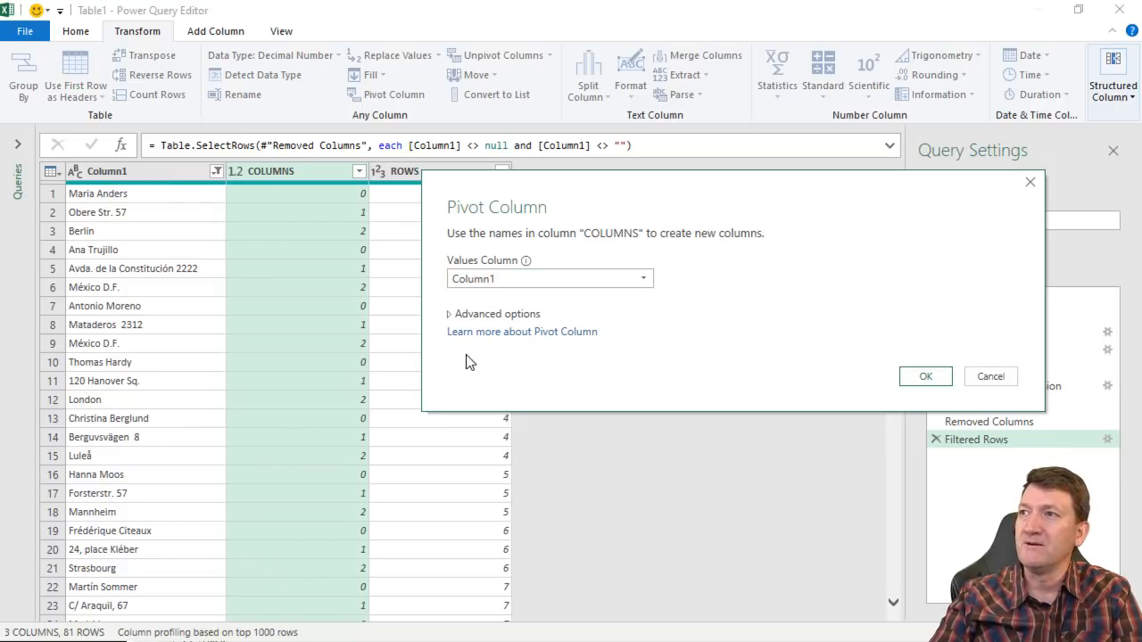
click(496, 314)
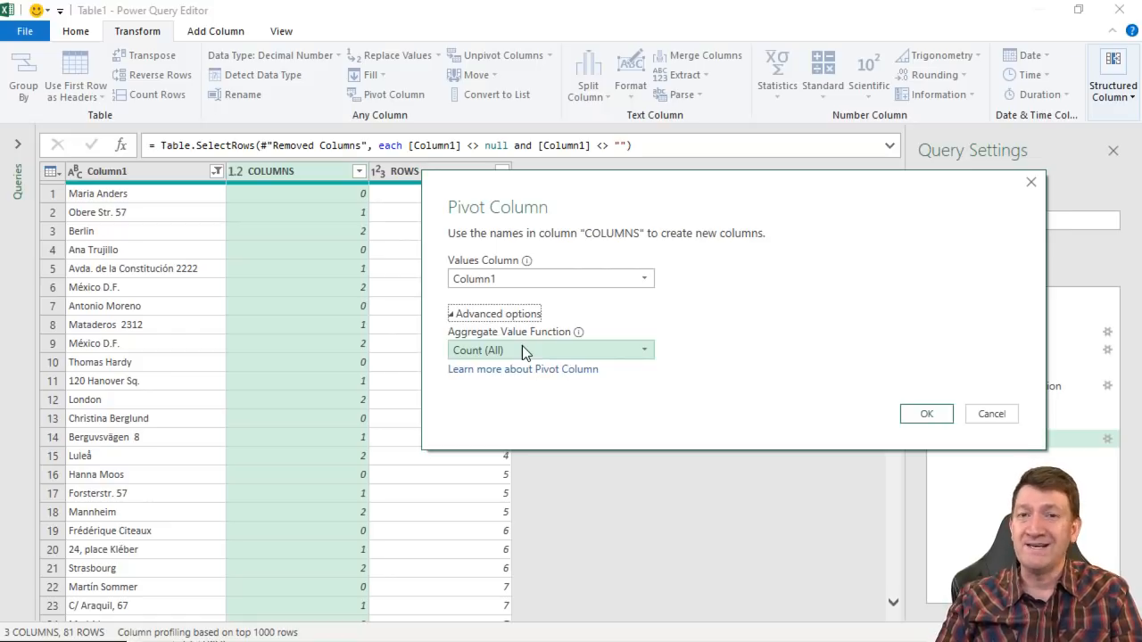
click(549, 350)
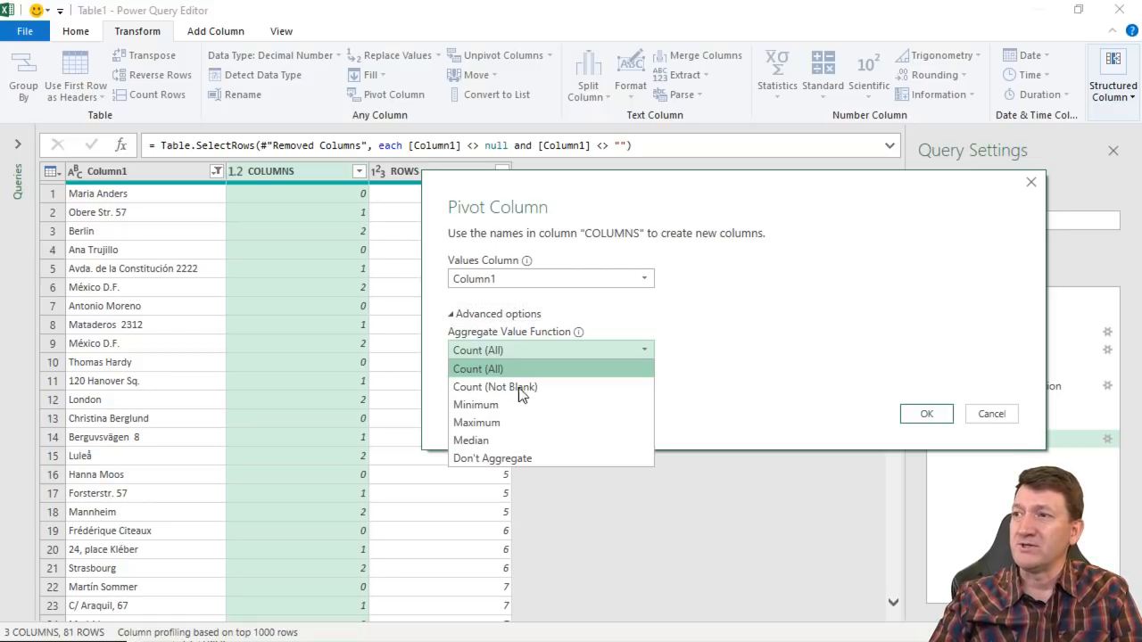
mouse_move(549, 456)
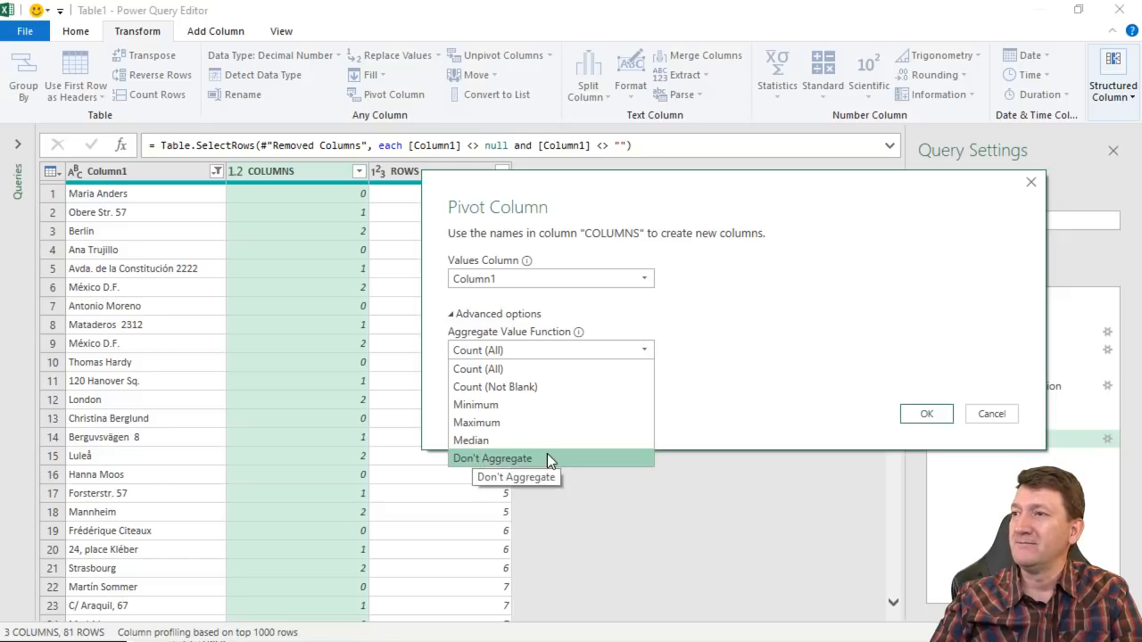
click(492, 457)
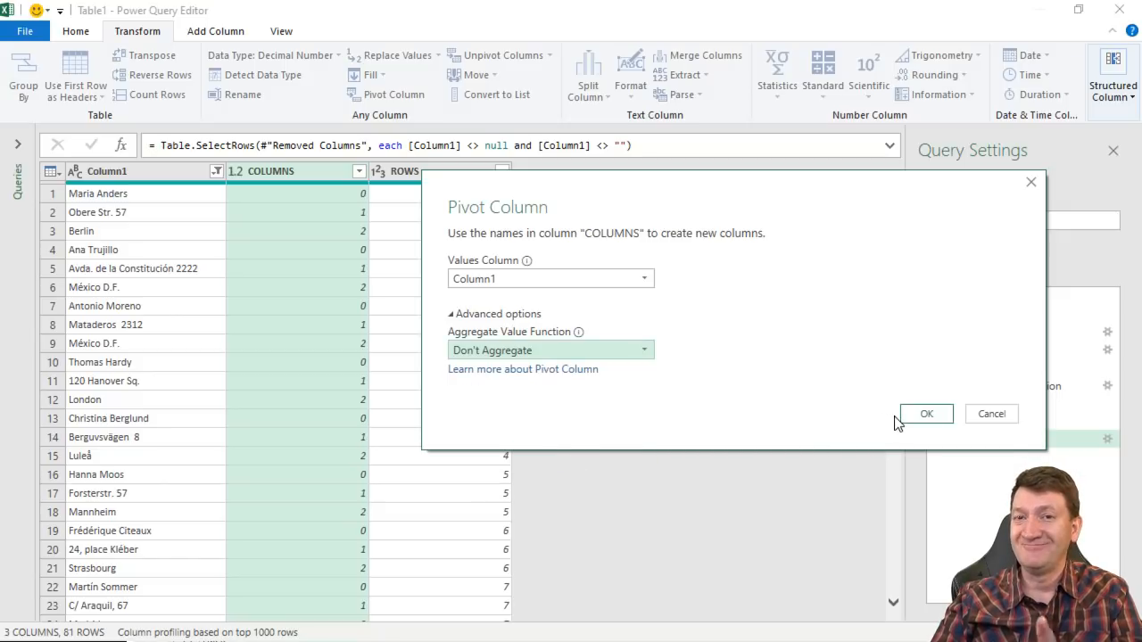
click(926, 414)
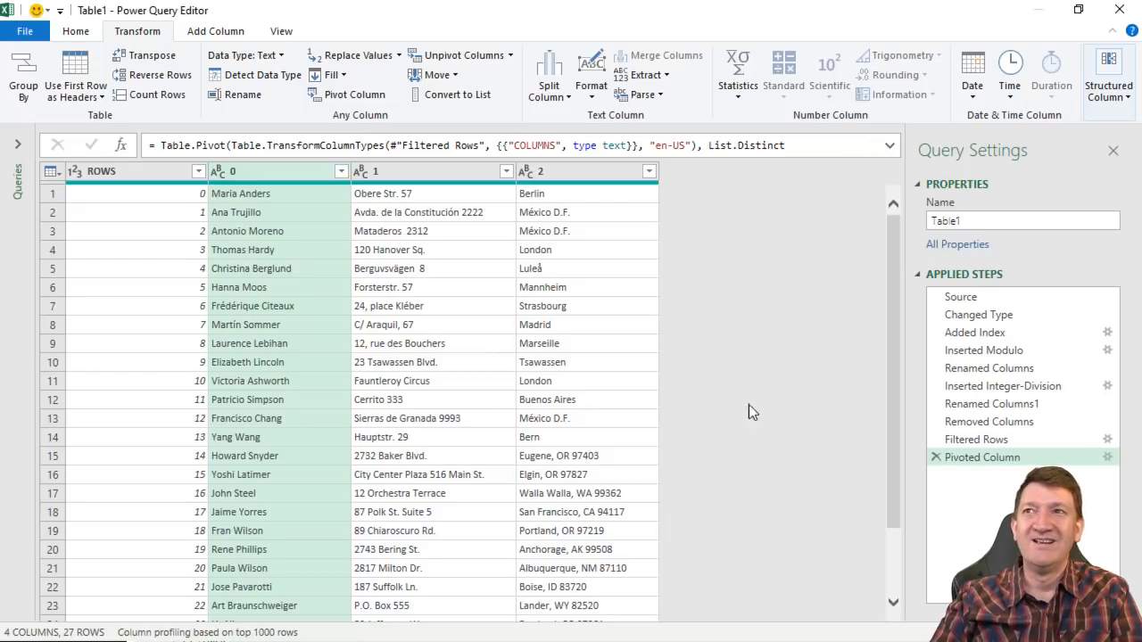
mouse_move(165, 510)
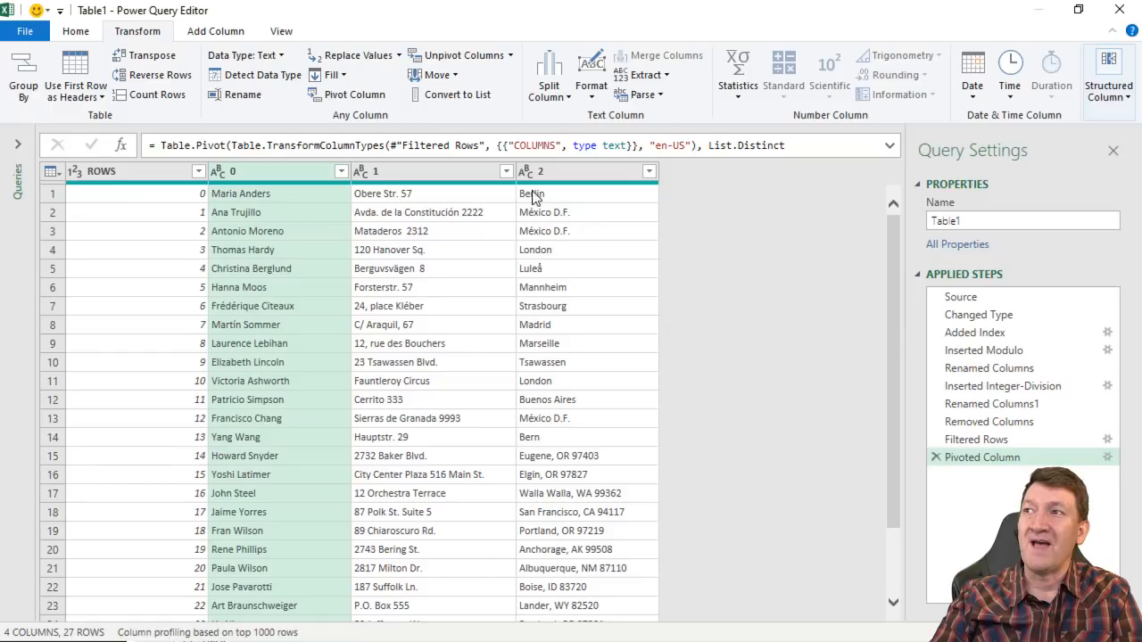
mouse_move(582, 315)
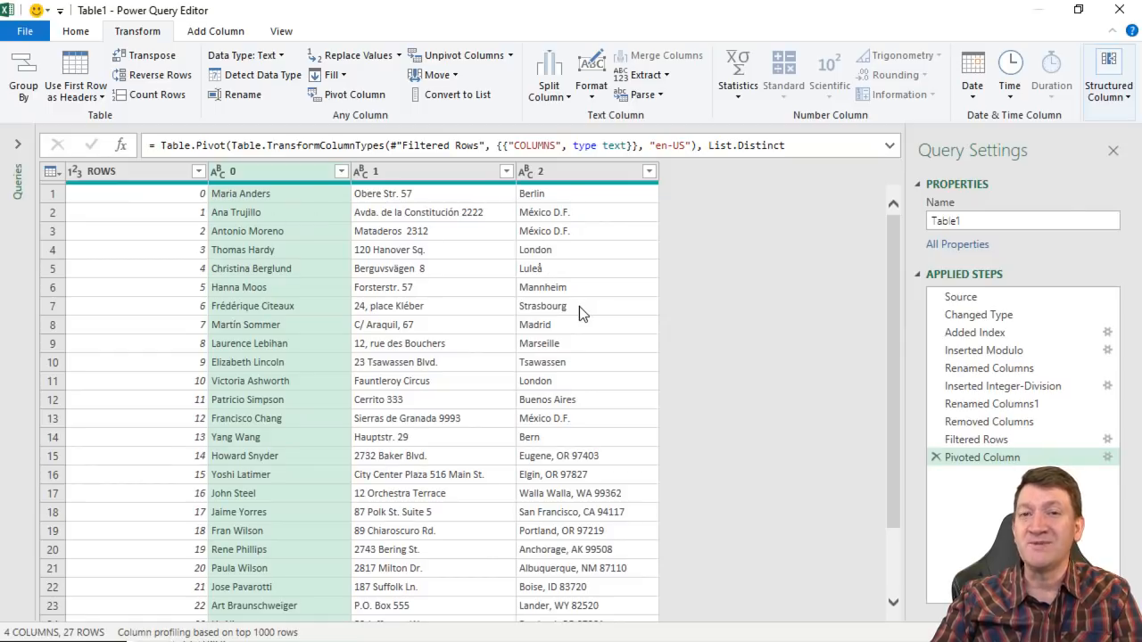
mouse_move(294, 205)
text(ADDR)
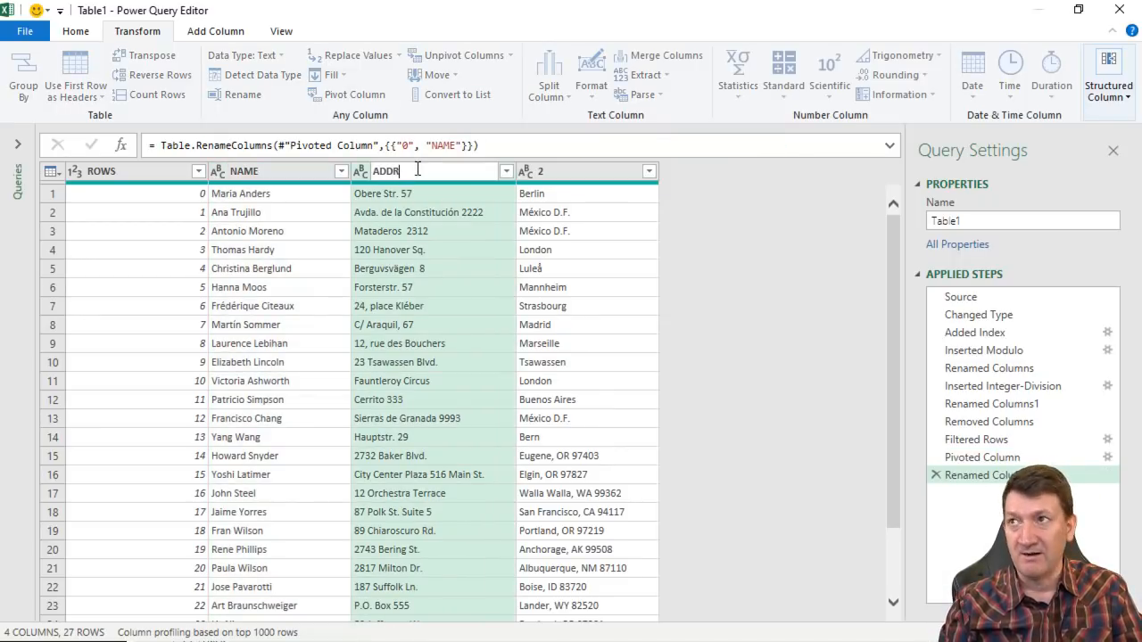
Step: Confirm the ADDRESS header and name the third column REGION
key(Return)
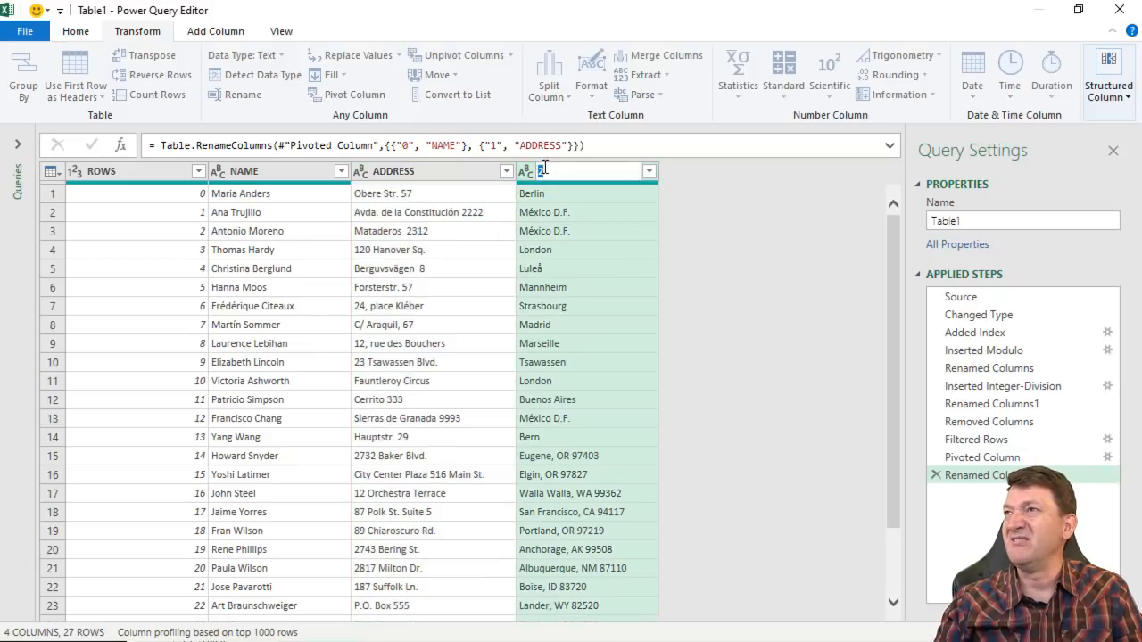
text(REGION)
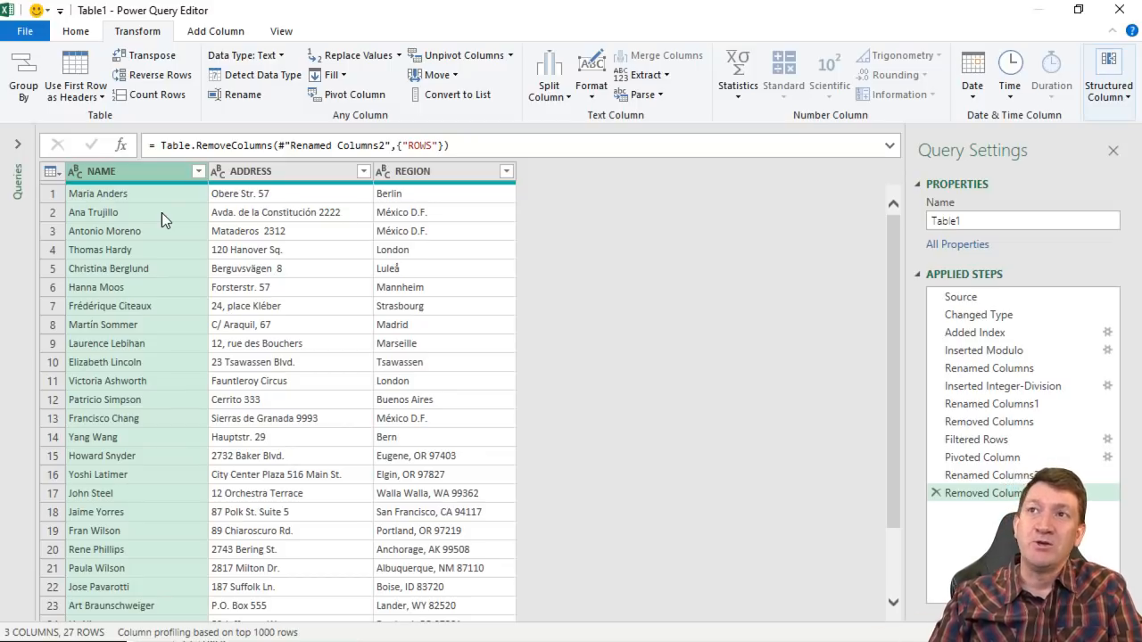
mouse_move(128, 182)
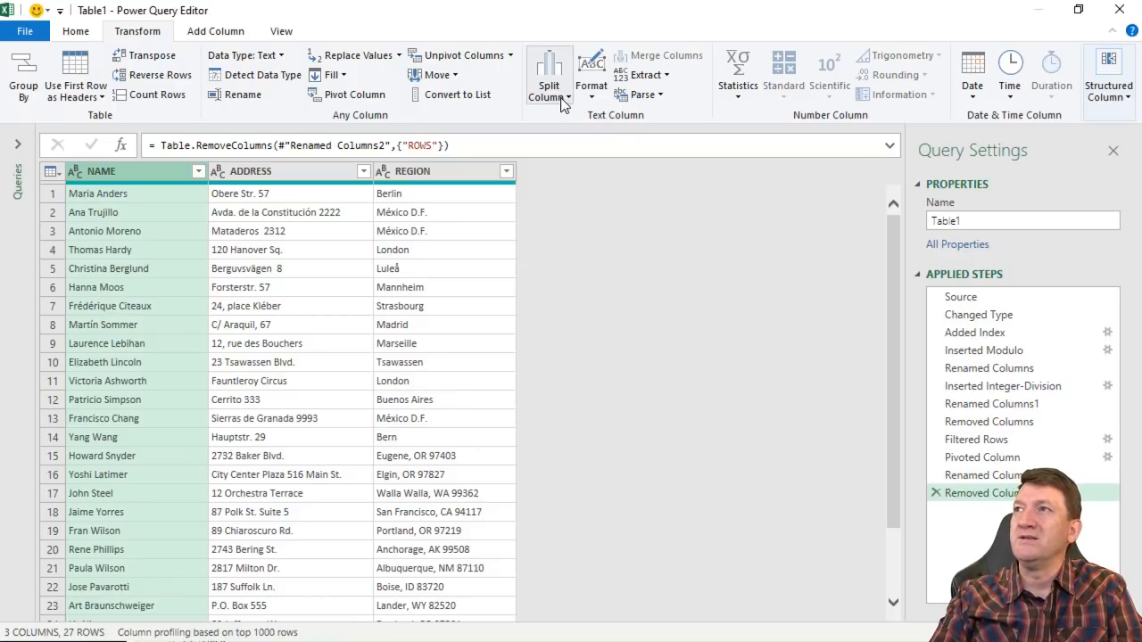
Step: Split the NAME column at each space delimiter into two parts
click(549, 75)
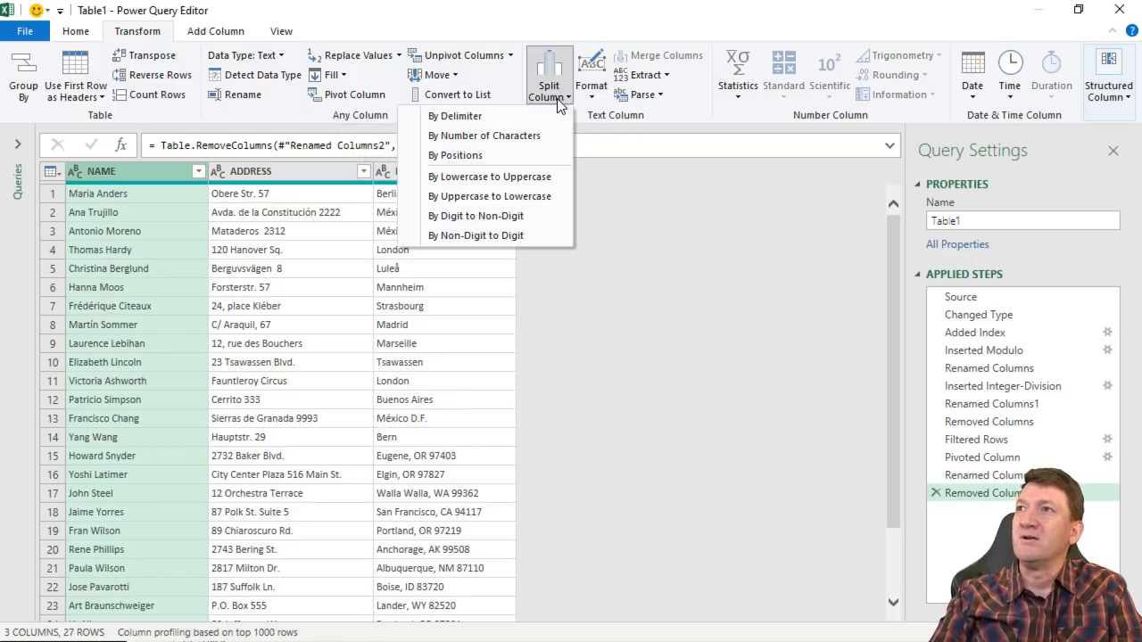
mouse_move(457, 116)
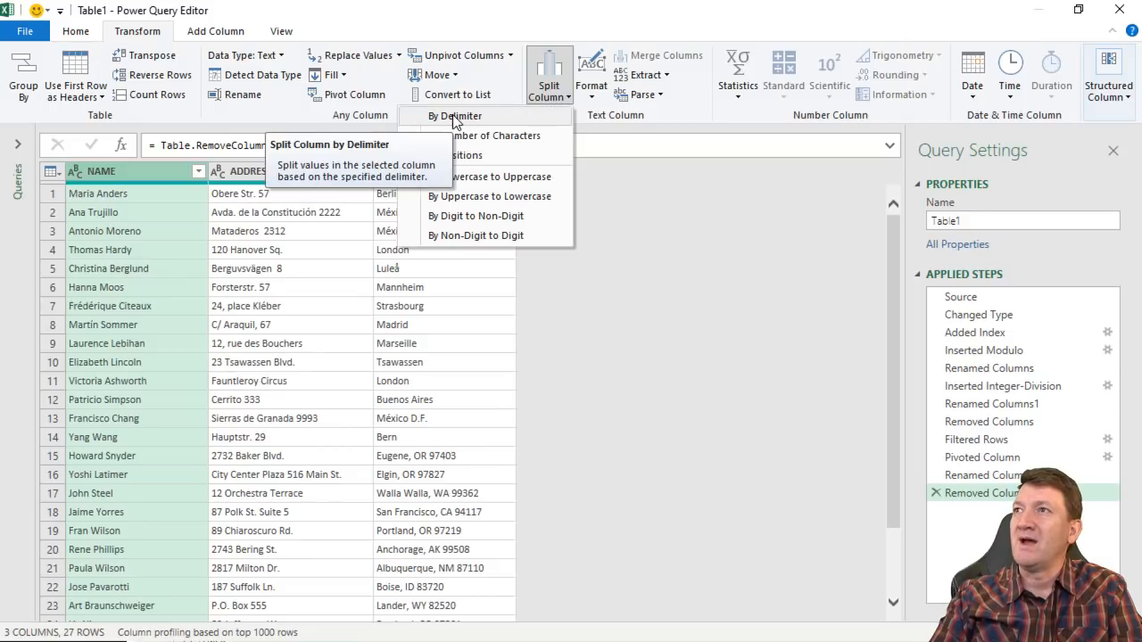
click(457, 114)
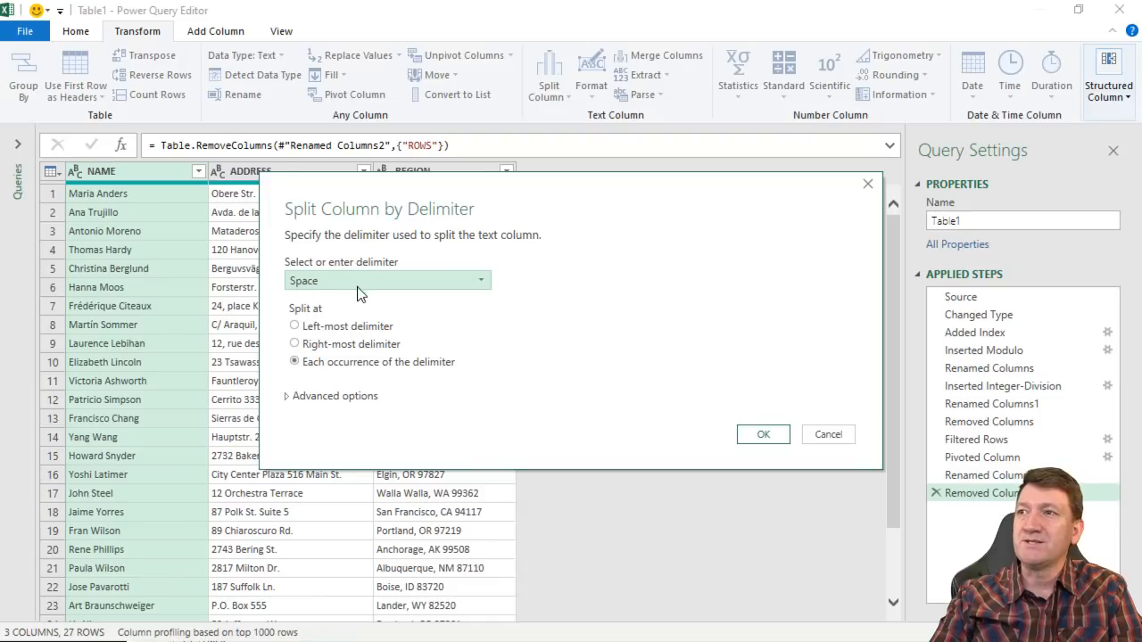
mouse_move(312, 368)
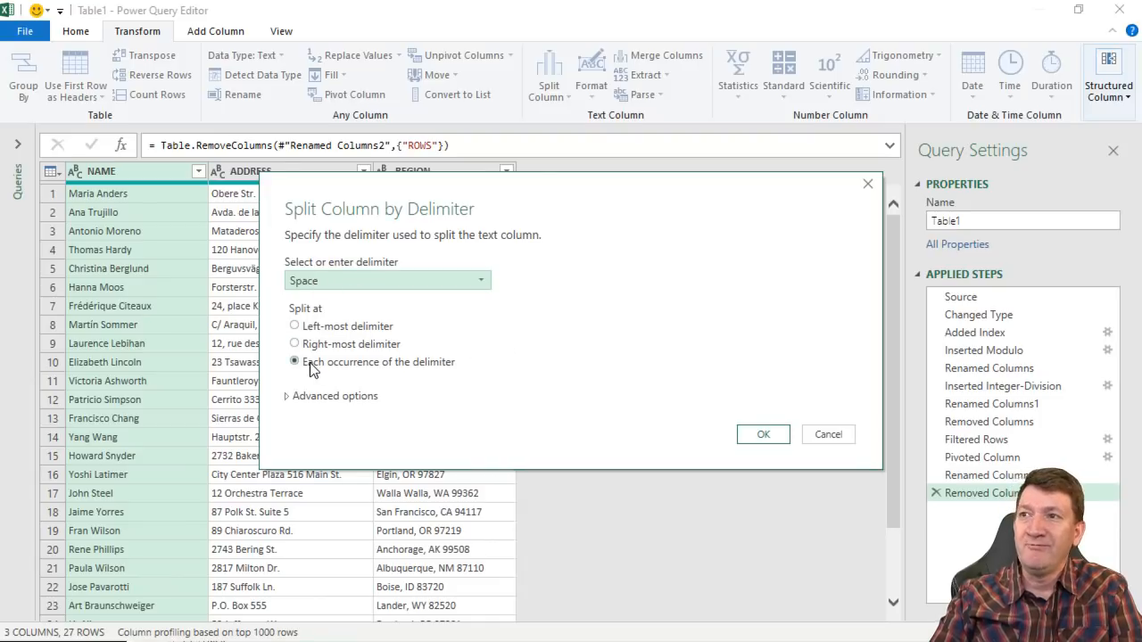
mouse_move(139, 456)
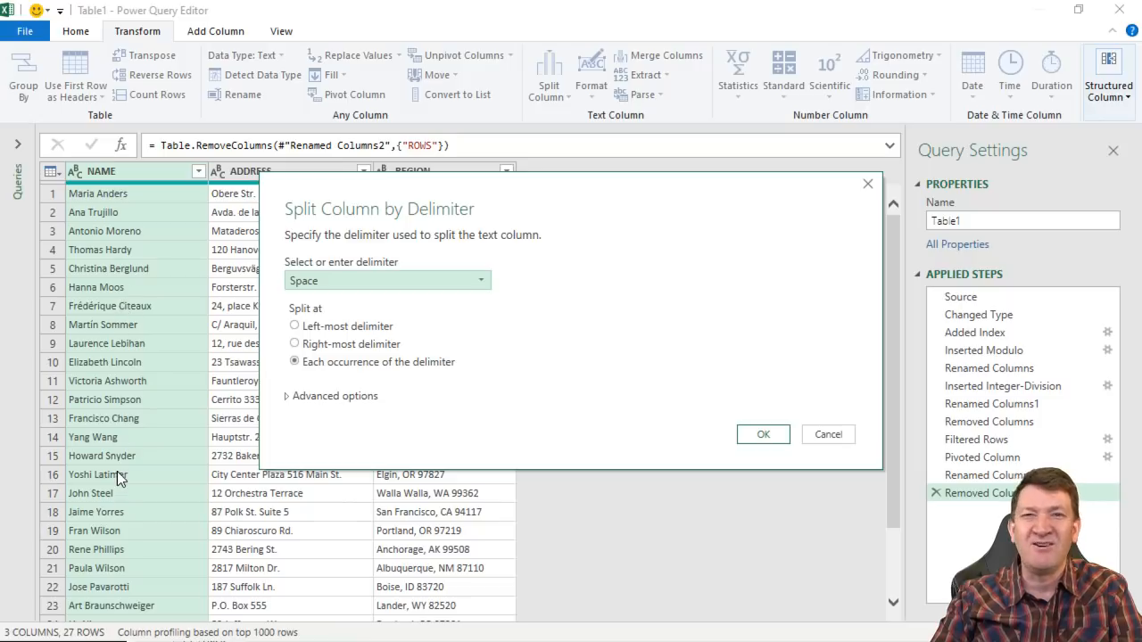
mouse_move(175, 475)
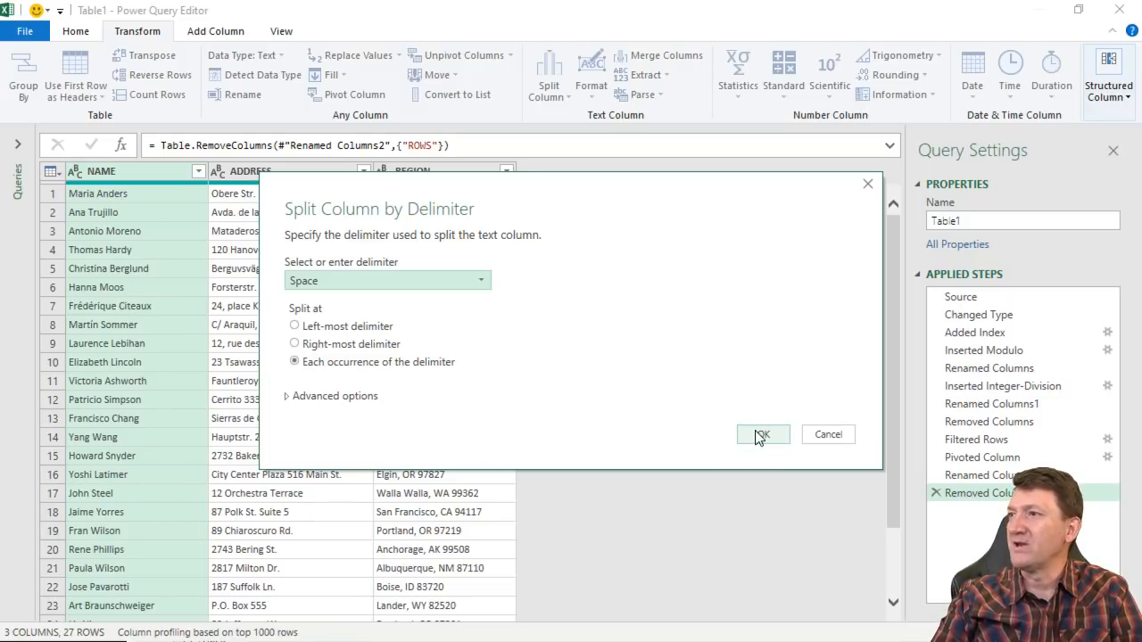
click(760, 435)
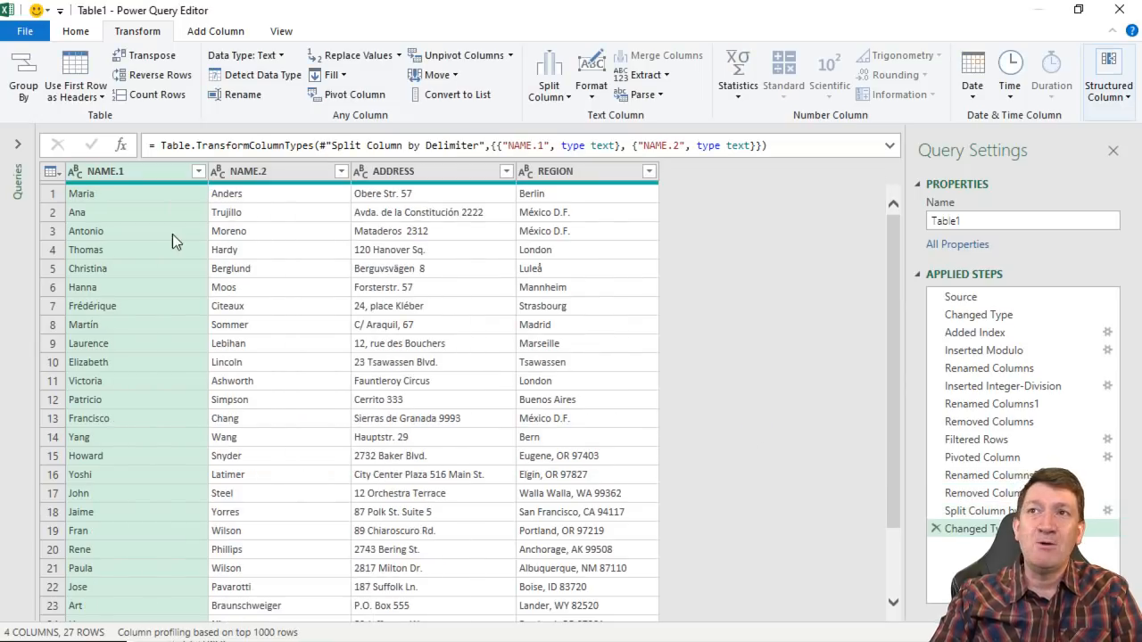
mouse_move(284, 396)
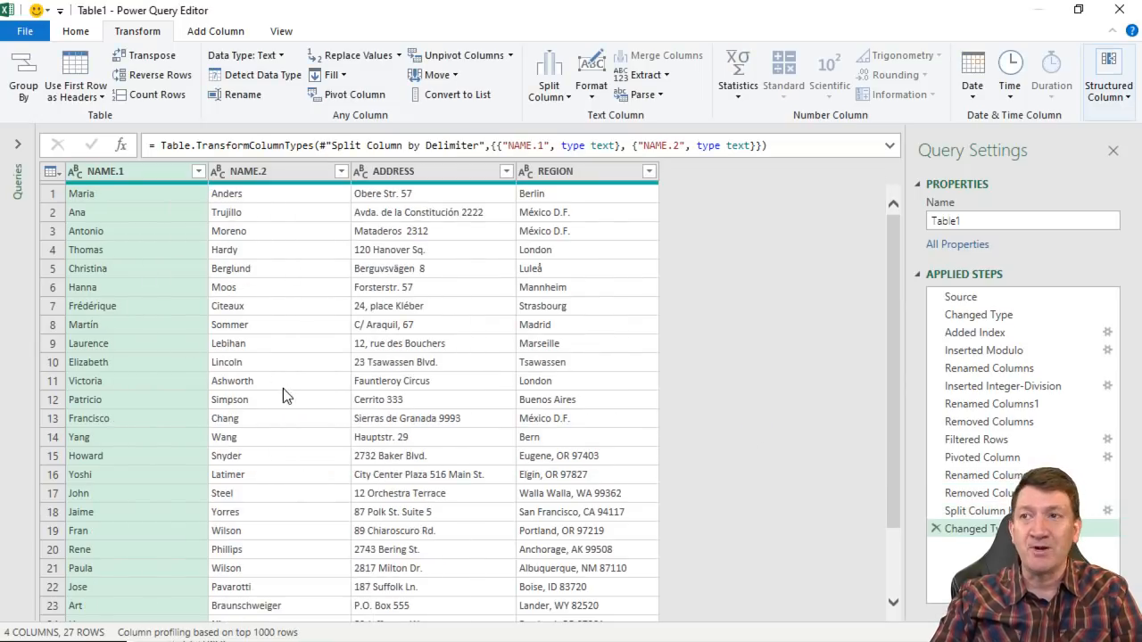
Step: Rename the split name parts to FIRST NAME and LAST NAME
double_click(105, 171)
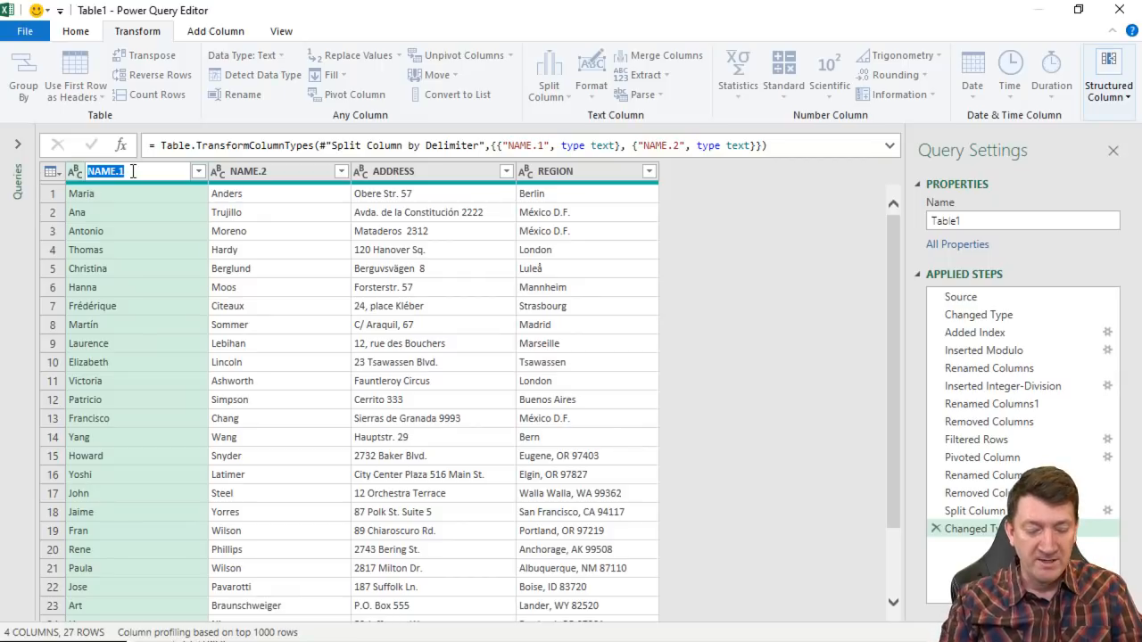
text(FIRST NAME)
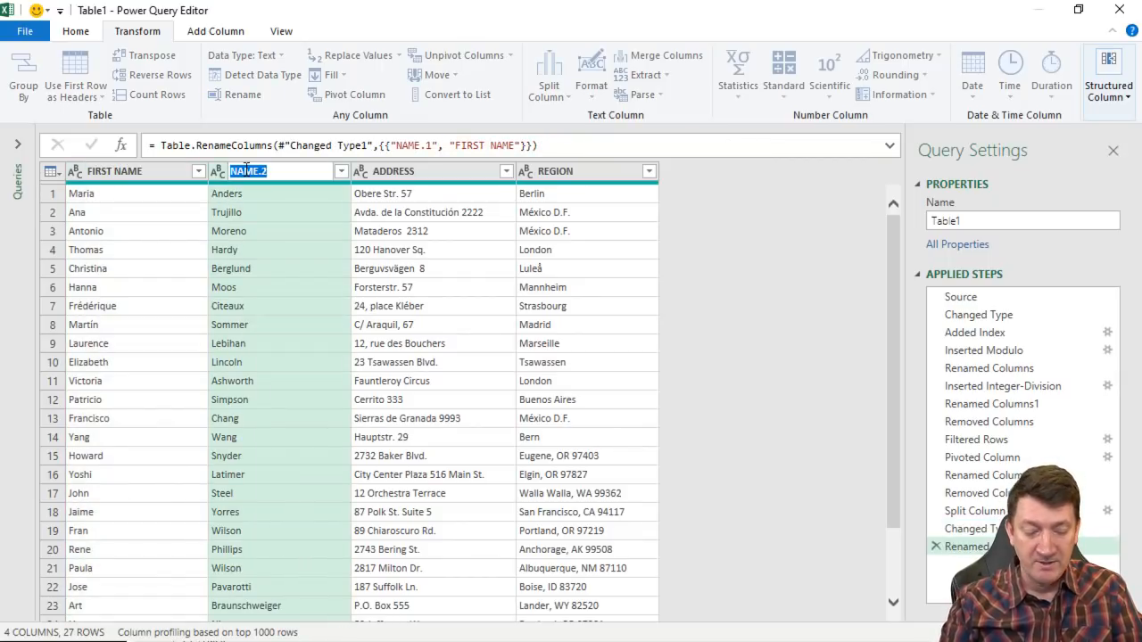
key(Return)
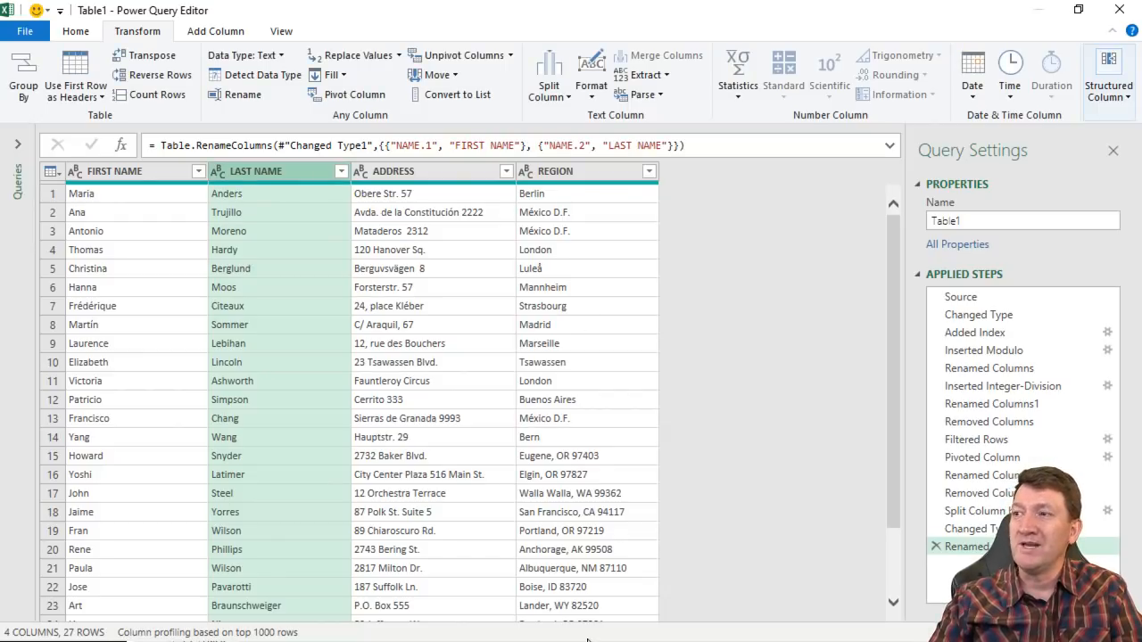
mouse_move(597, 514)
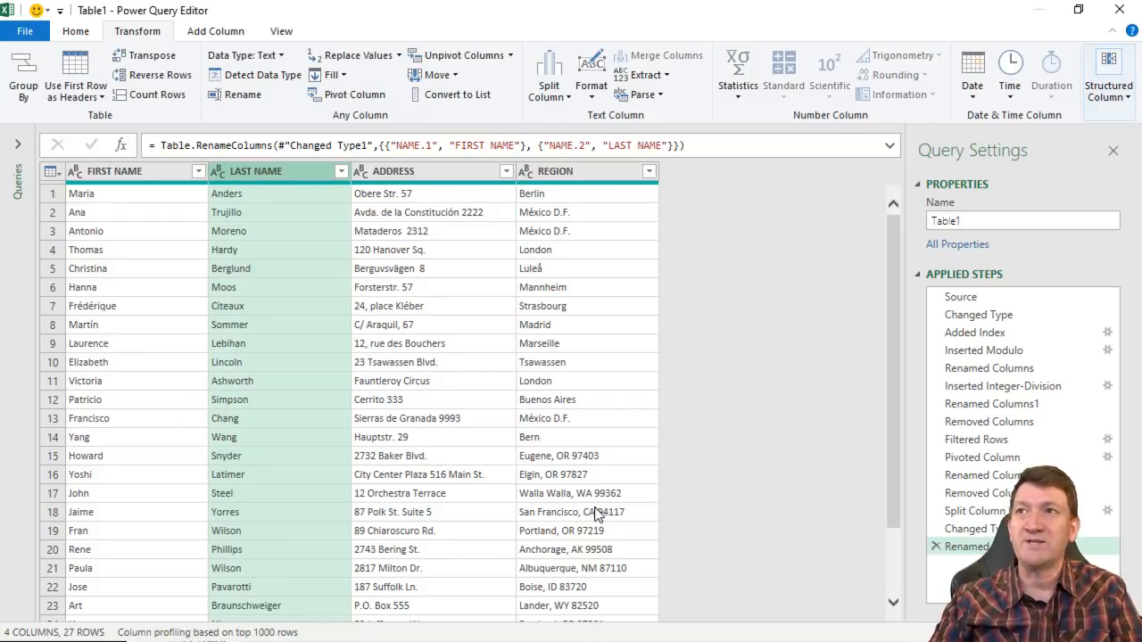
Step: Close & Load the query as a table to the existing worksheet at cell D1
click(75, 31)
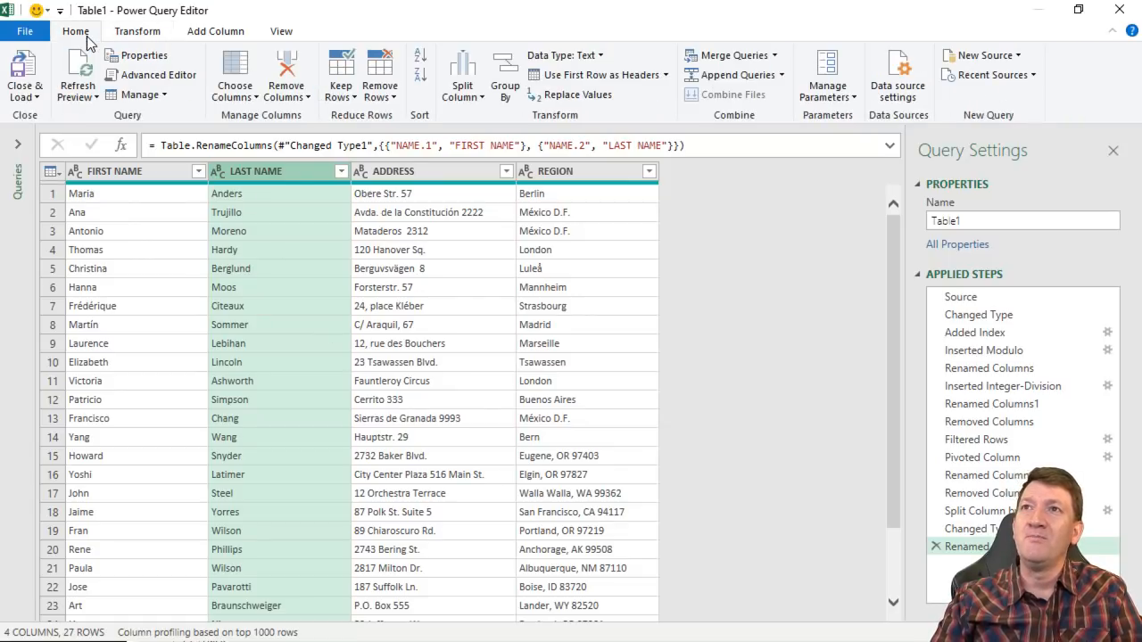
click(25, 71)
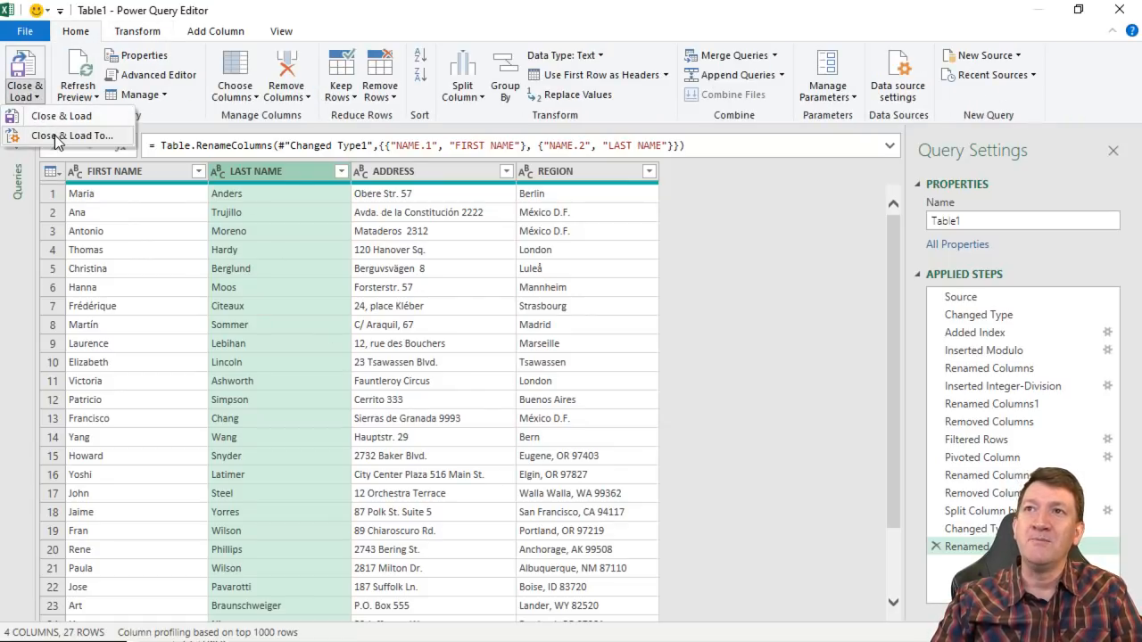
mouse_move(73, 136)
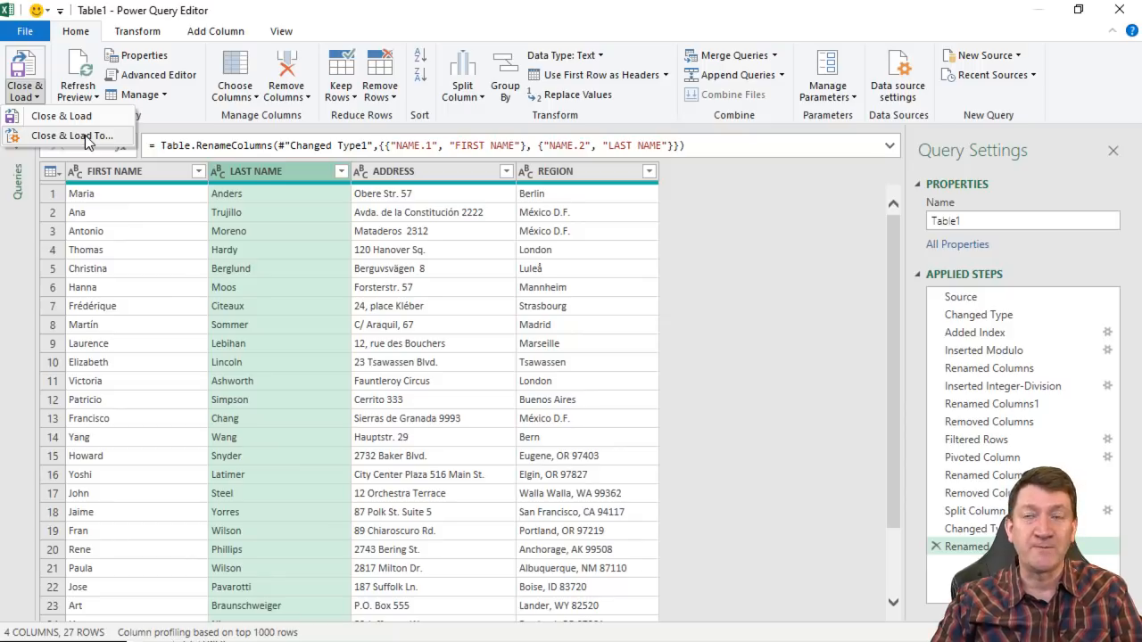
click(74, 136)
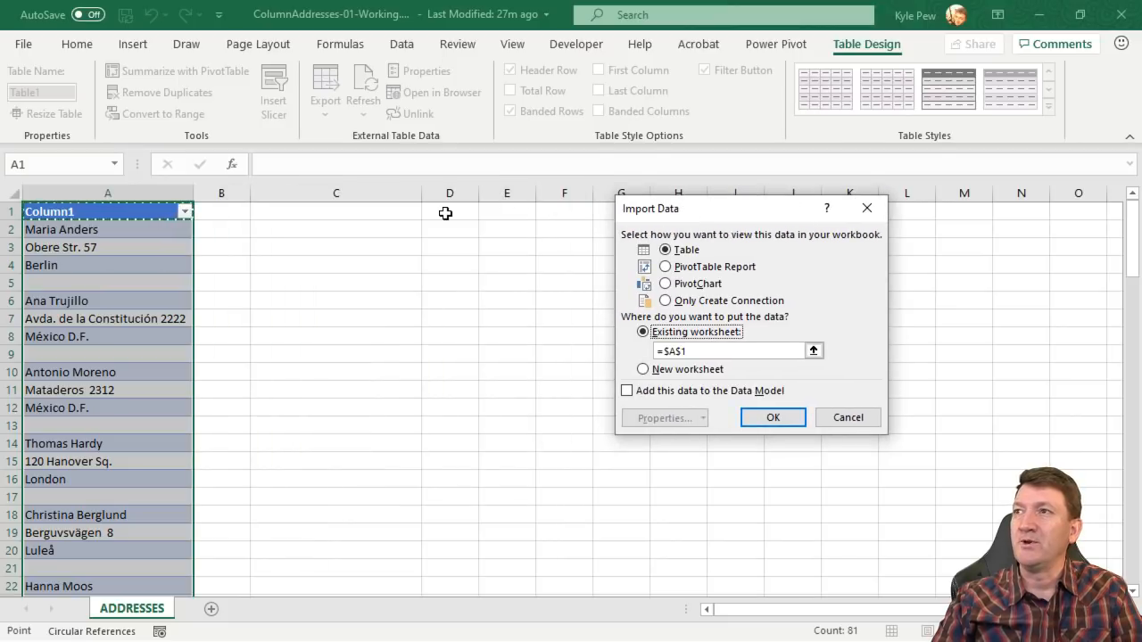
click(450, 210)
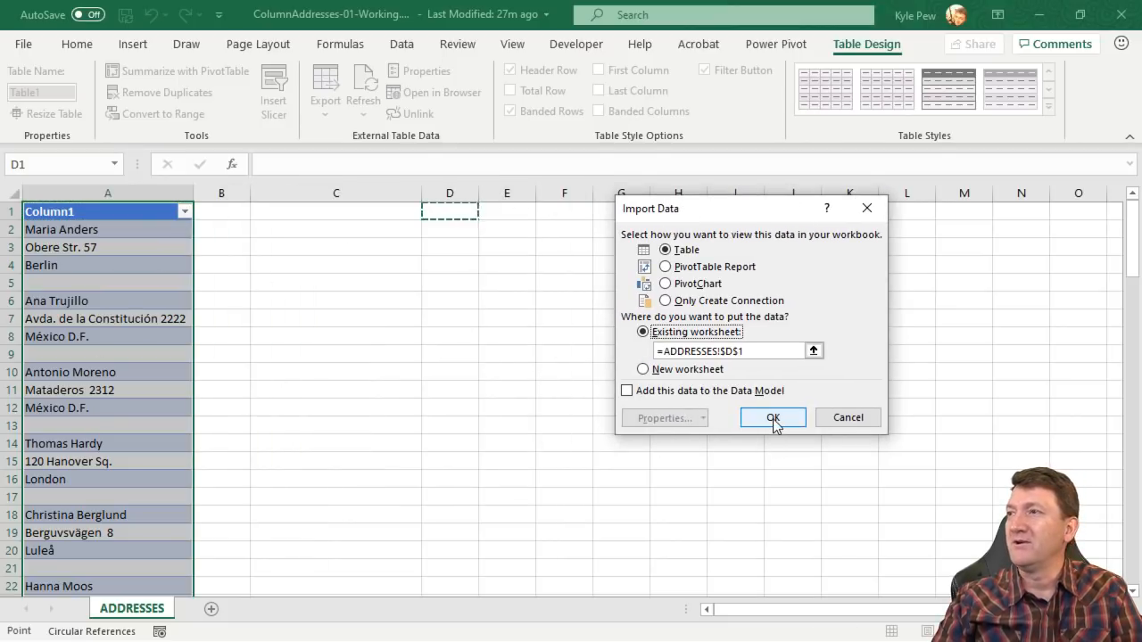
click(773, 417)
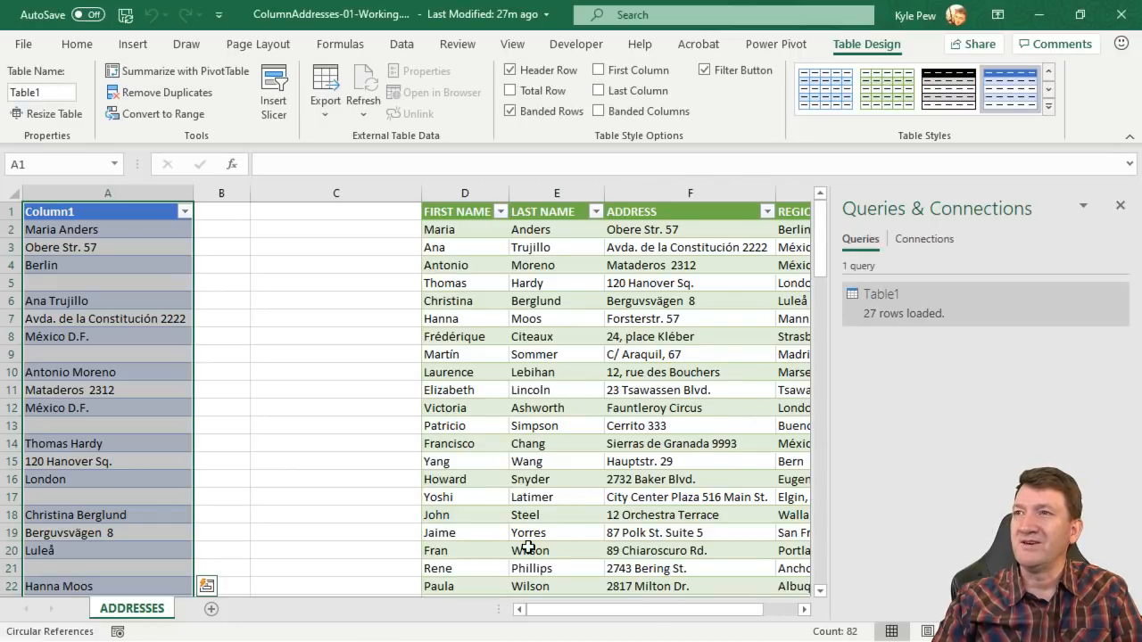
mouse_move(107, 260)
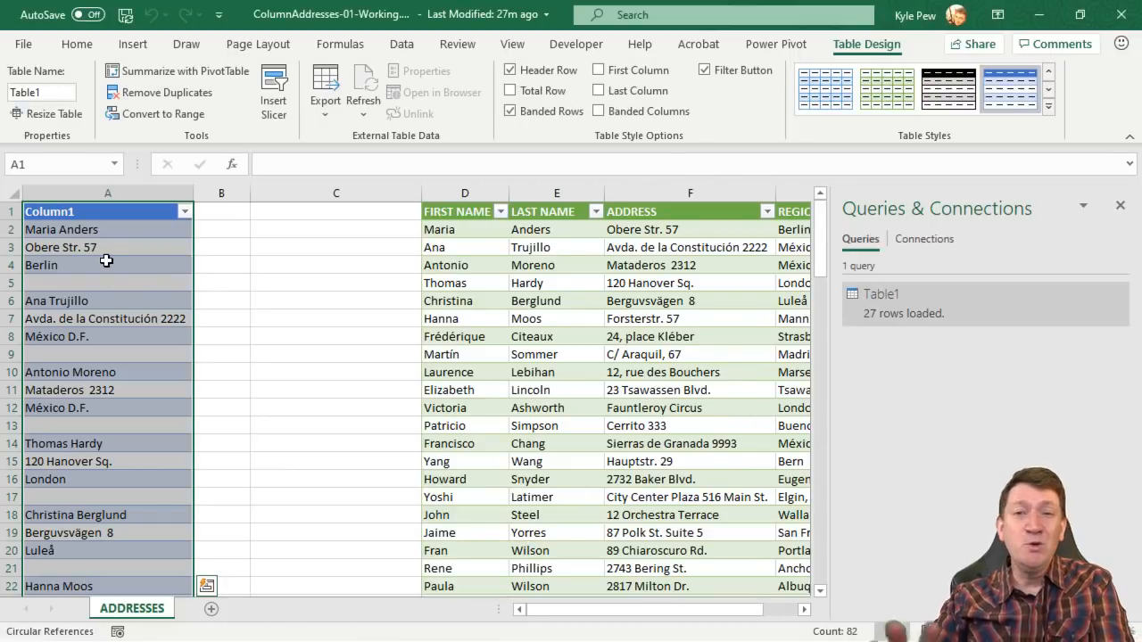